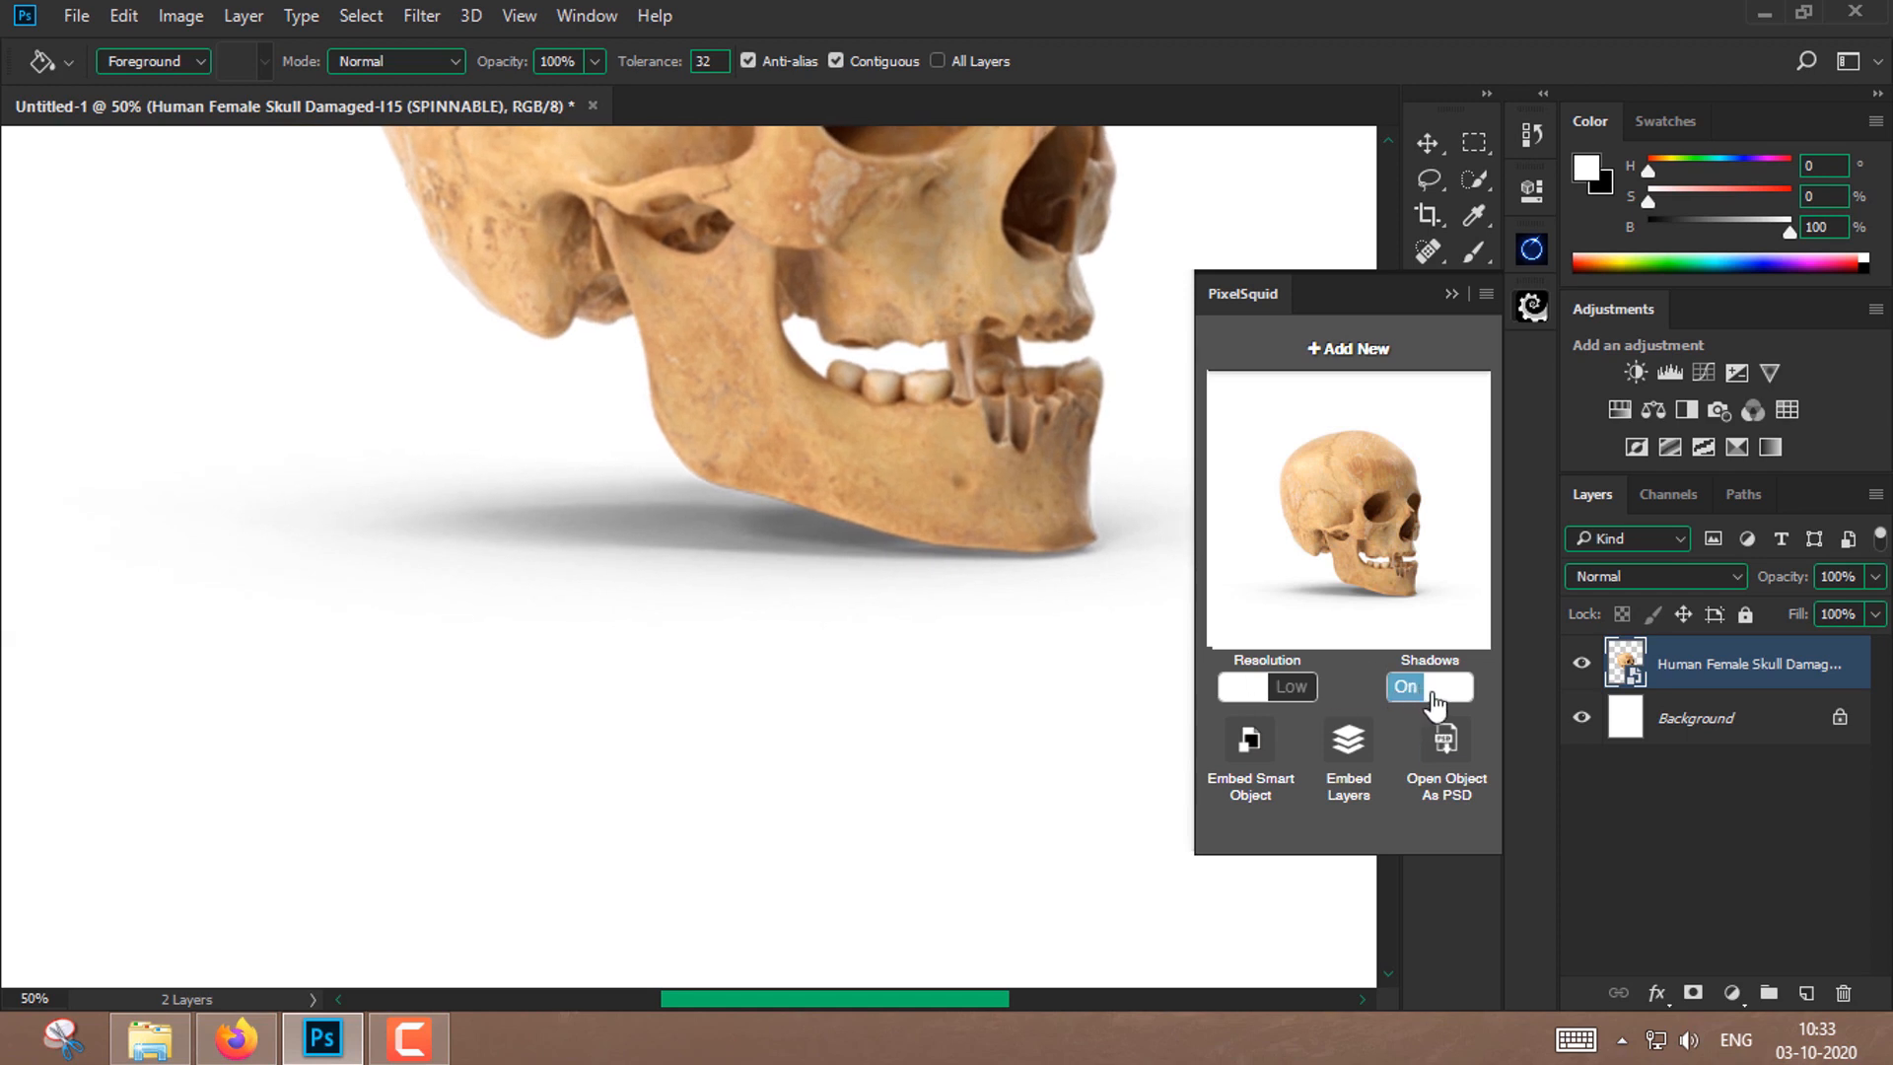
- Turn the skull's shadow off, set resolution to High, and fill the Background layer with black
left_click(1453, 686)
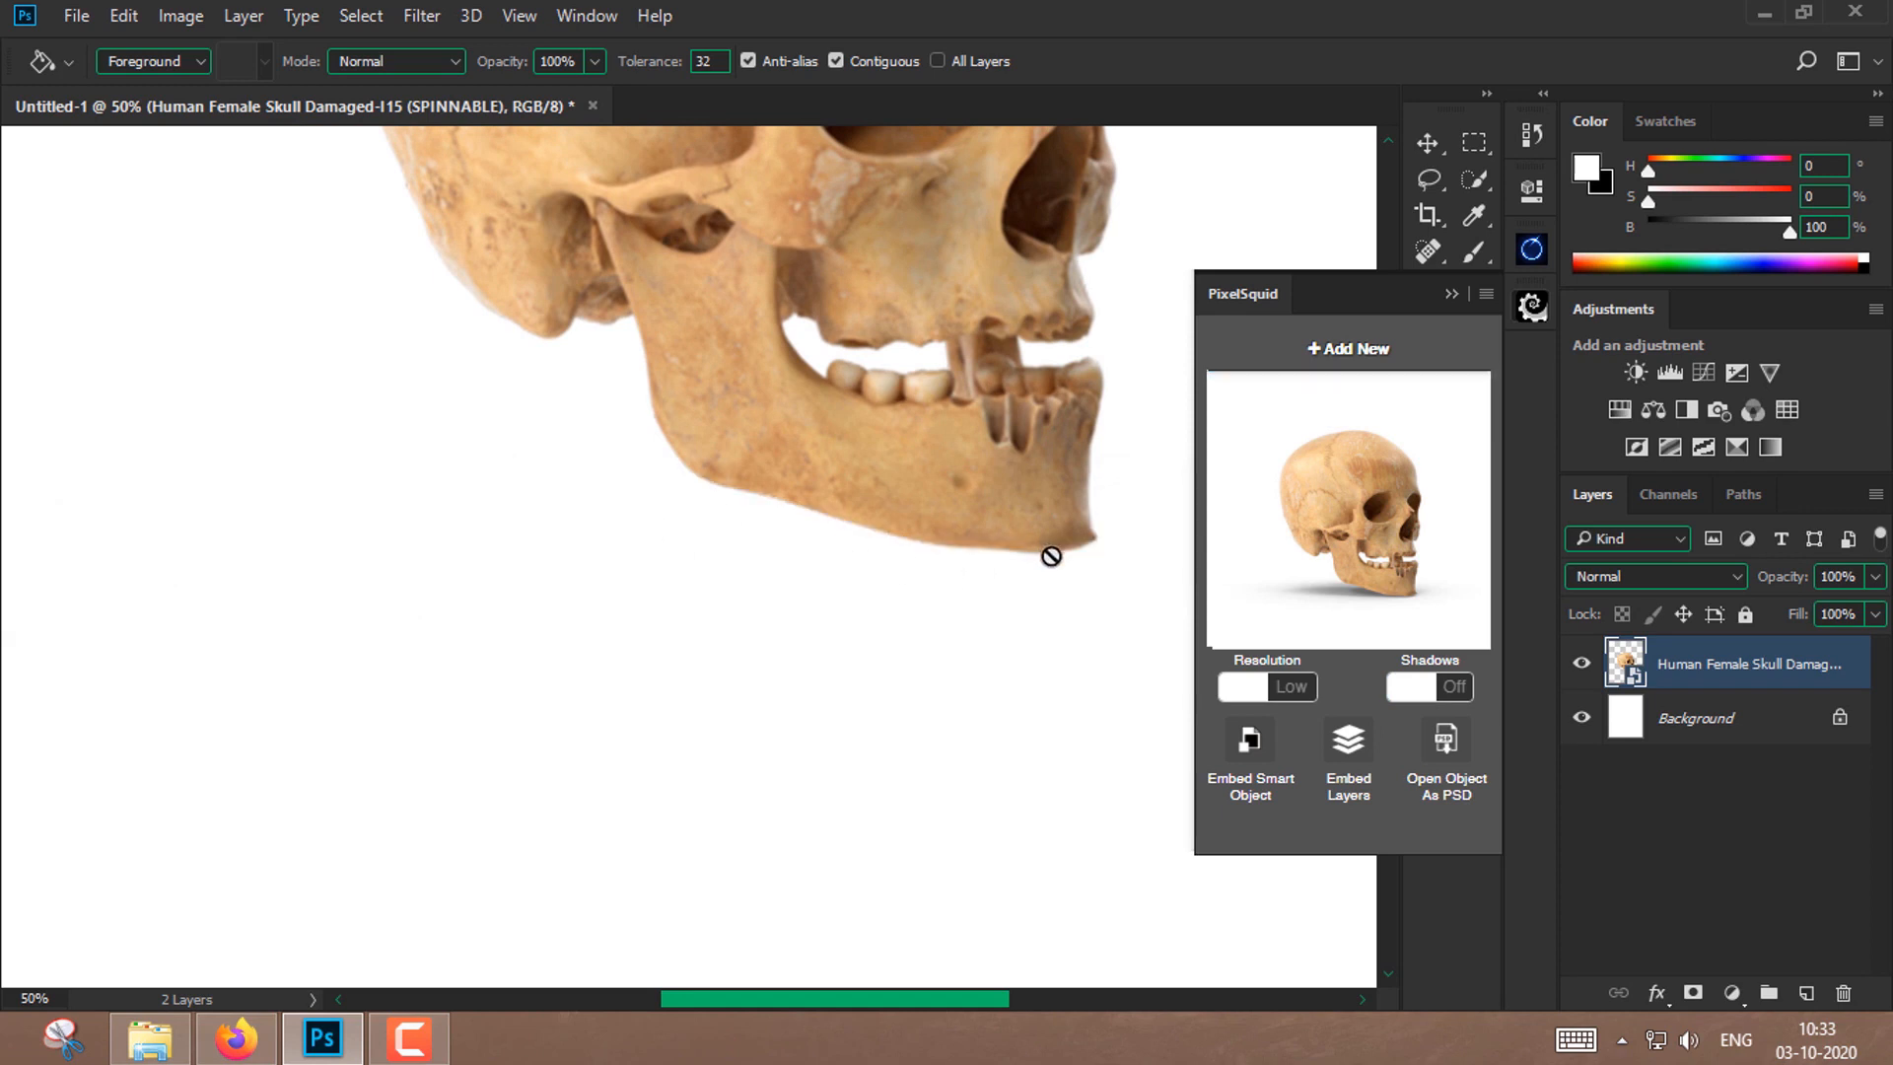
left_click(1267, 687)
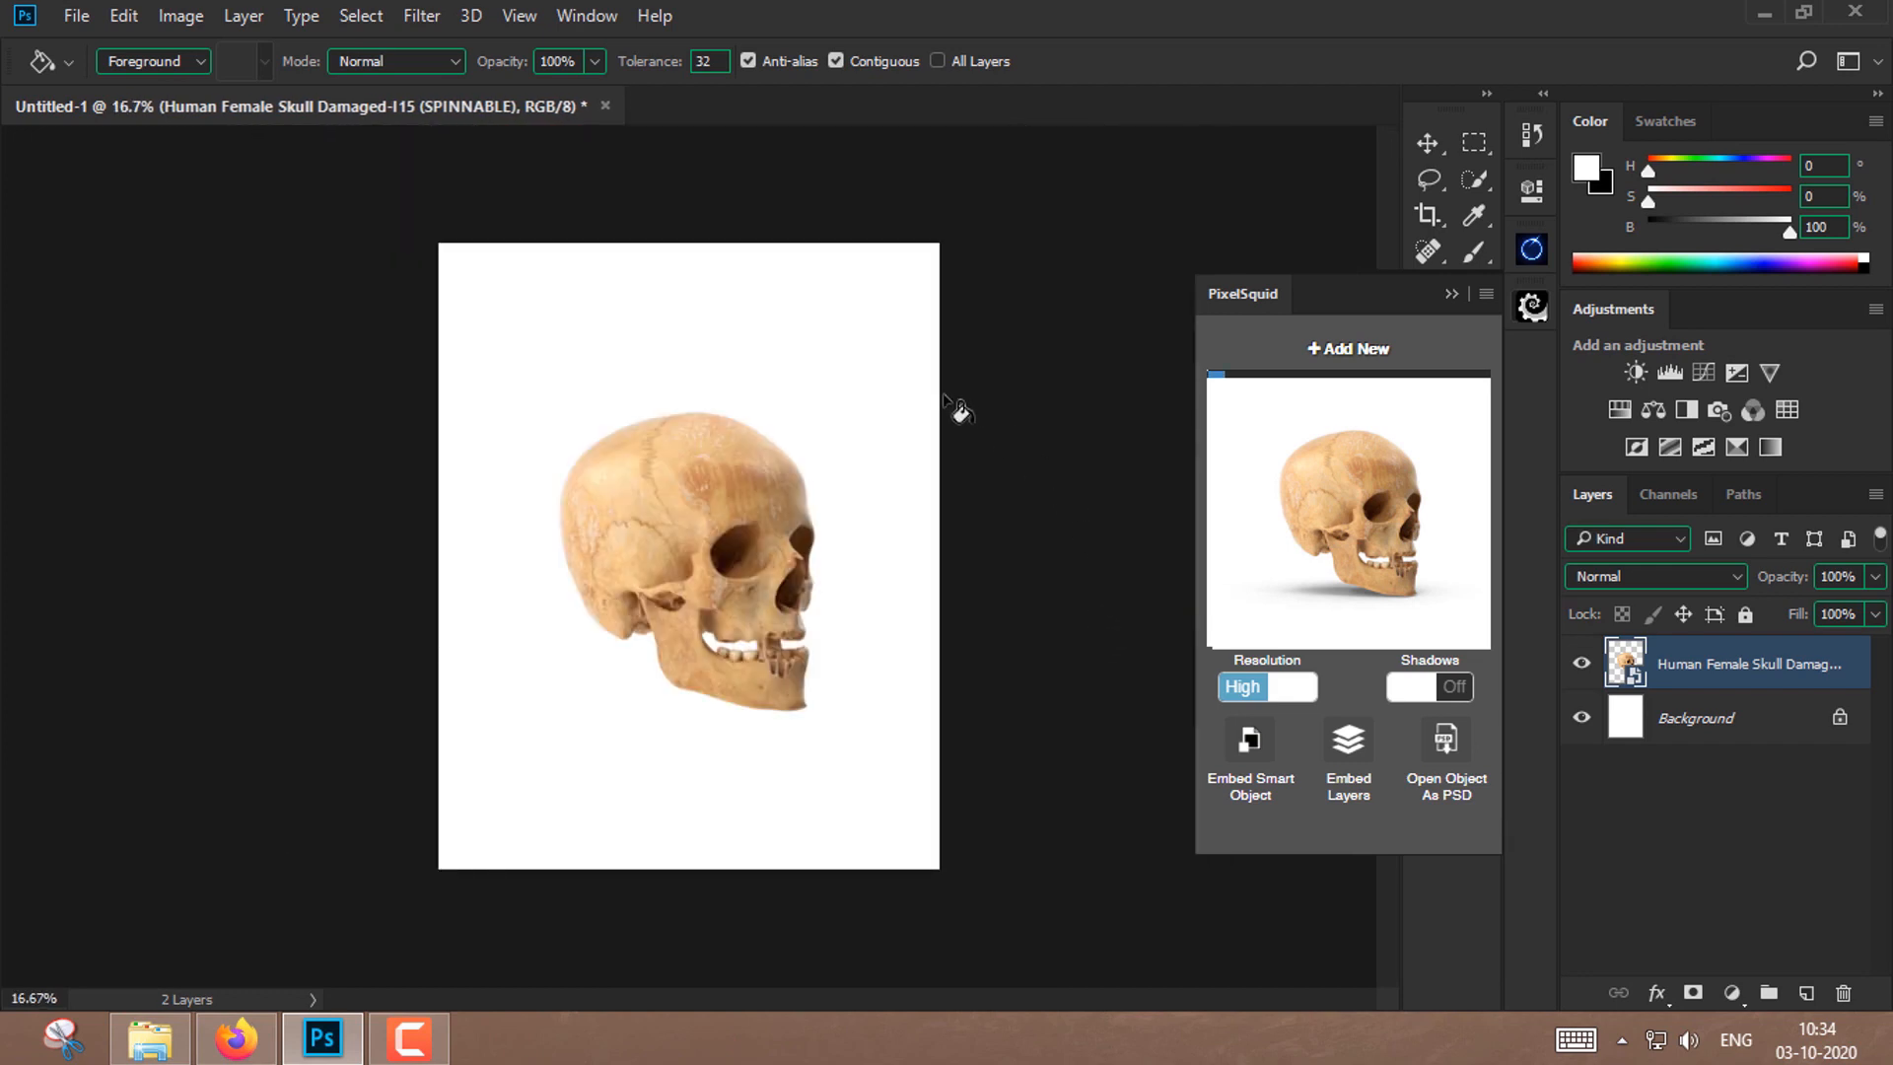
mouse_move(876, 223)
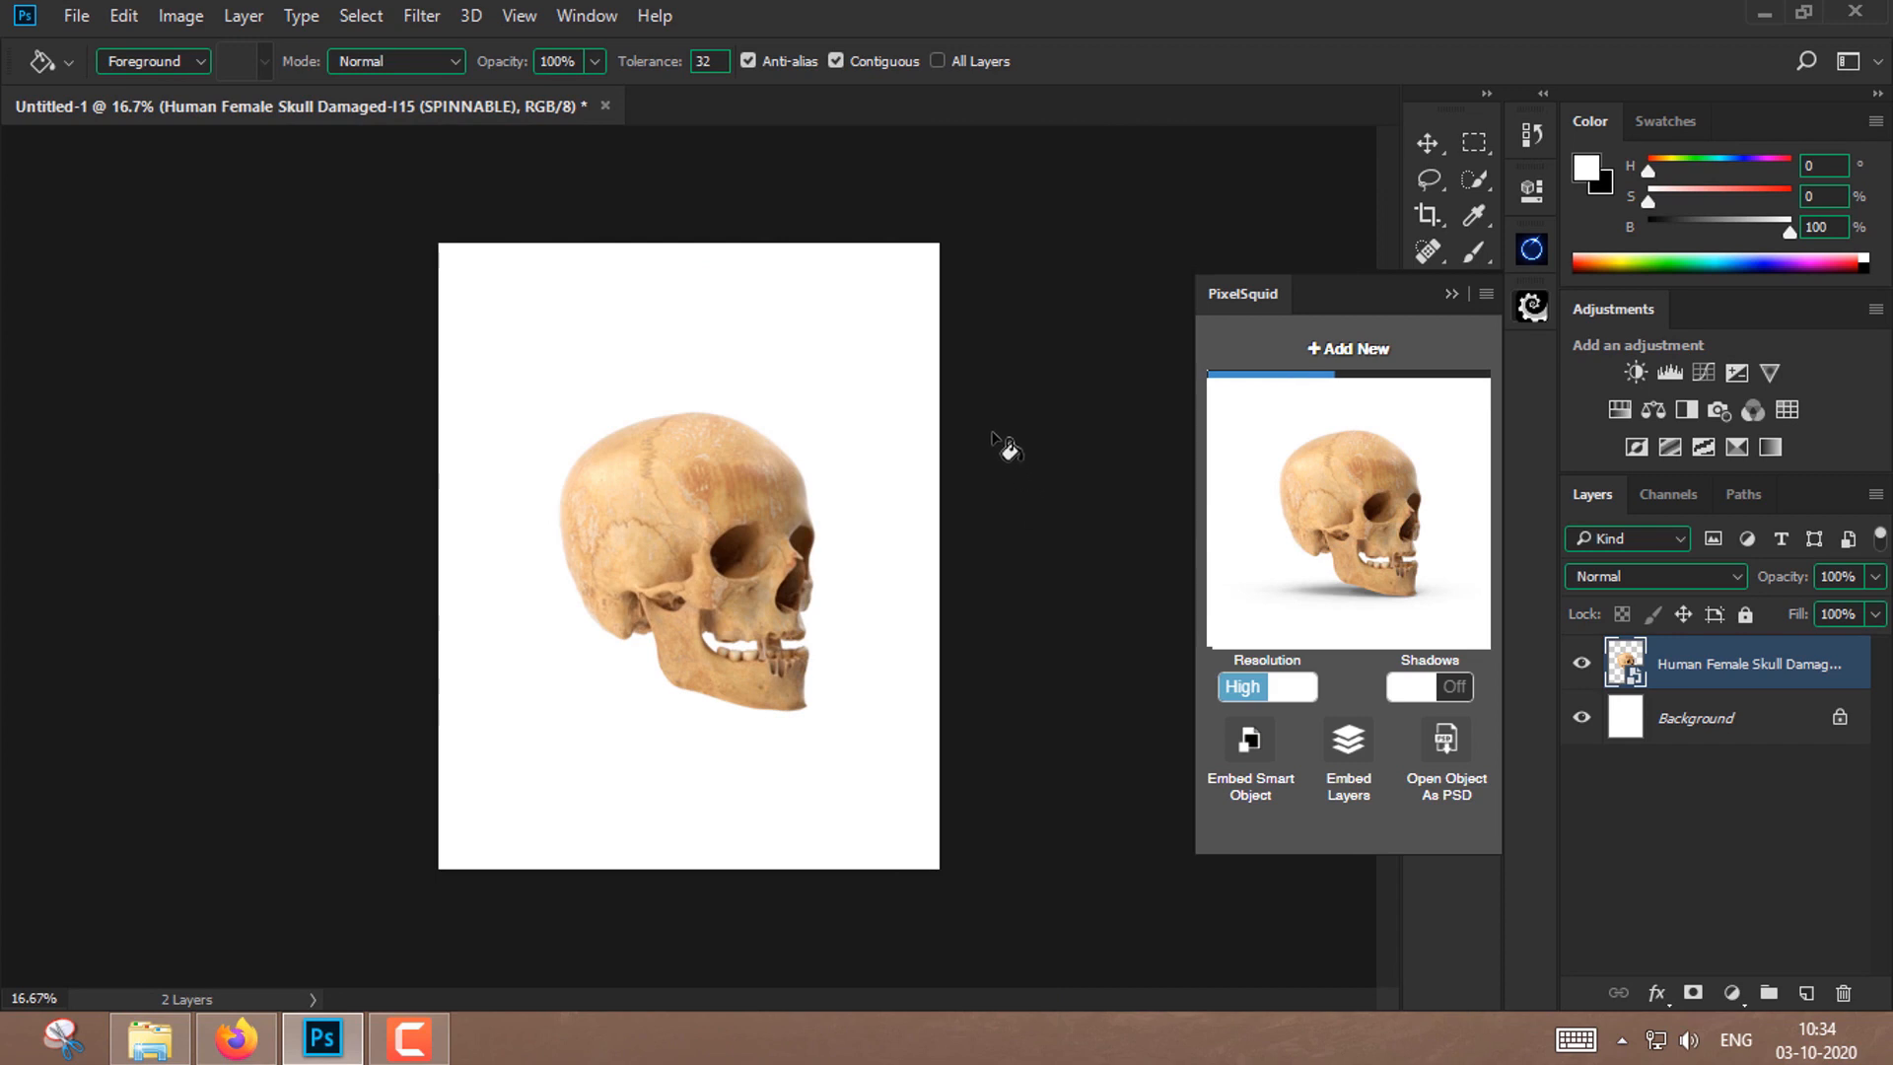
mouse_move(994, 470)
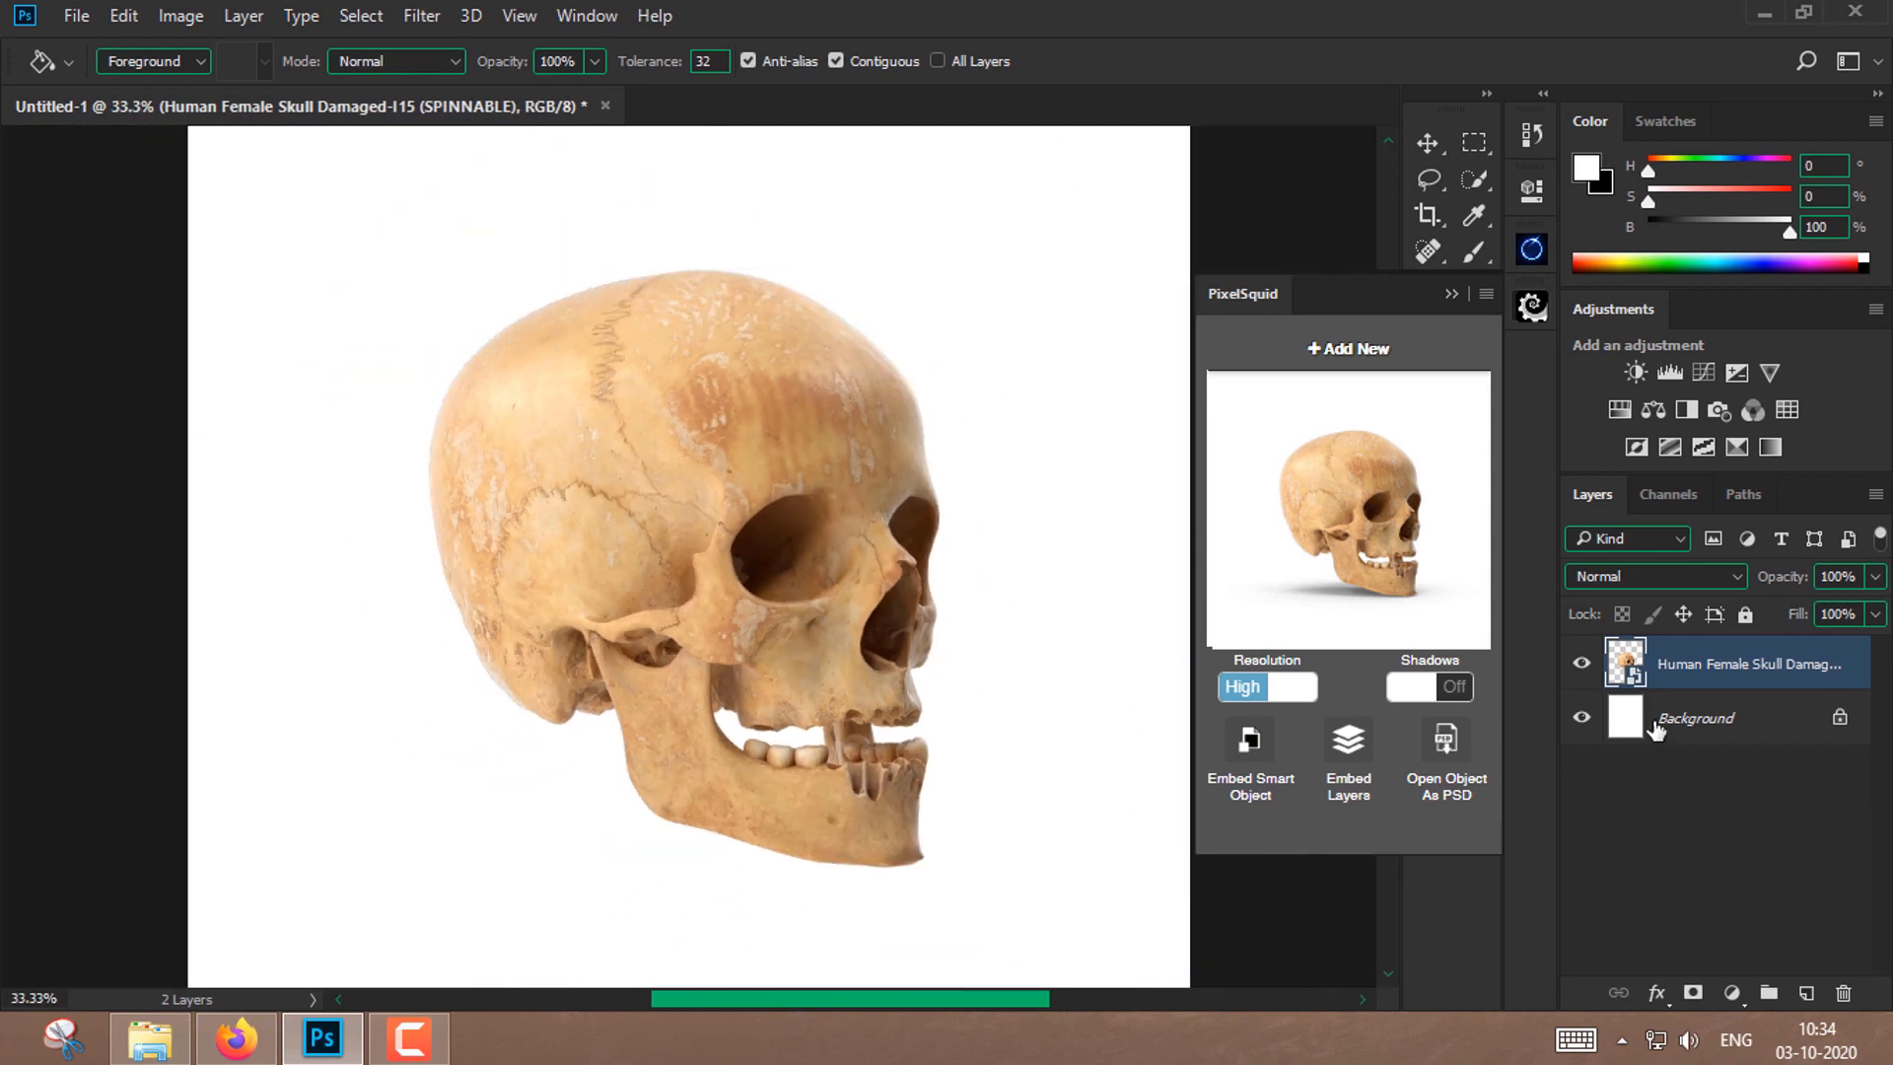
left_click(1696, 717)
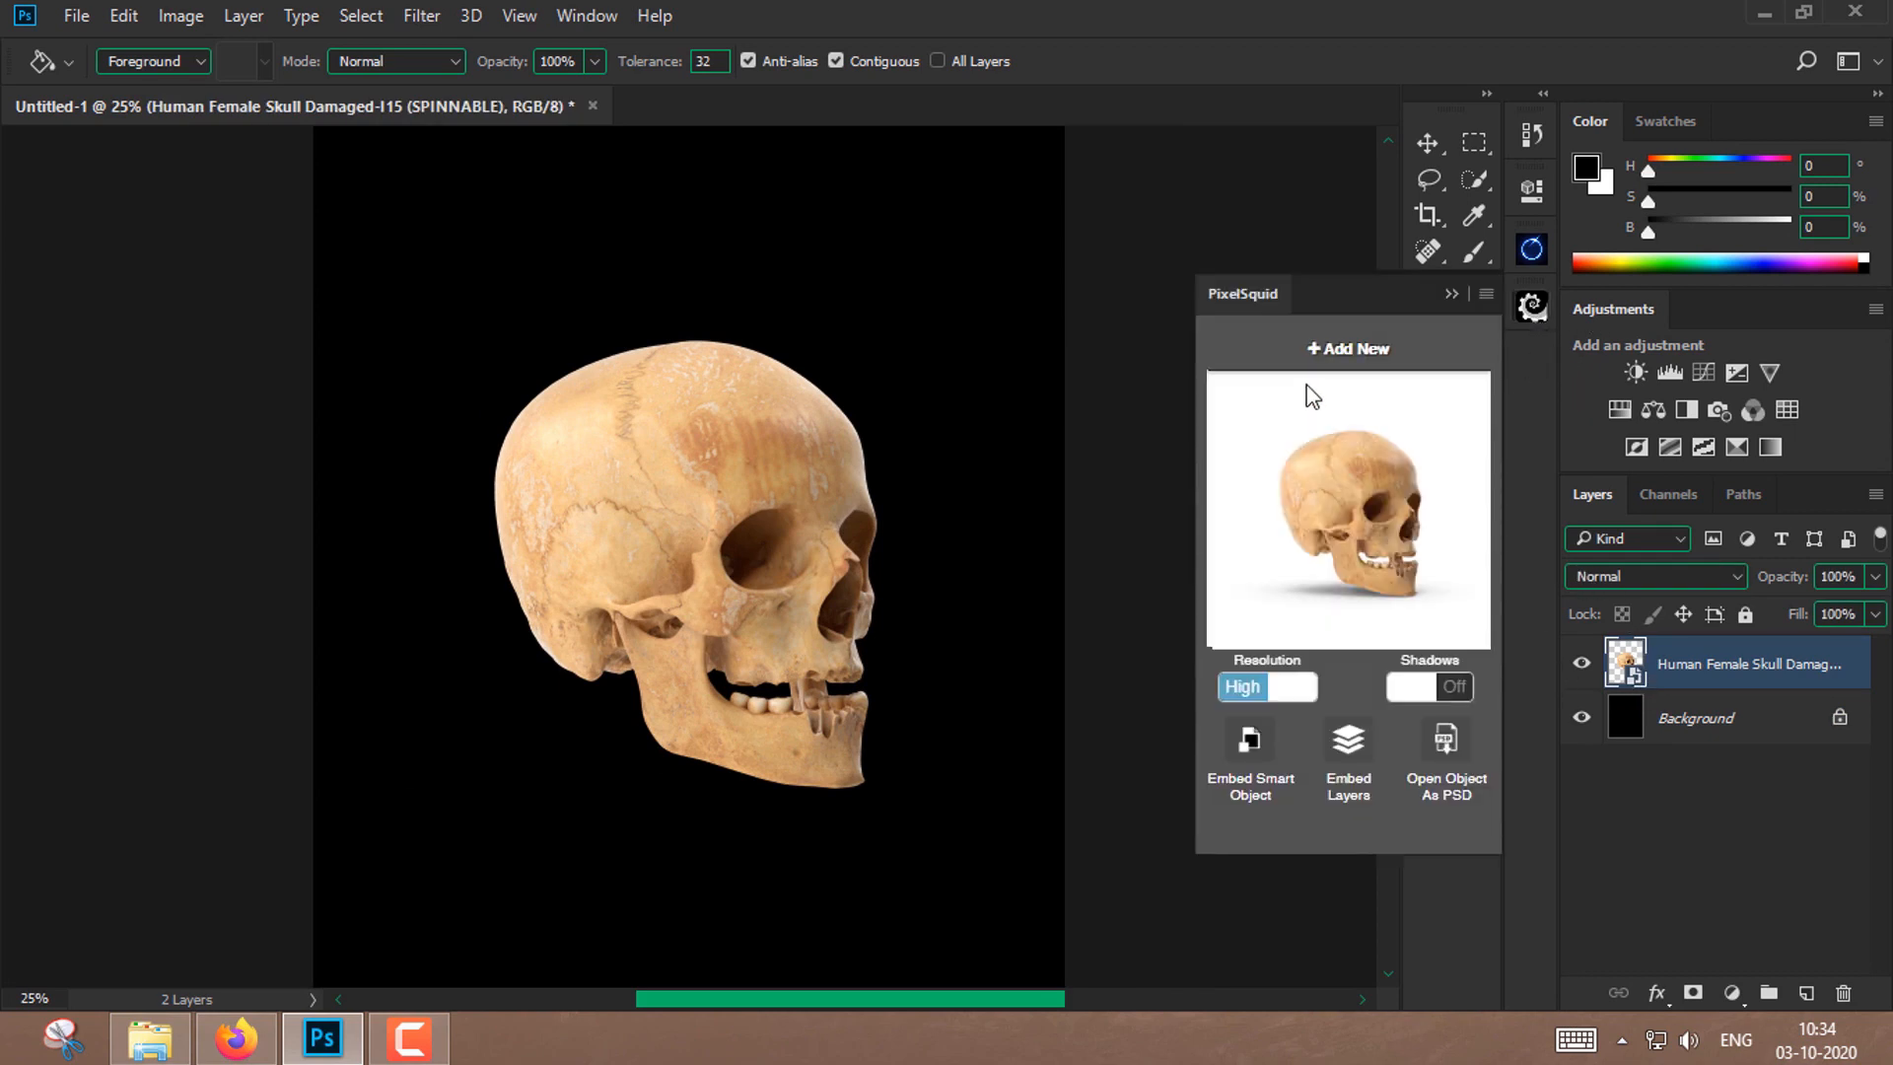
left_click(1347, 349)
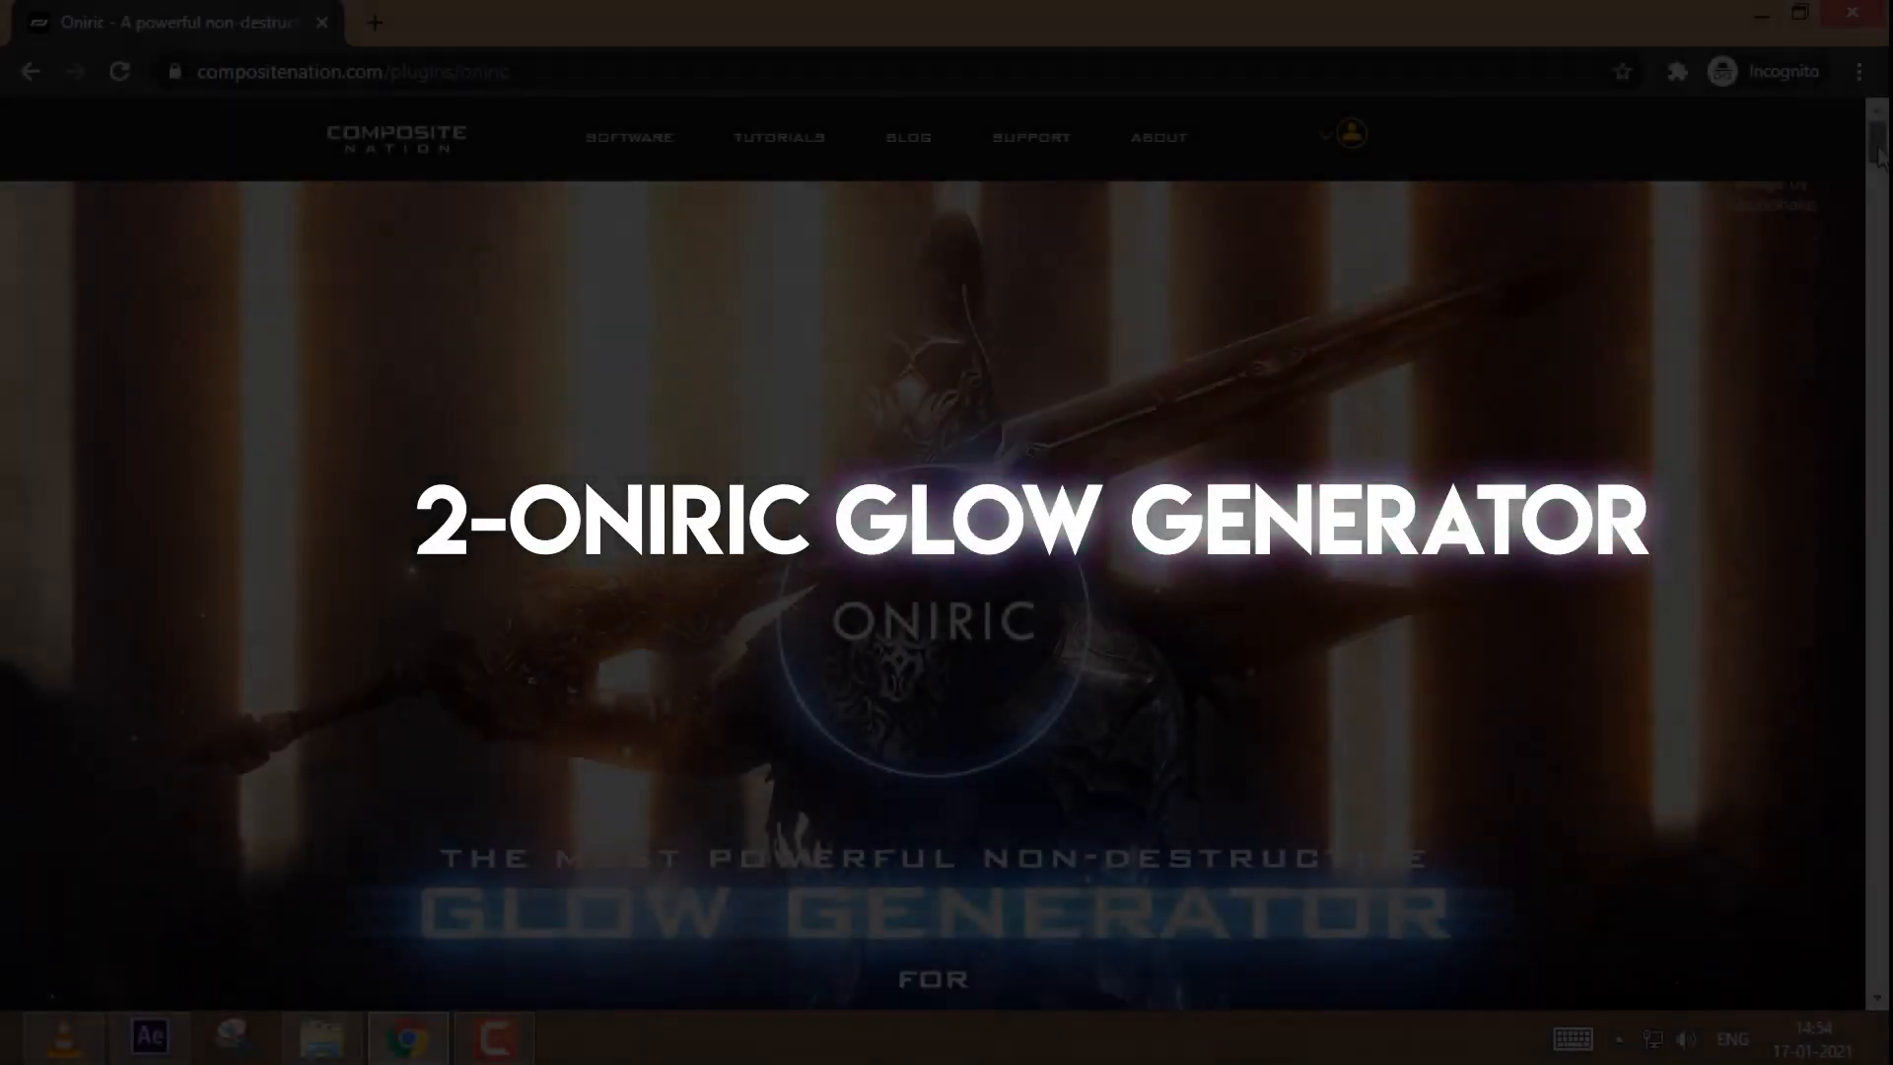
scroll("down", 3)
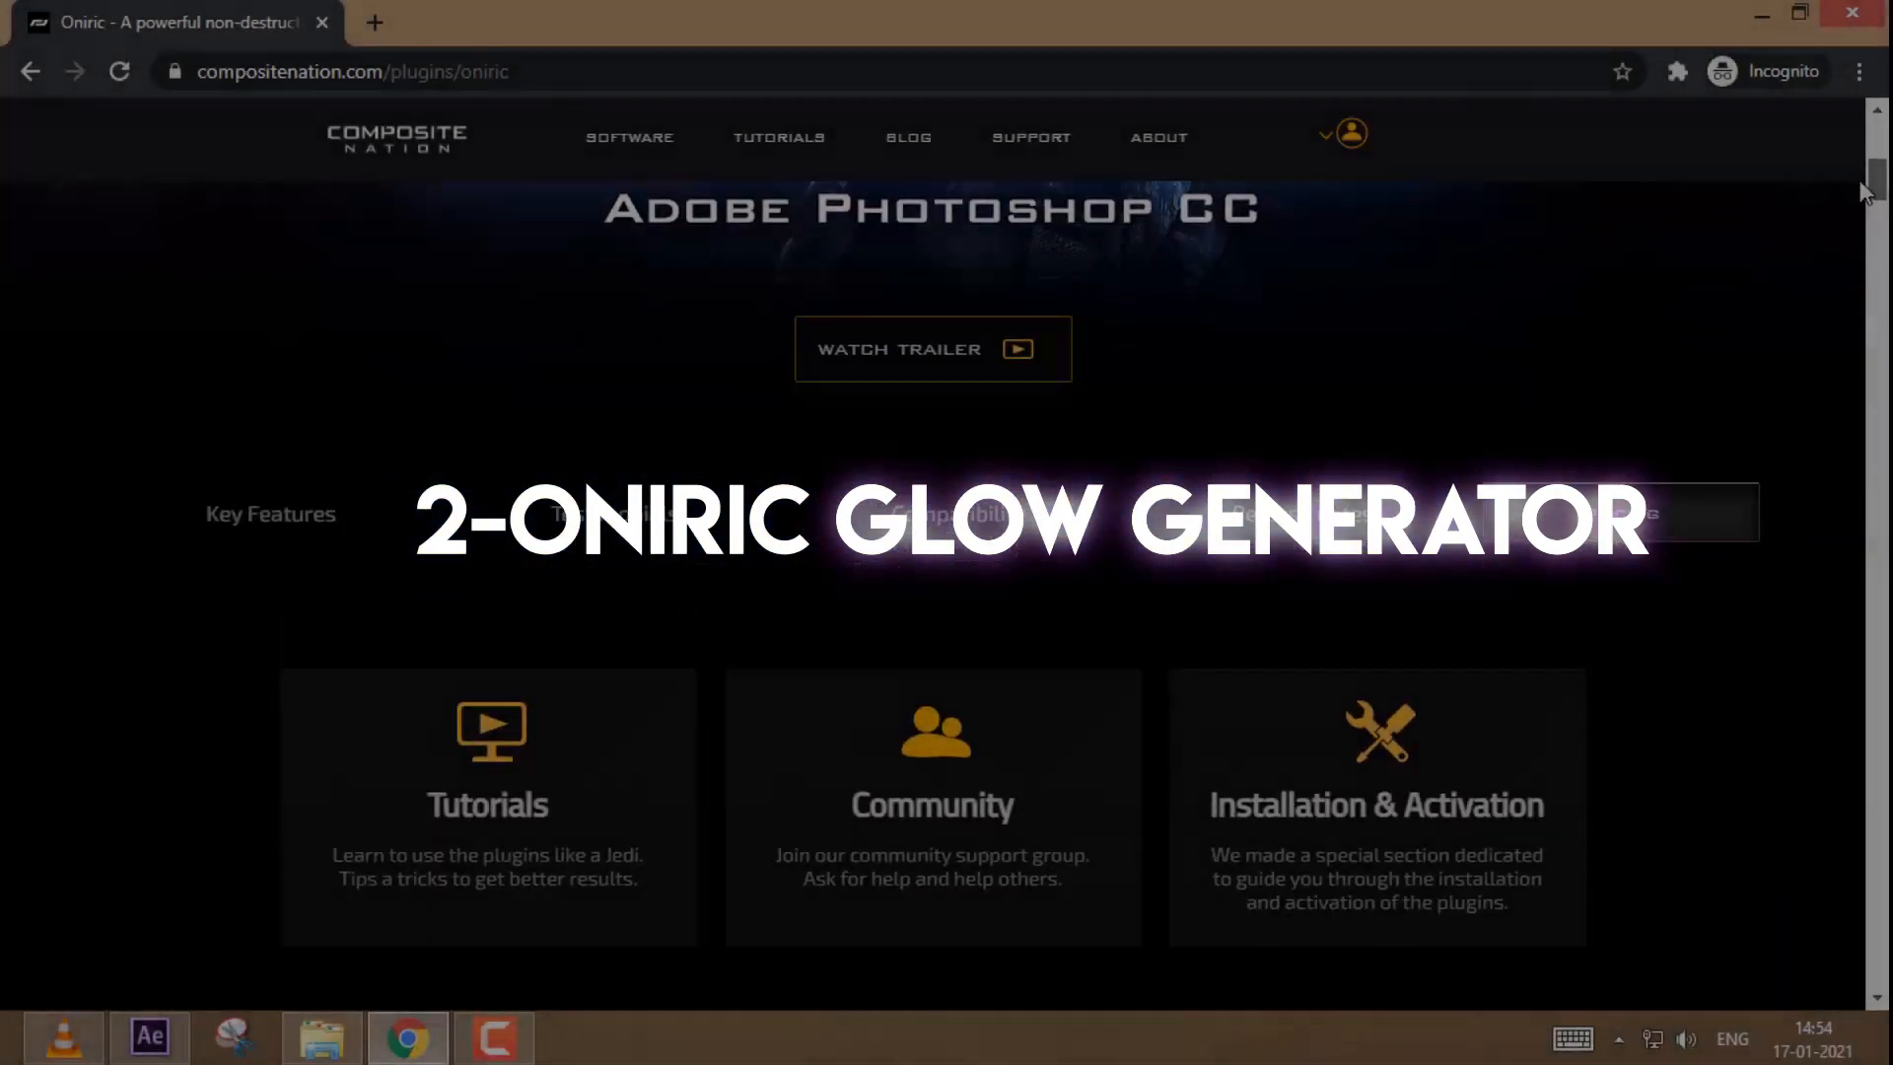
scroll("down", 3)
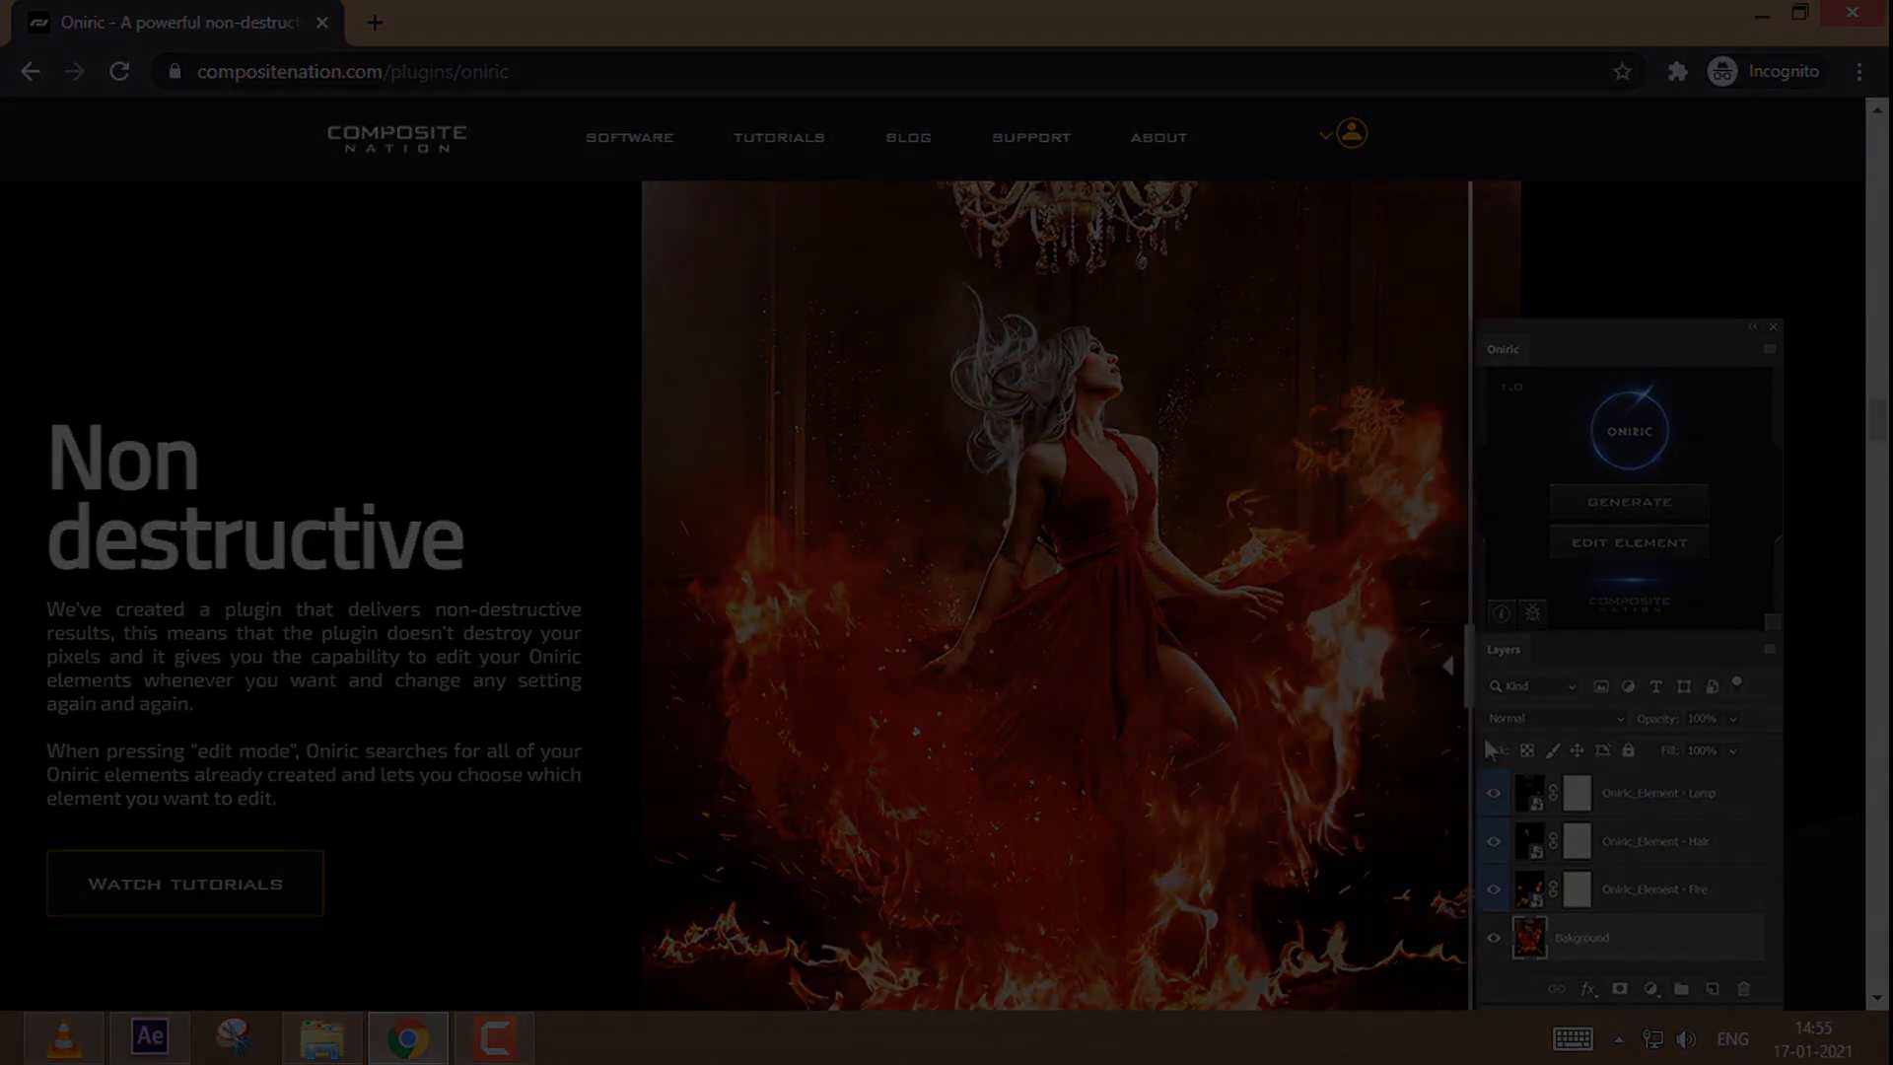
left_click(322, 1035)
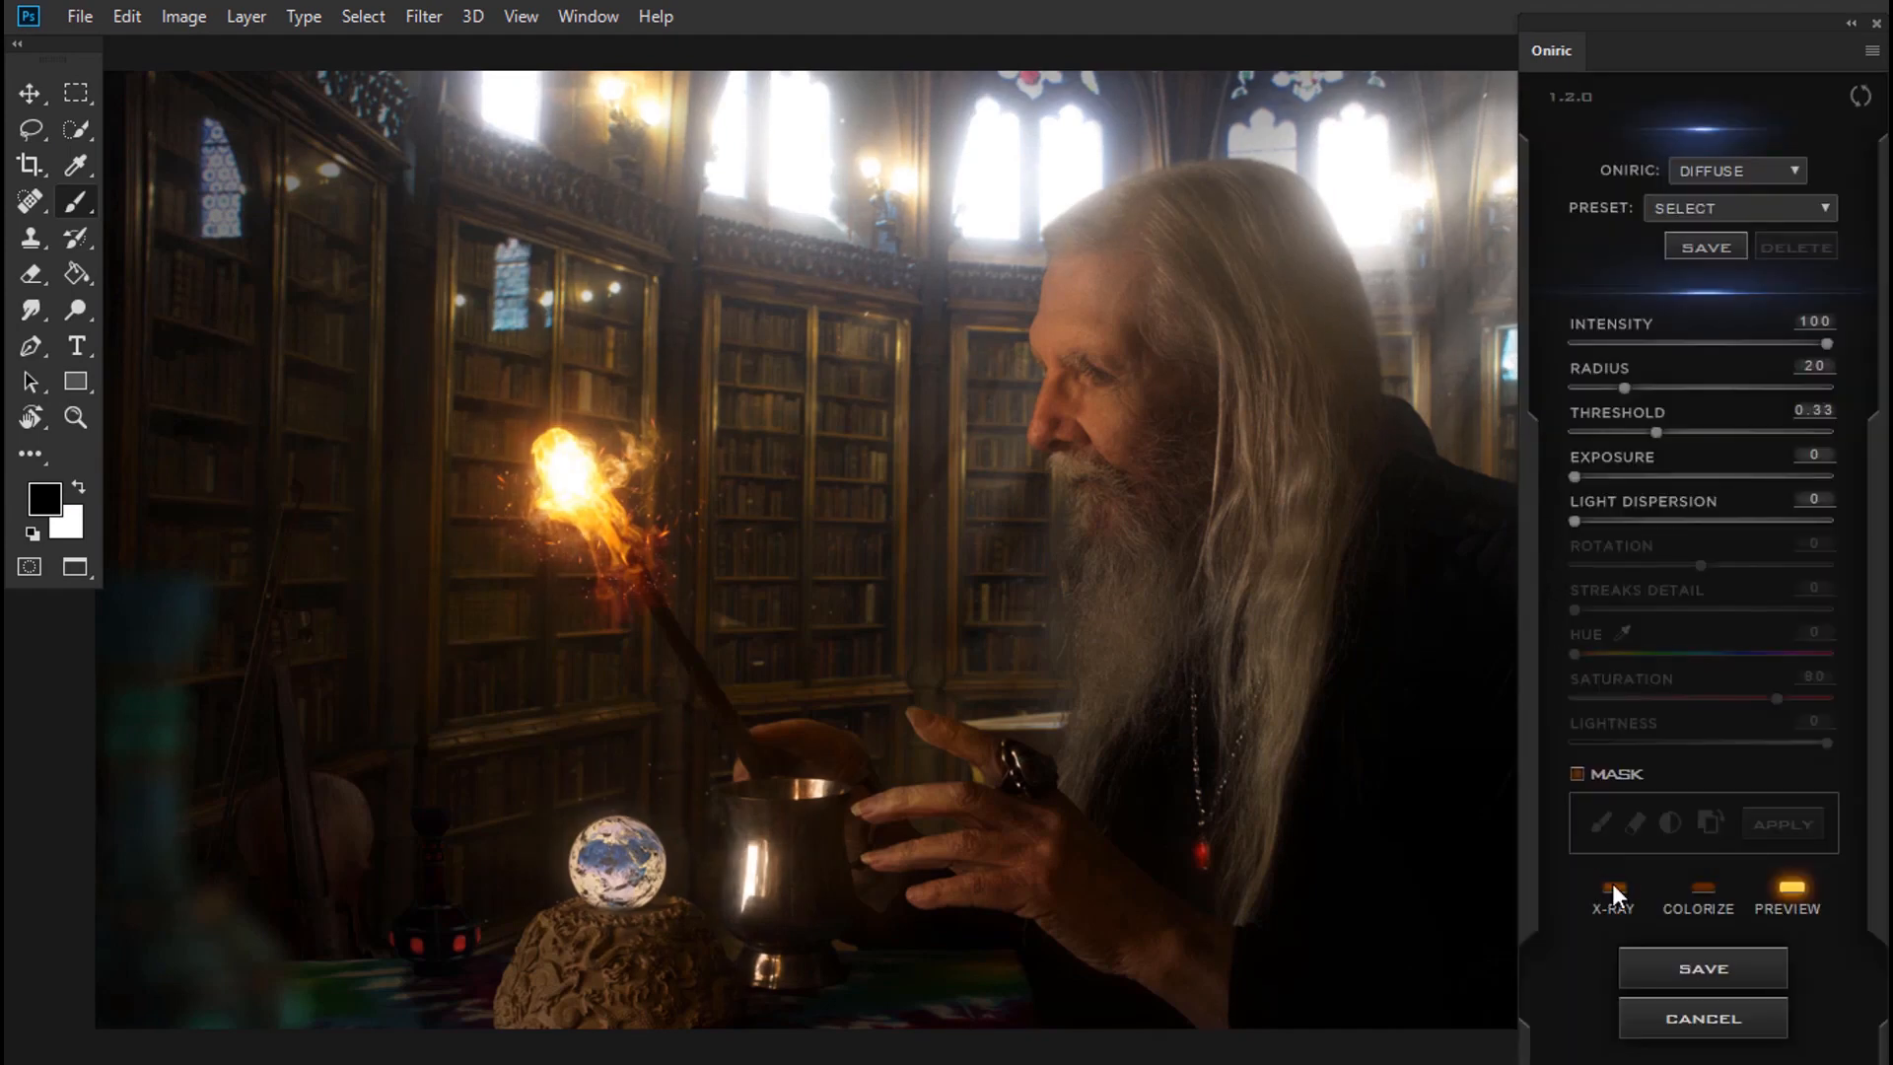
- Use X-Ray view and a mask to keep the glow out of the top windows, then return to normal view
left_click(1611, 891)
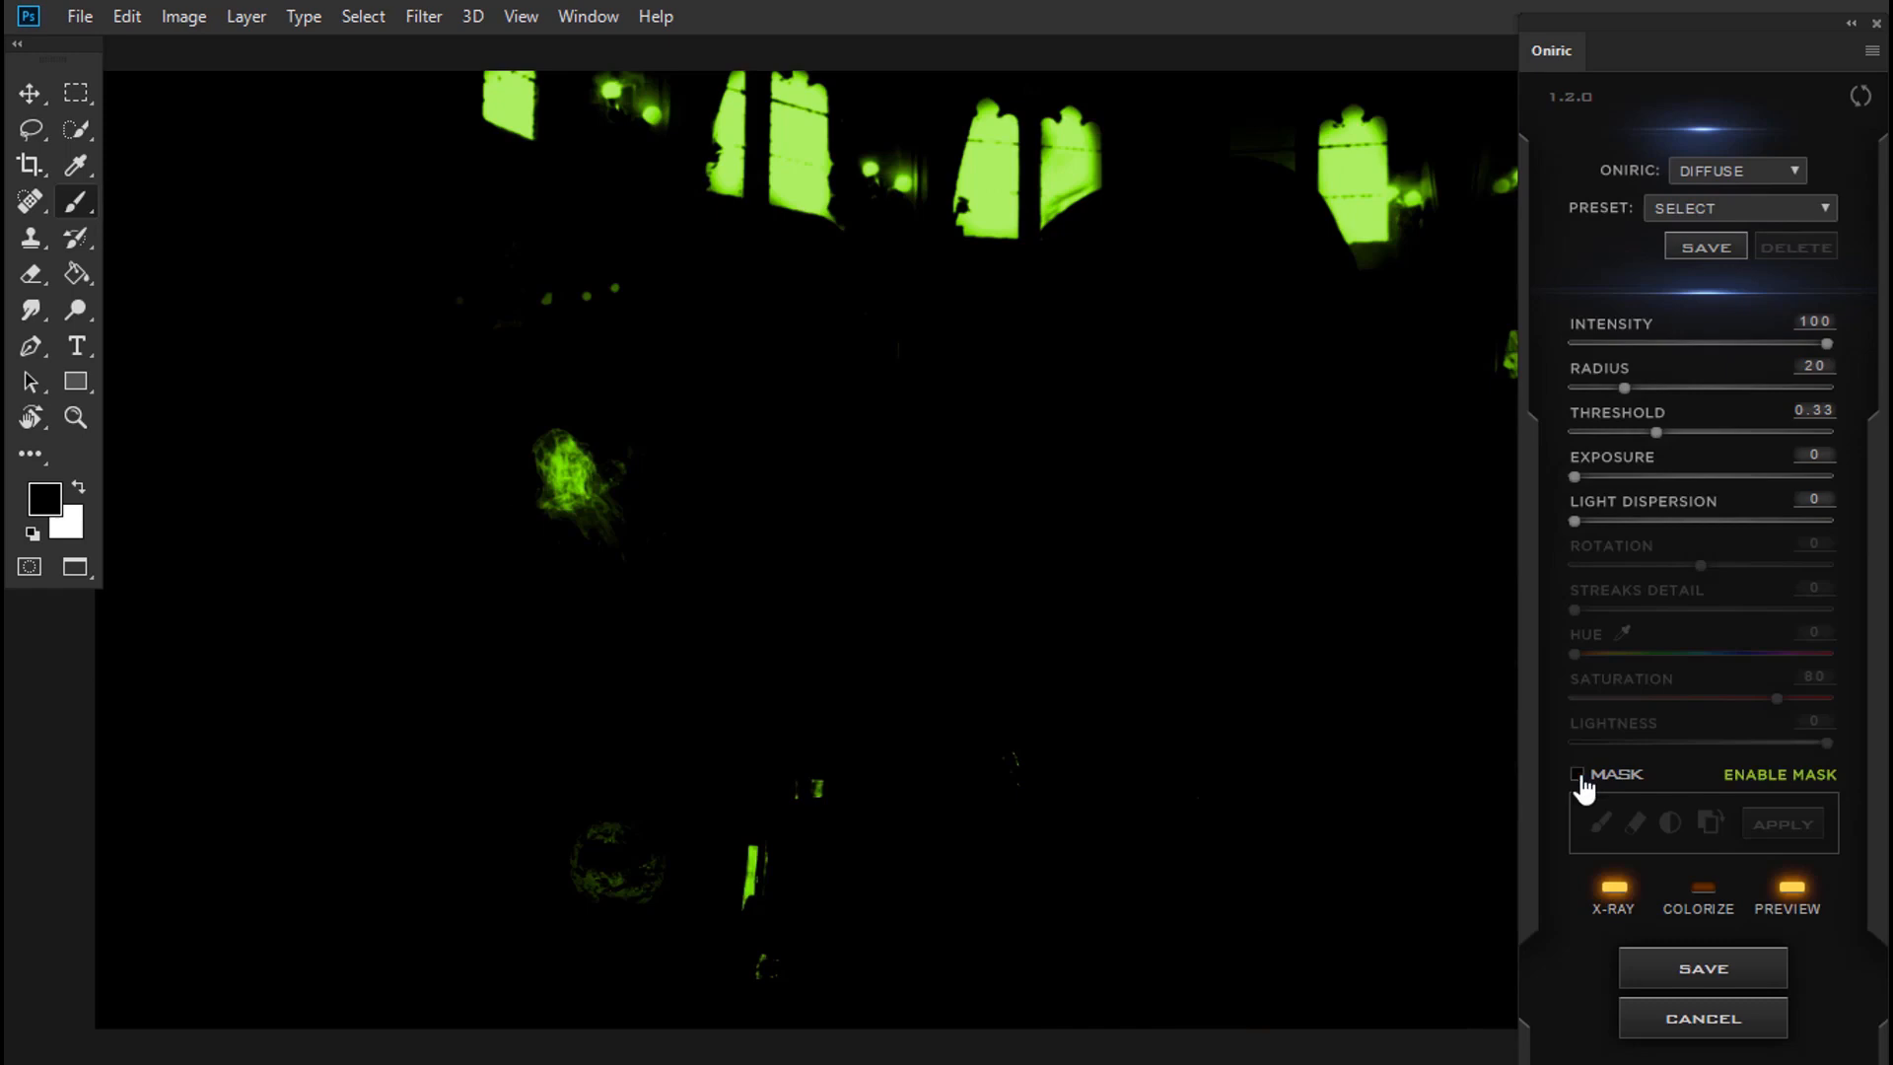
left_click(1577, 773)
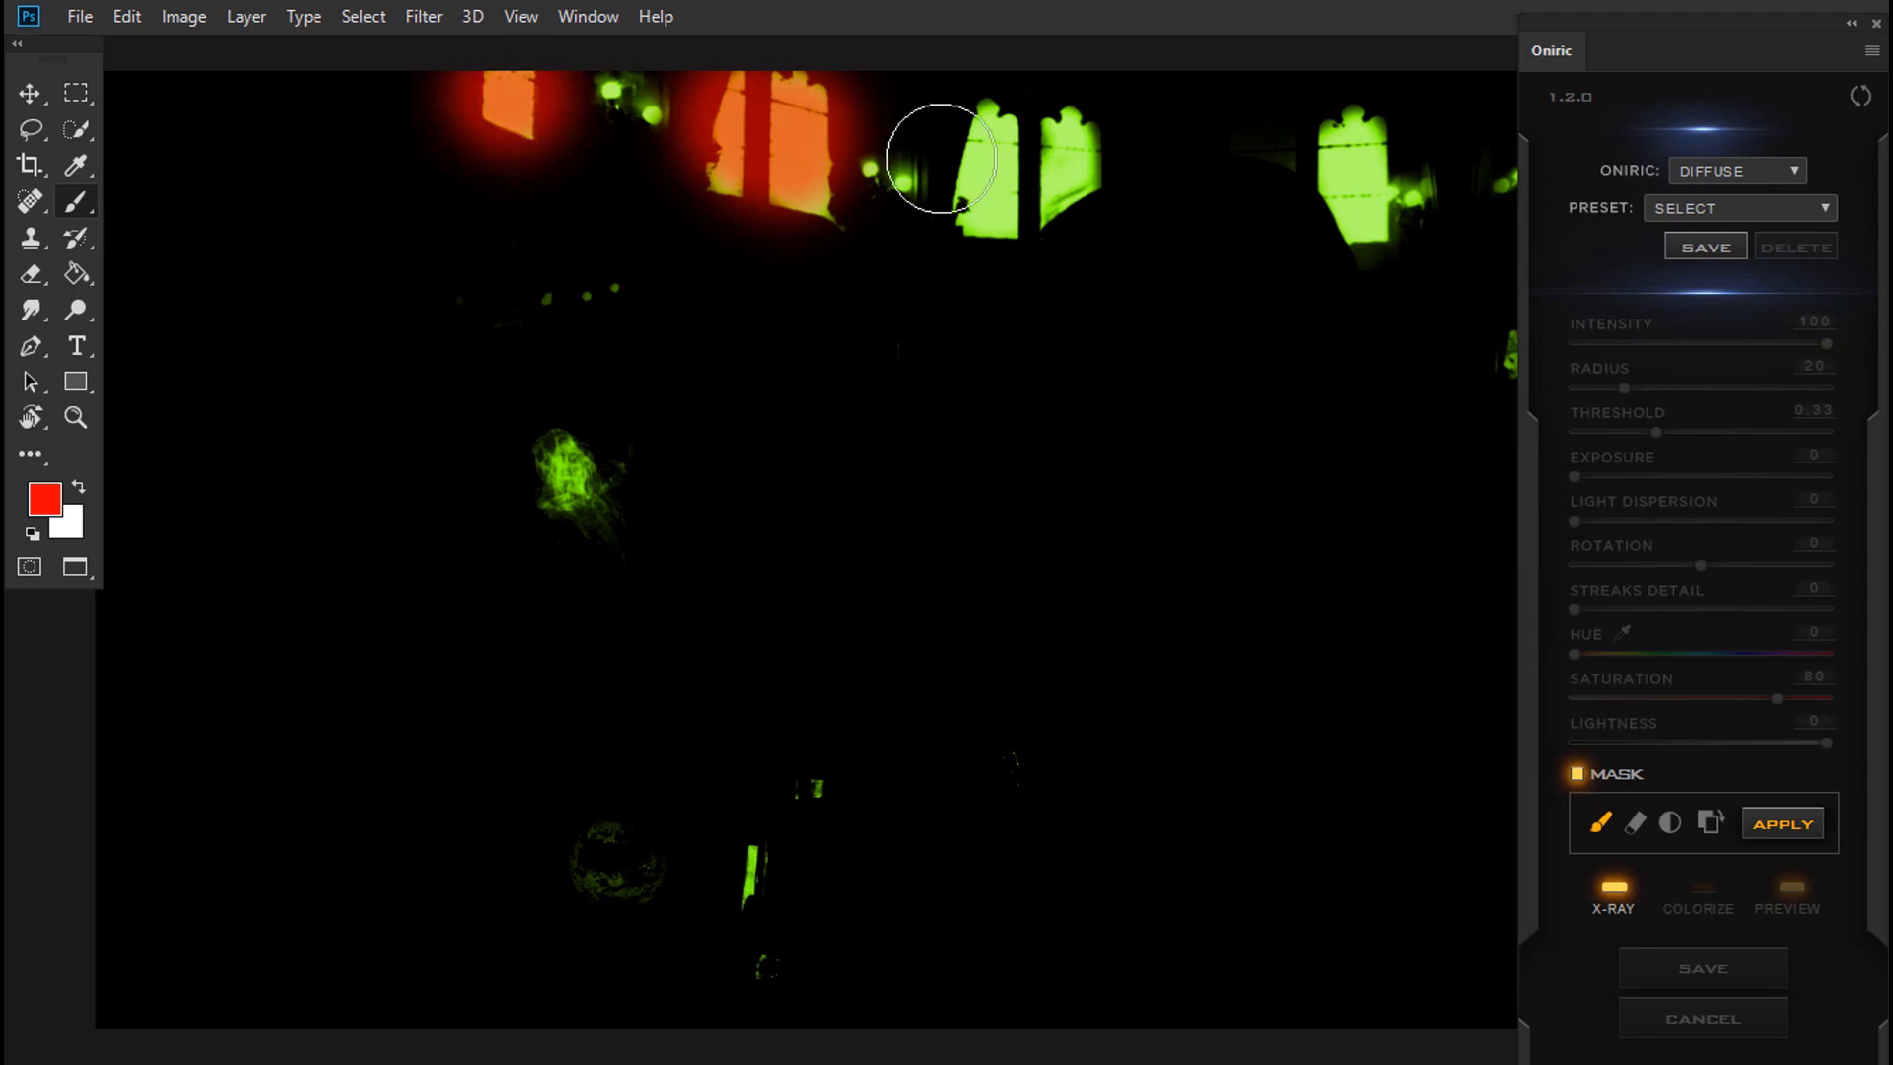
left_click(978, 158)
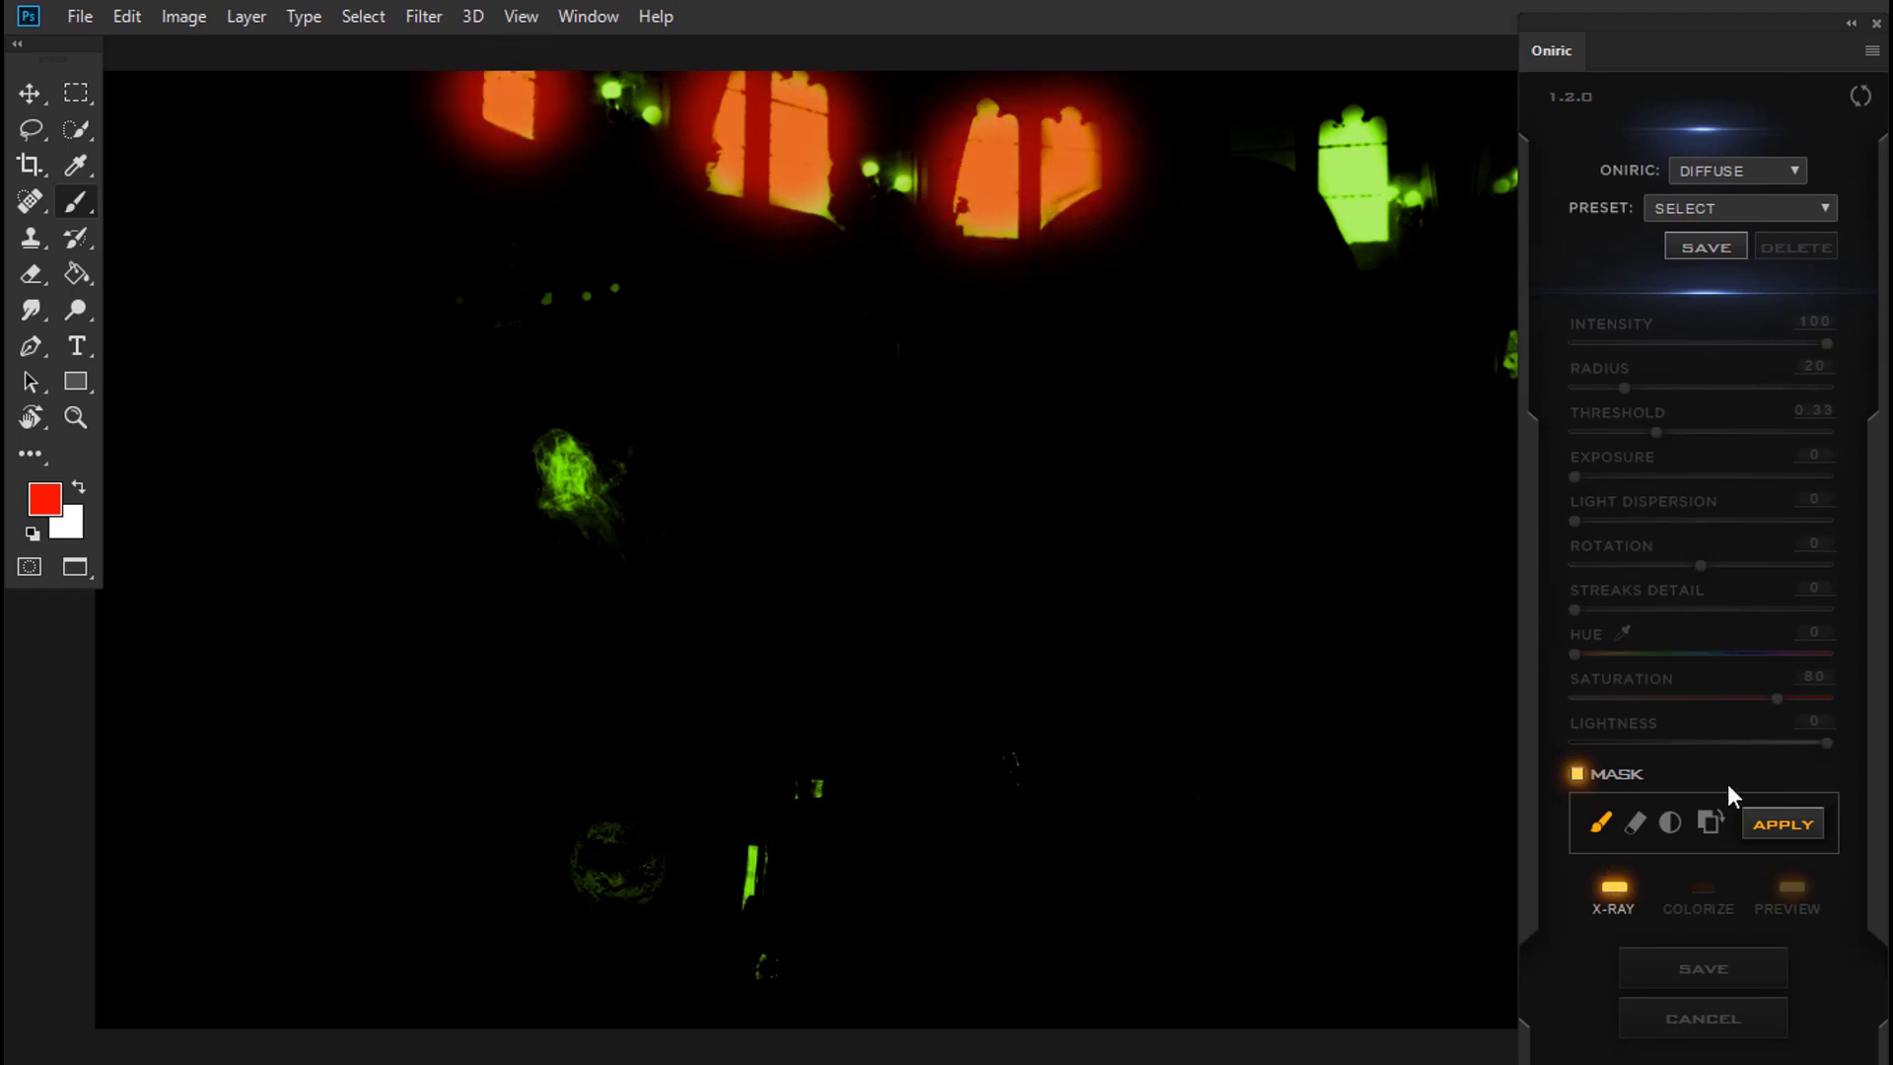
left_click(1577, 773)
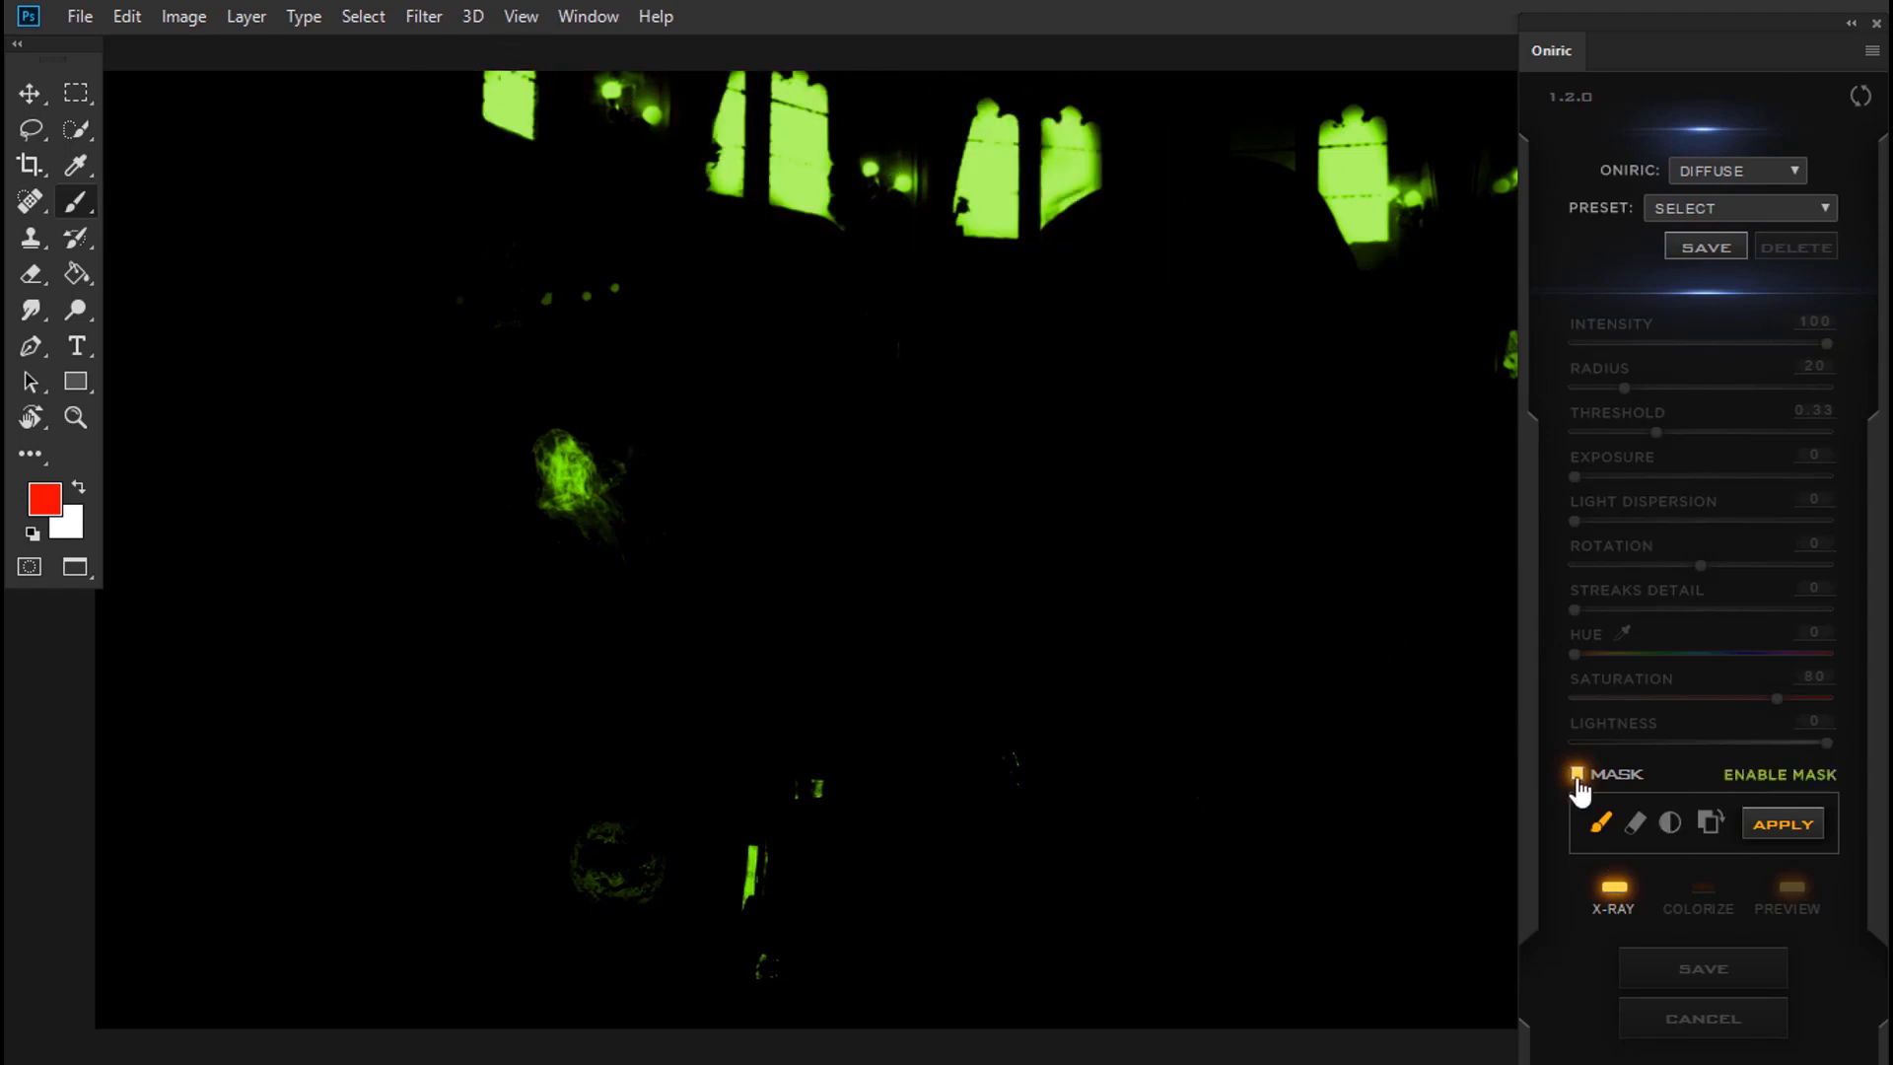
left_click(1577, 773)
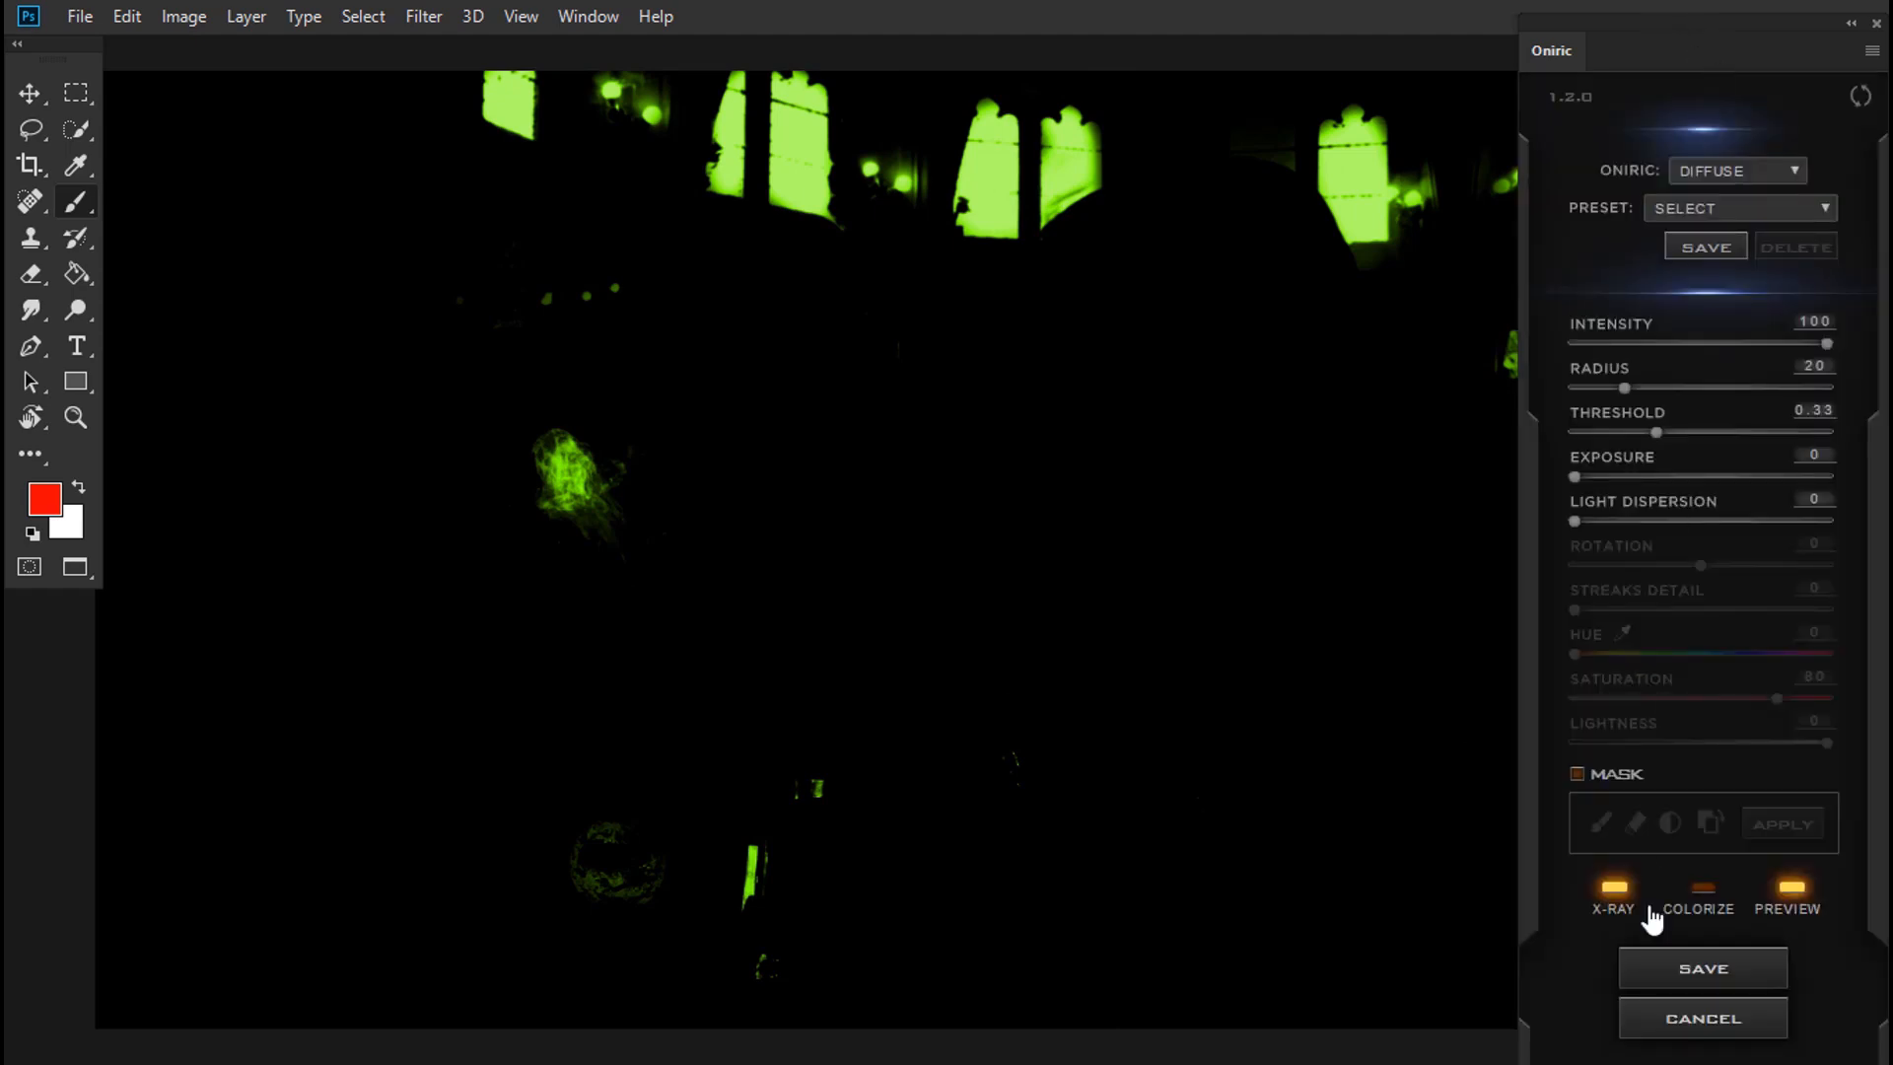
left_click(1611, 887)
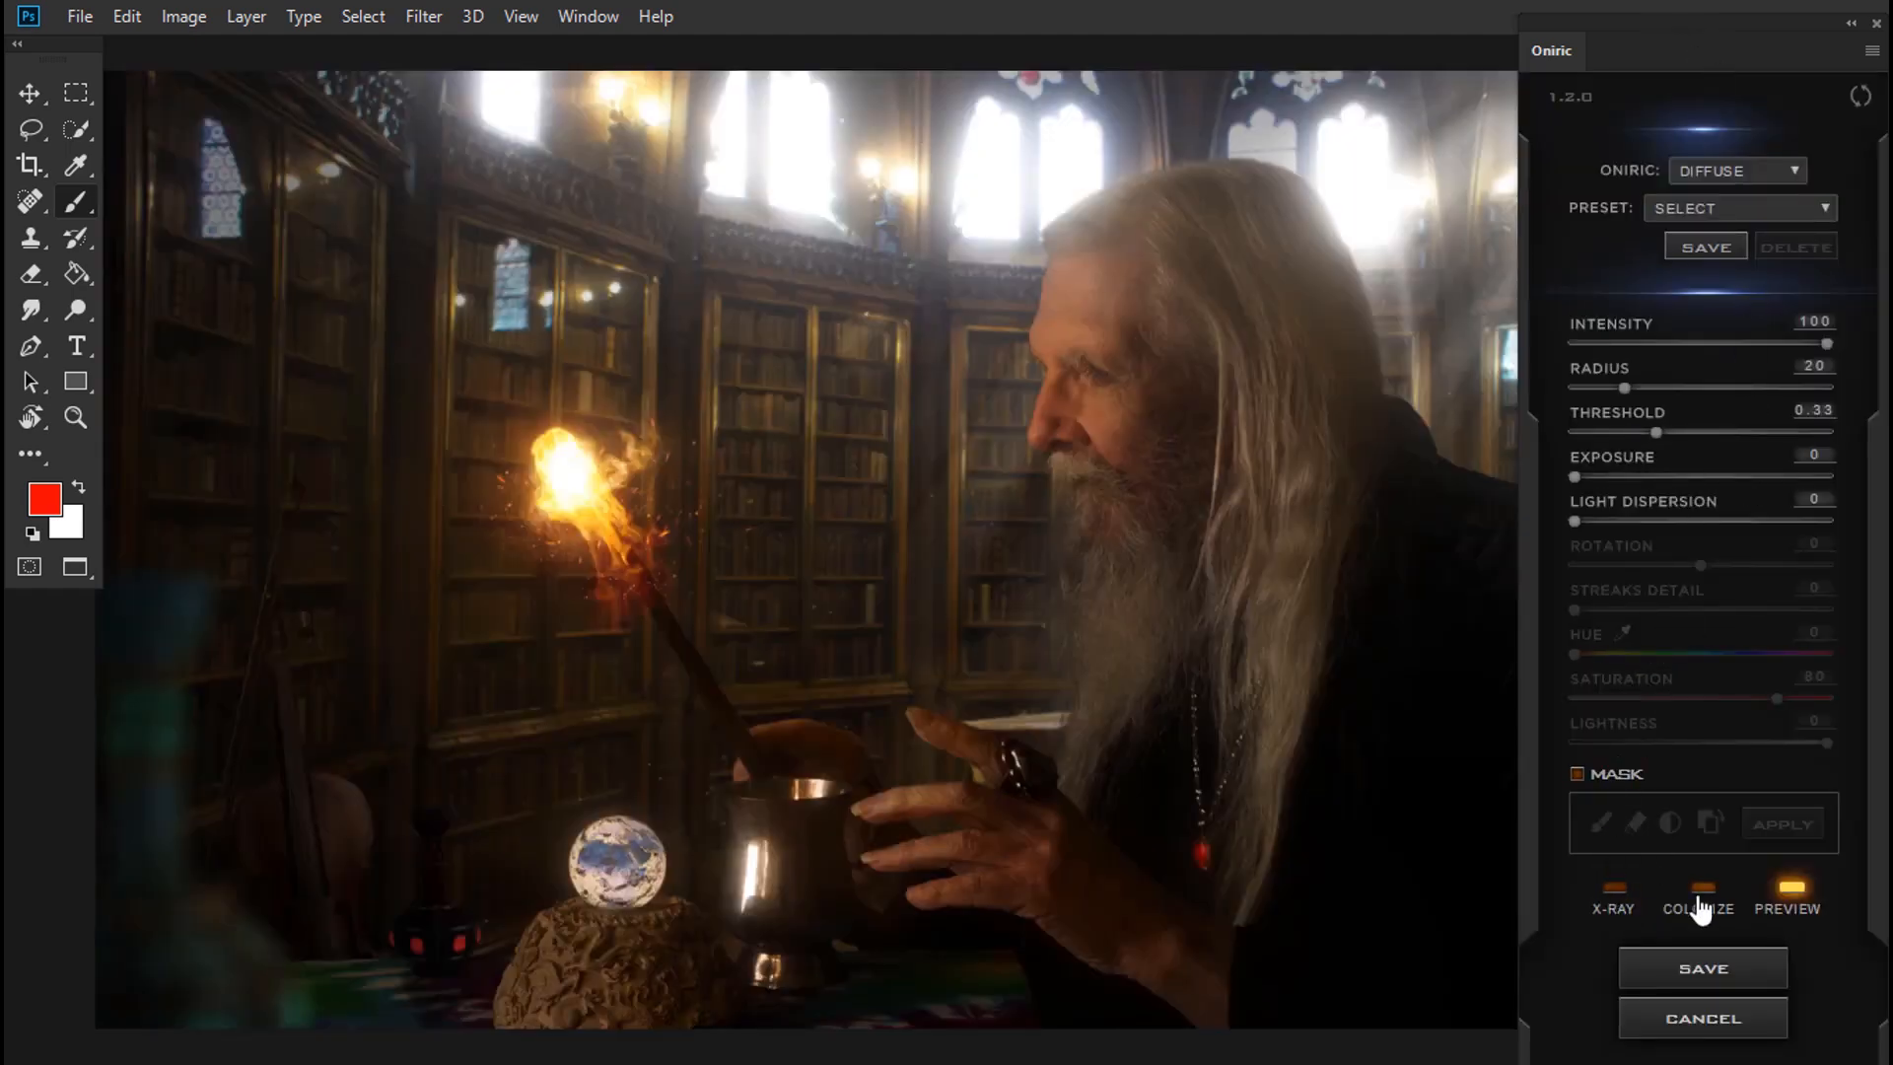
- Generate the glow and toggle the new Oniric glow element layer's visibility to compare
left_click(1698, 899)
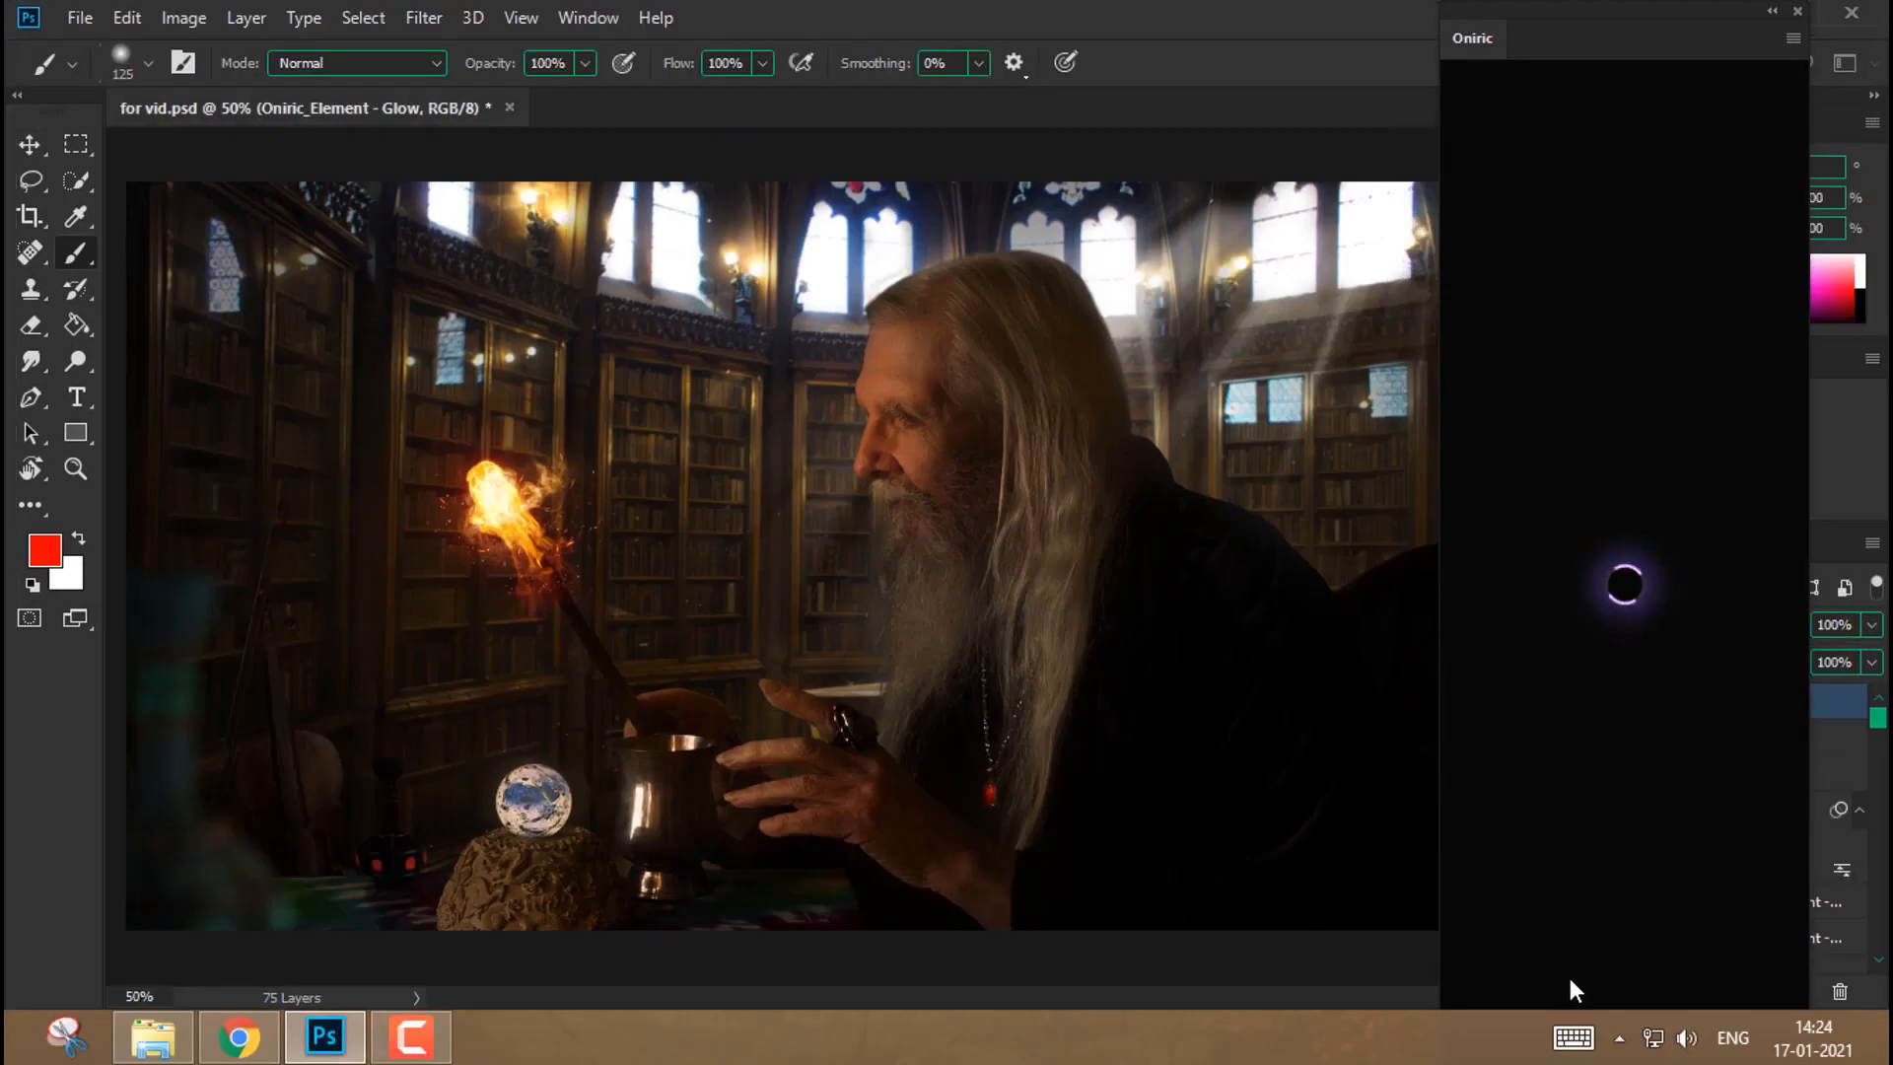
left_click(1579, 866)
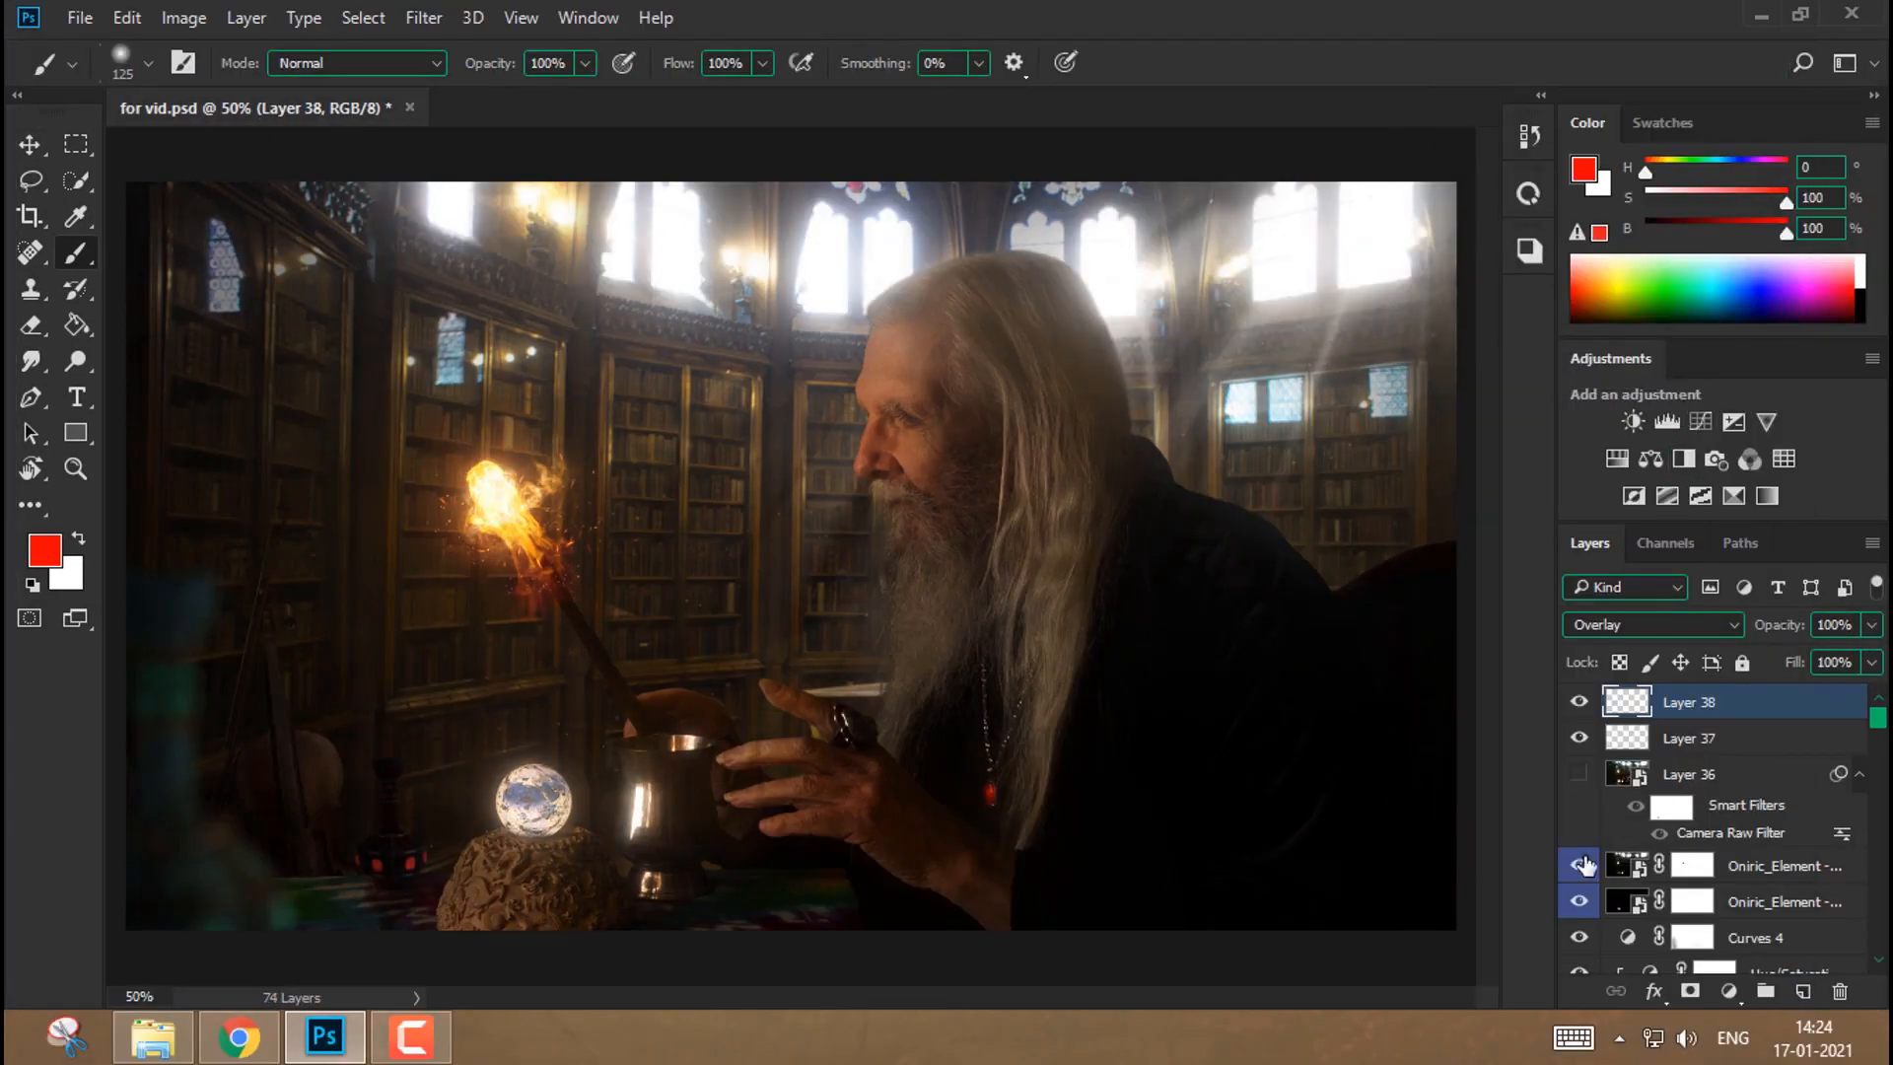
left_click(1577, 866)
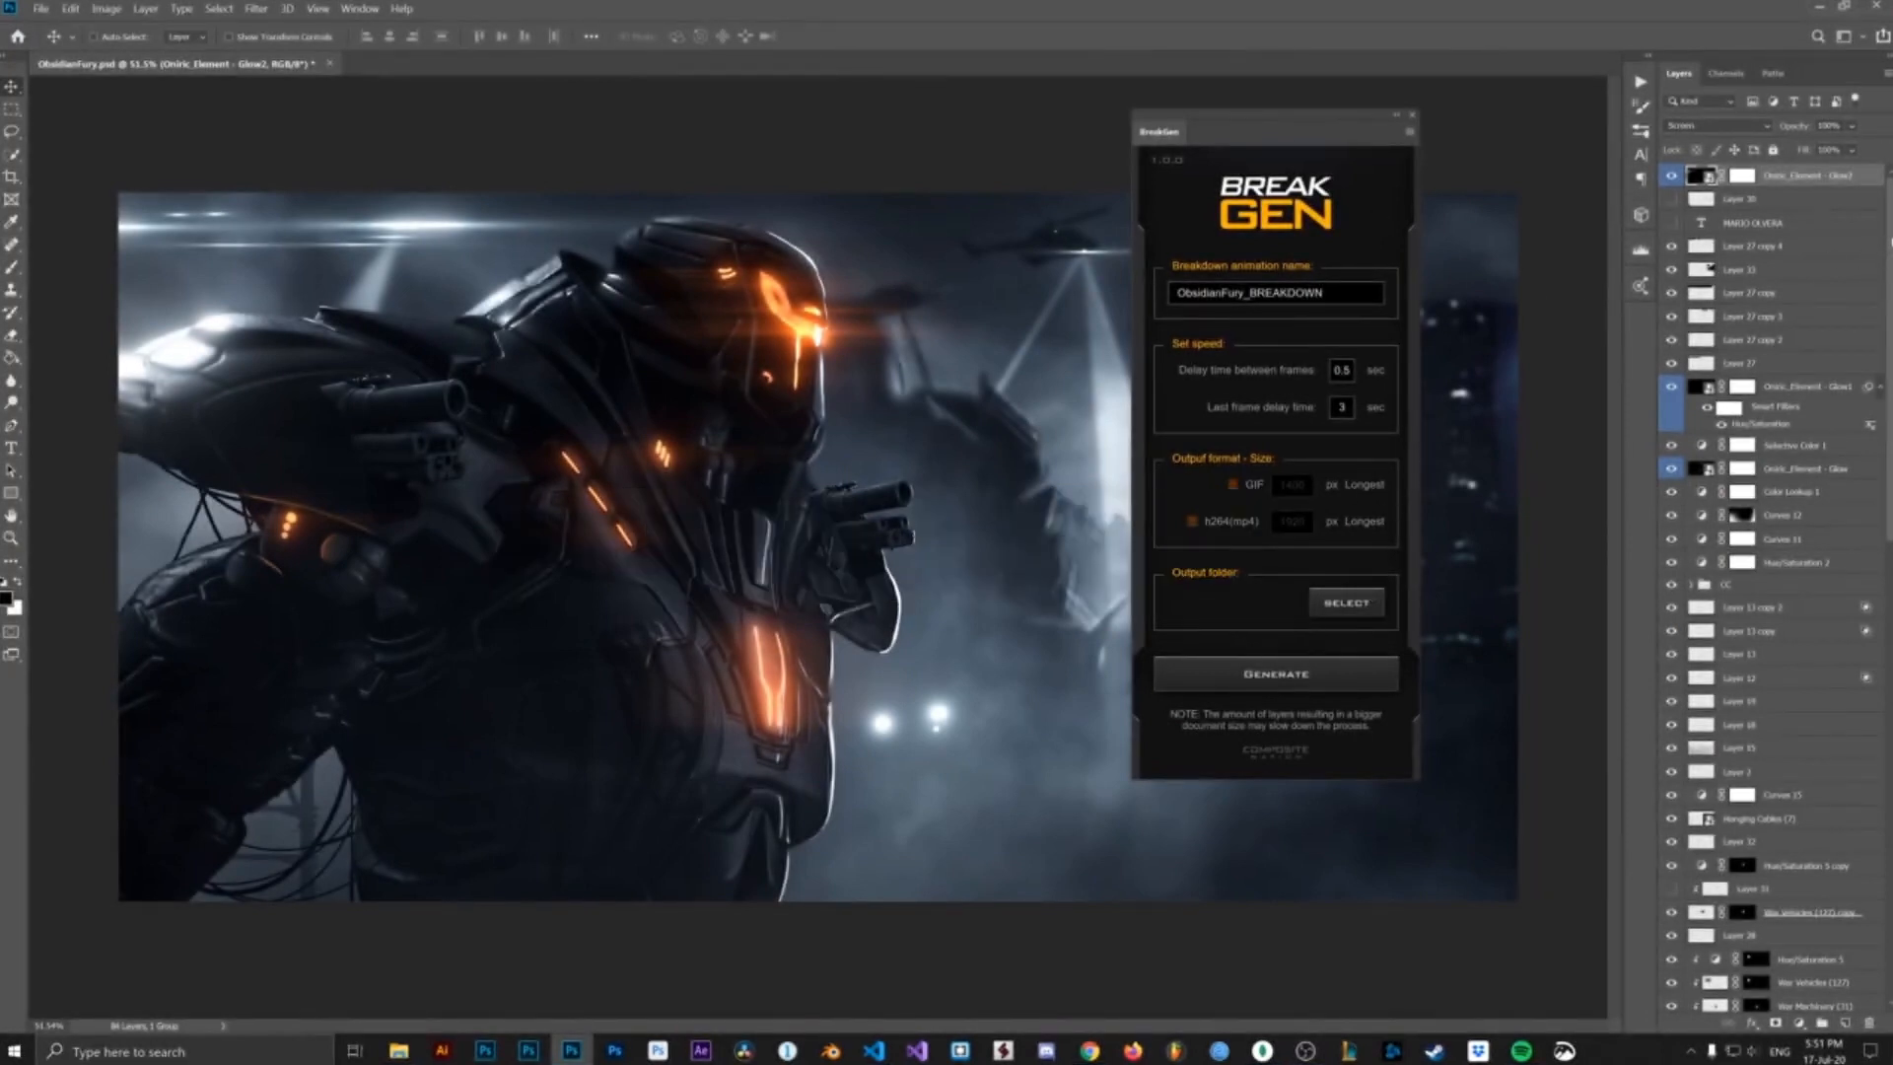
scroll("down", 3)
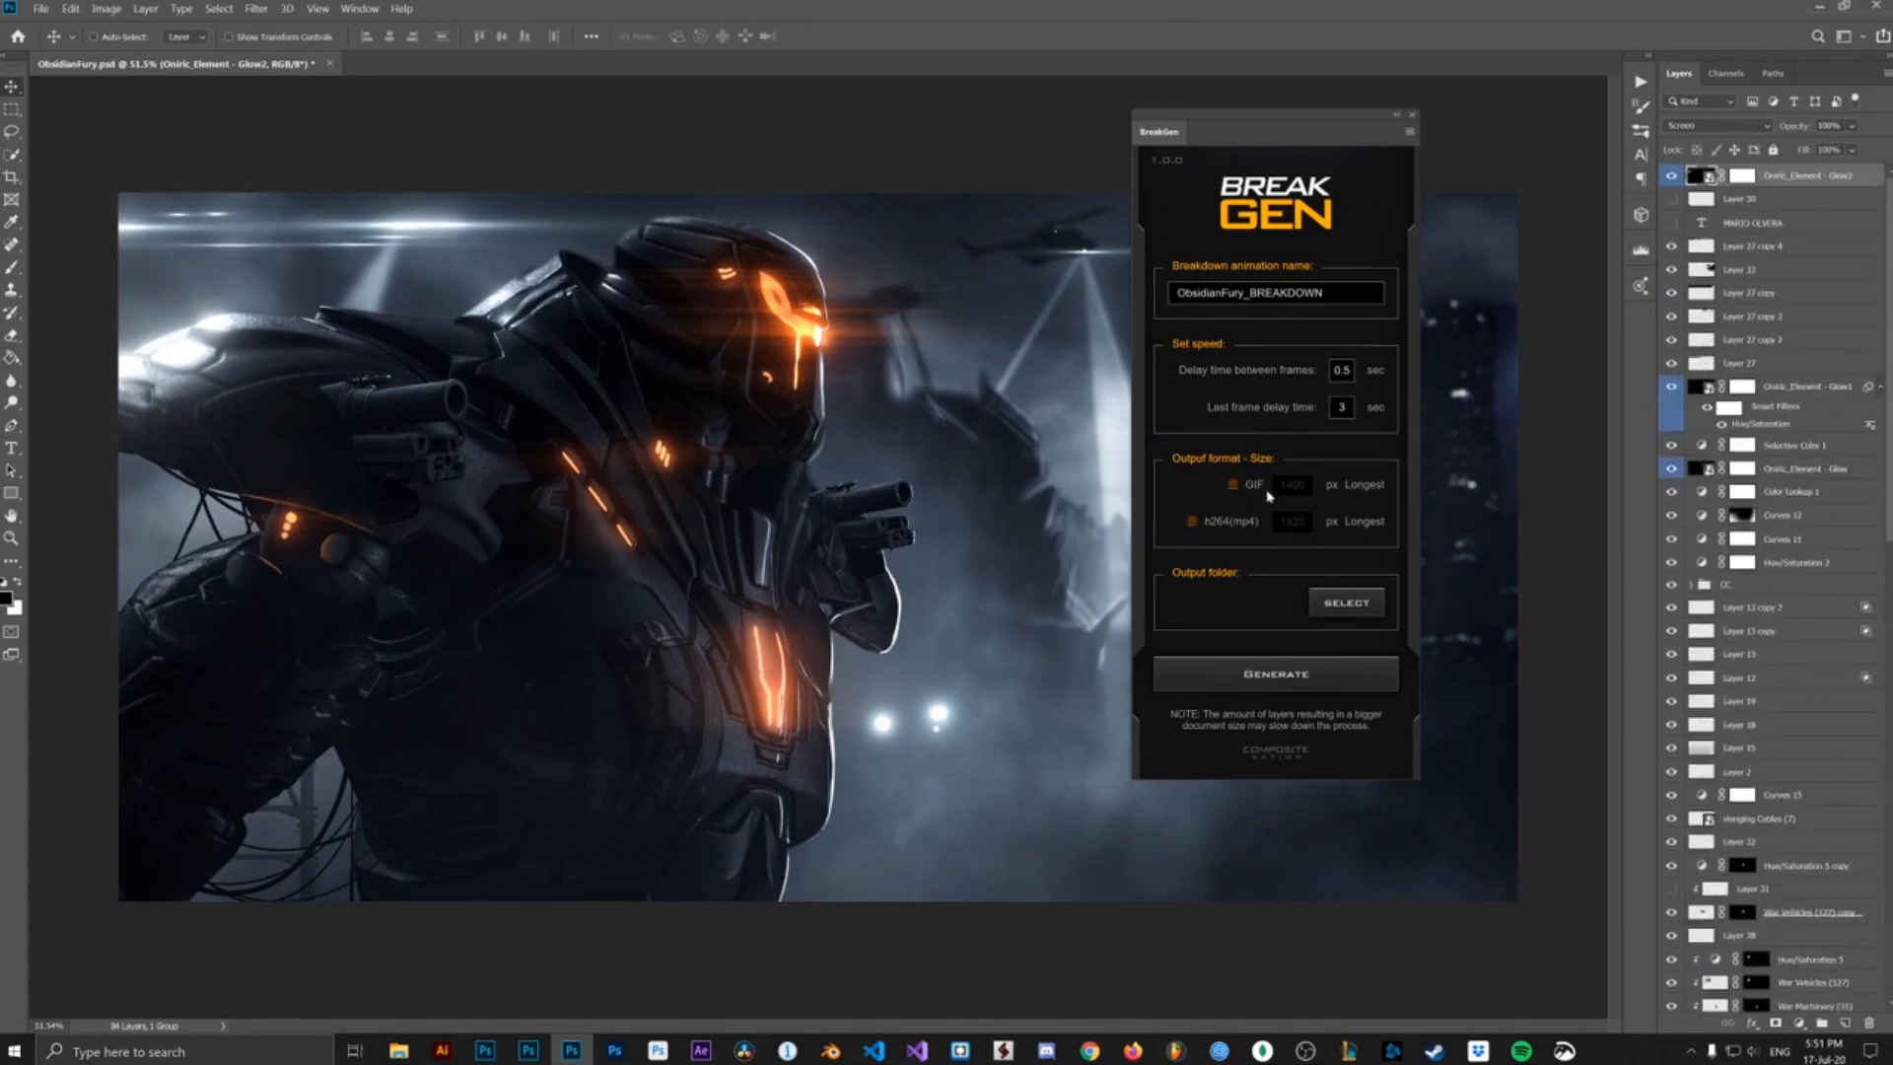
mouse_move(1303, 601)
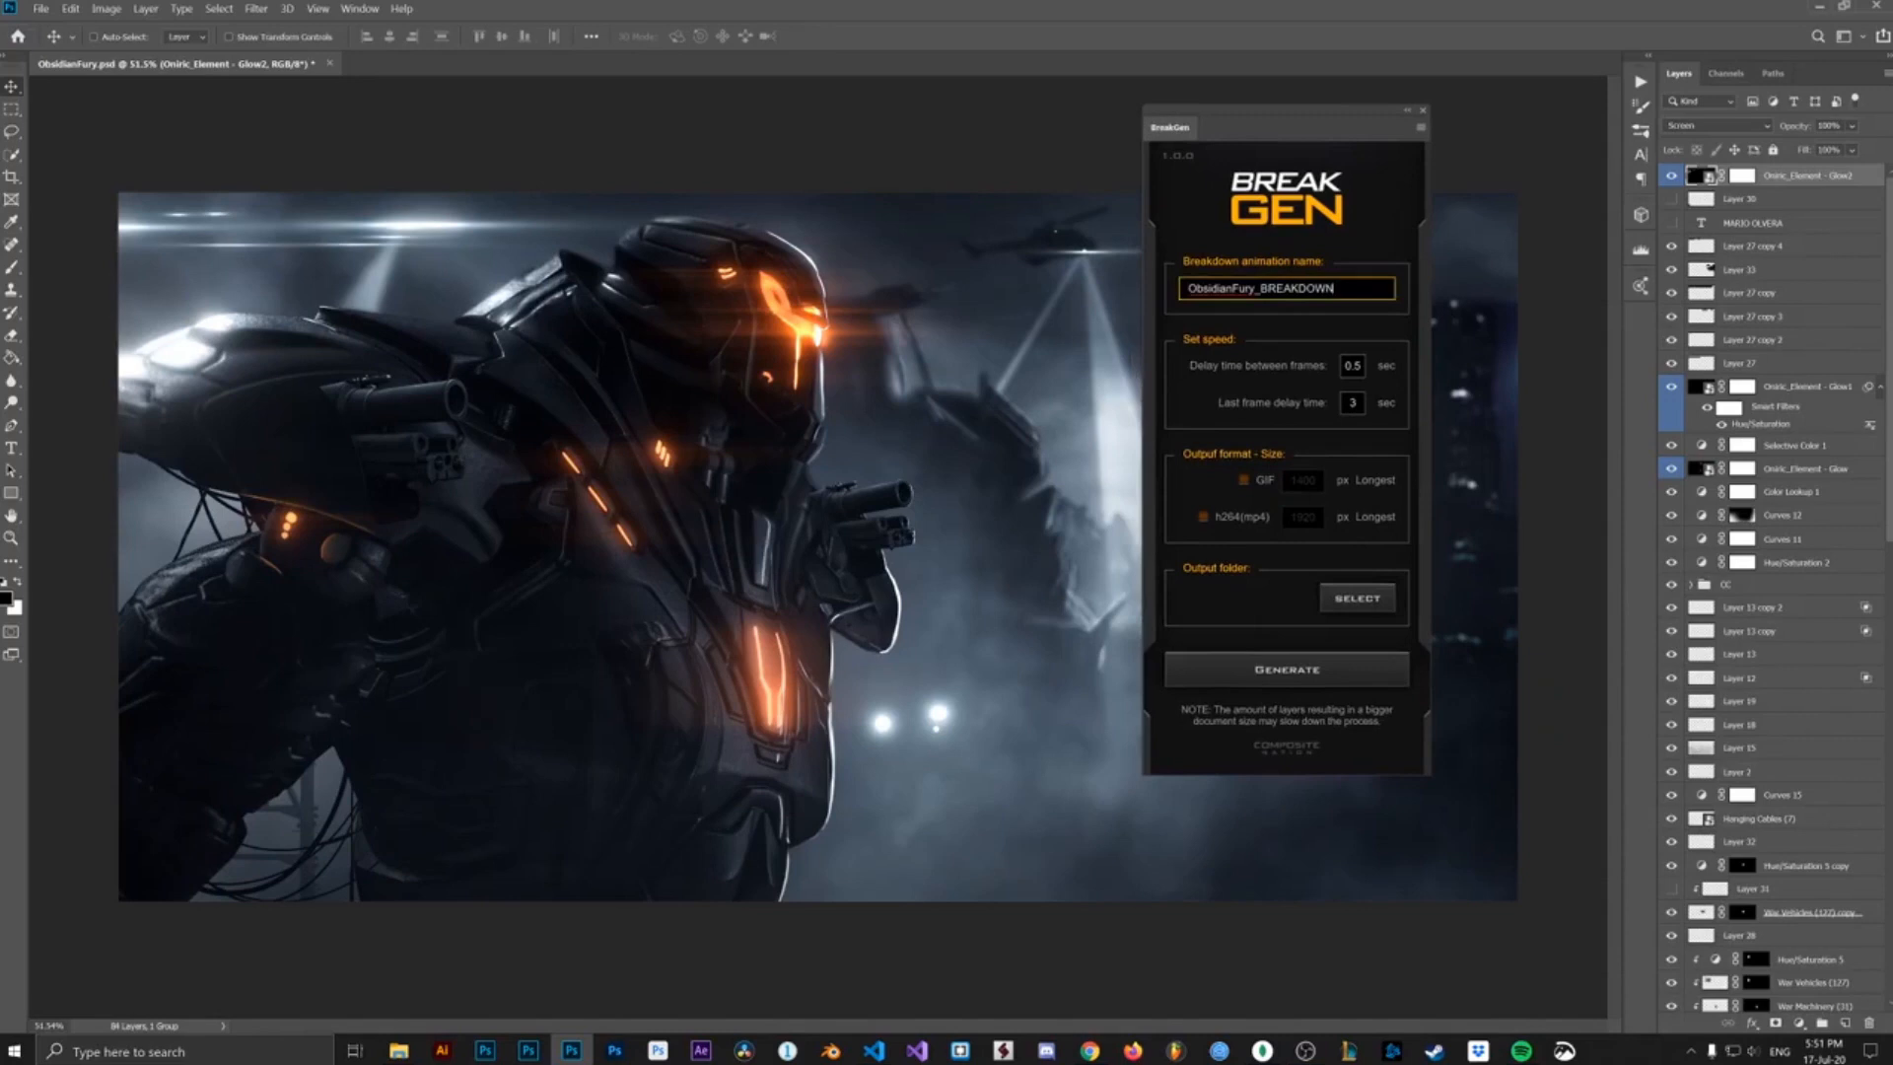
left_click(1285, 668)
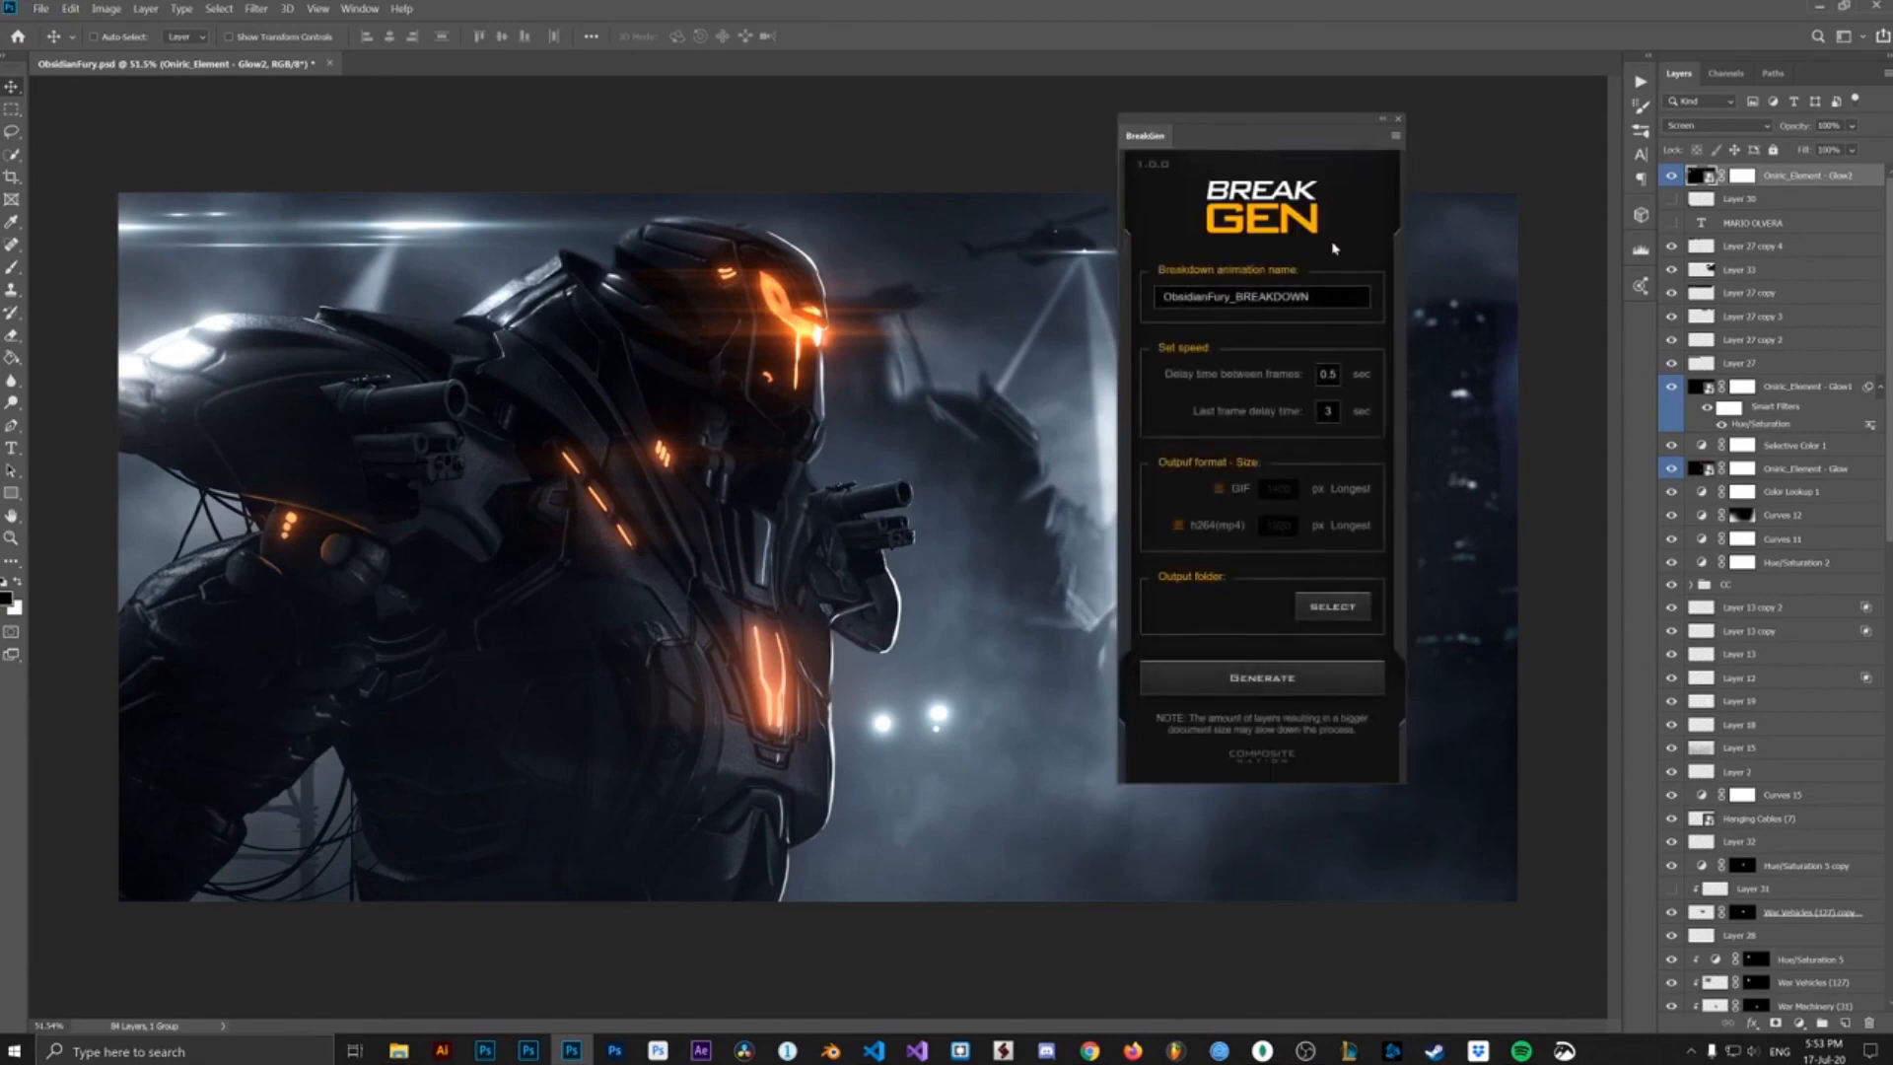
mouse_move(954, 375)
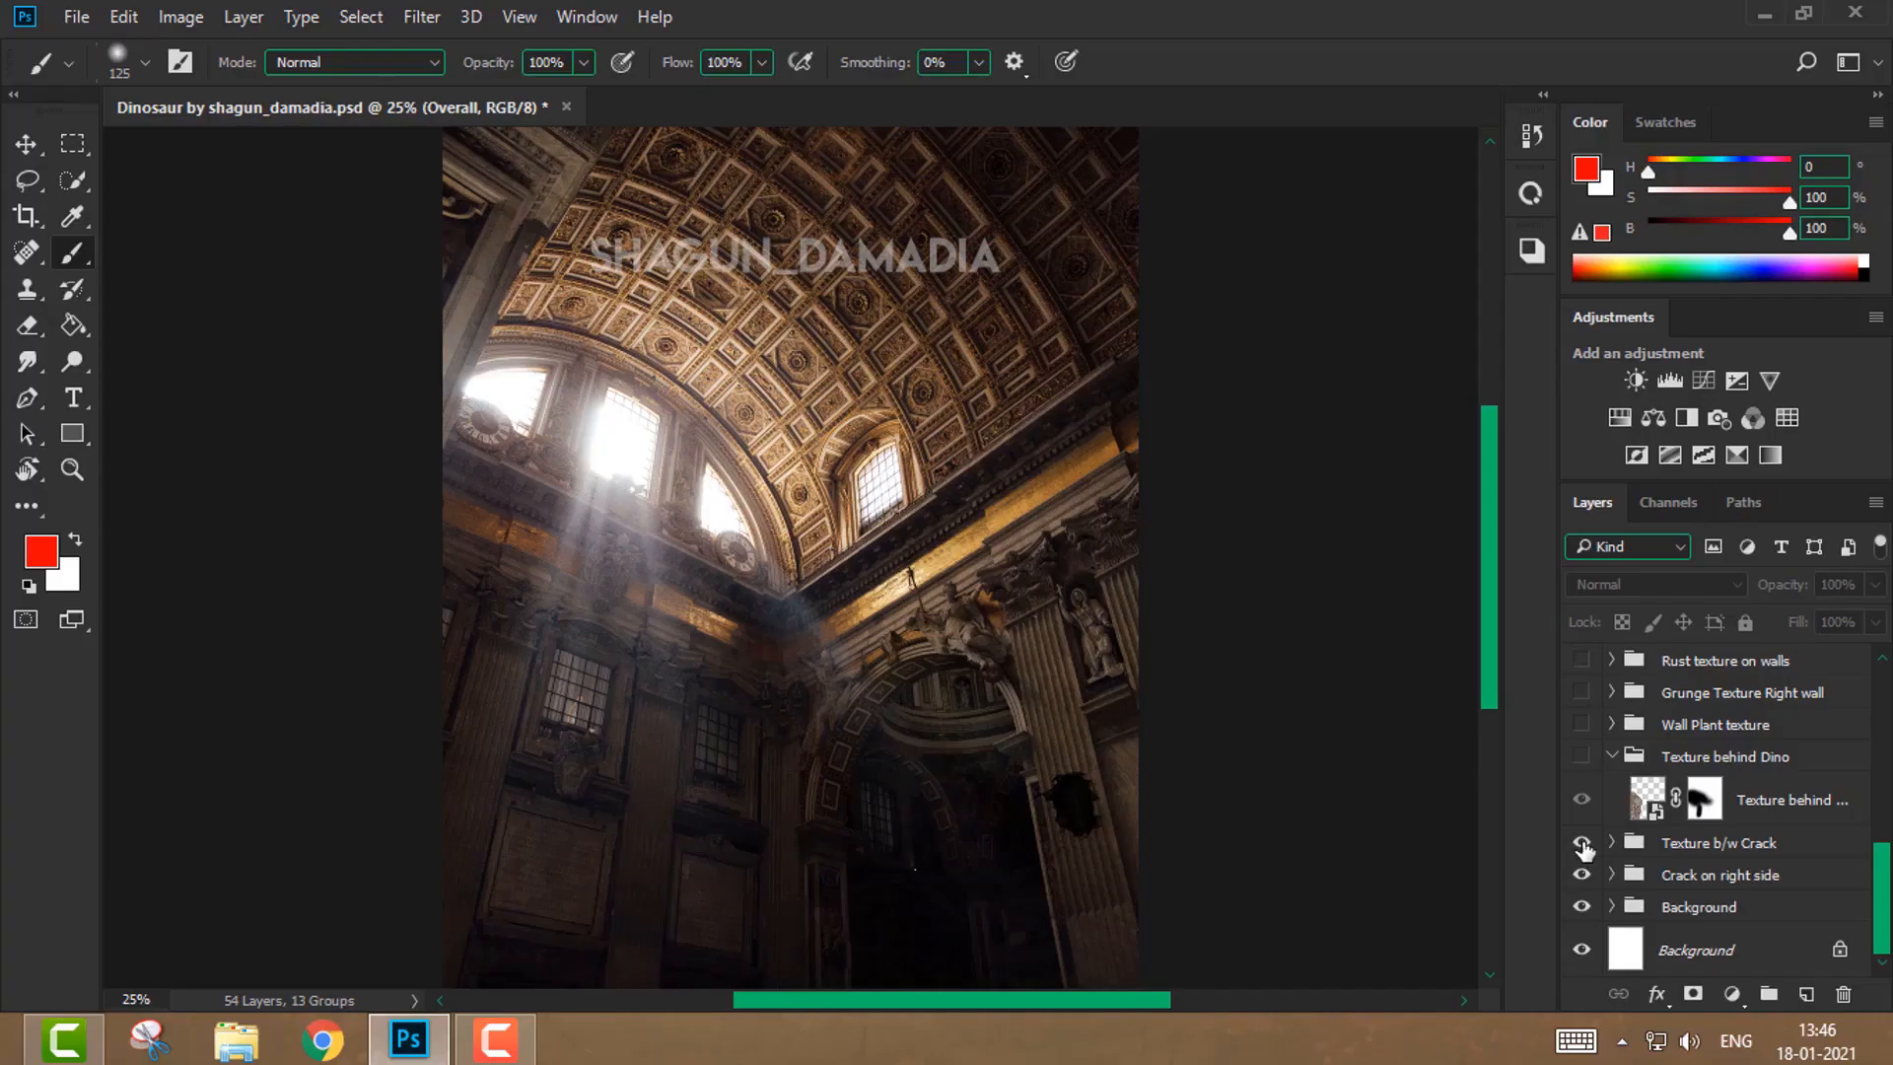
- Toggle visibility of the Texture b/w Crack group and the Light ray behind Dino layer
left_click(1581, 755)
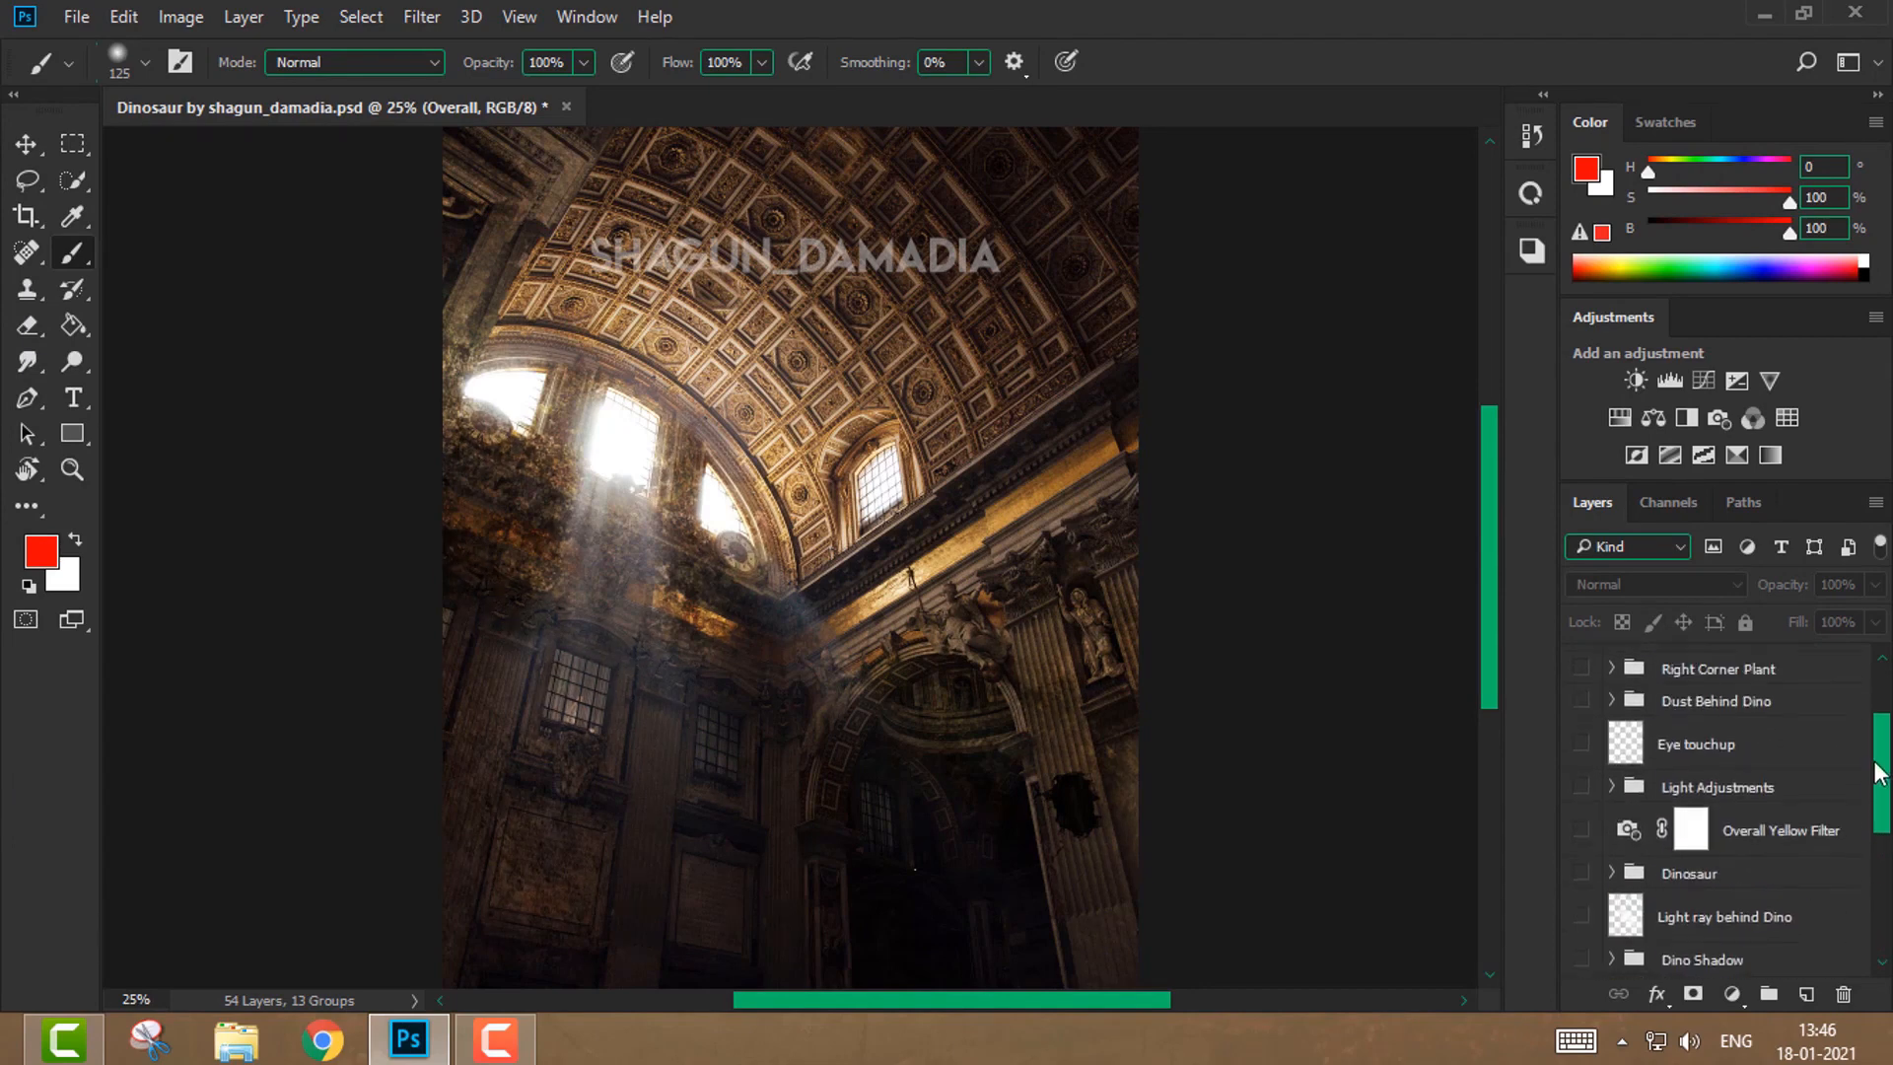
scroll("down", 3)
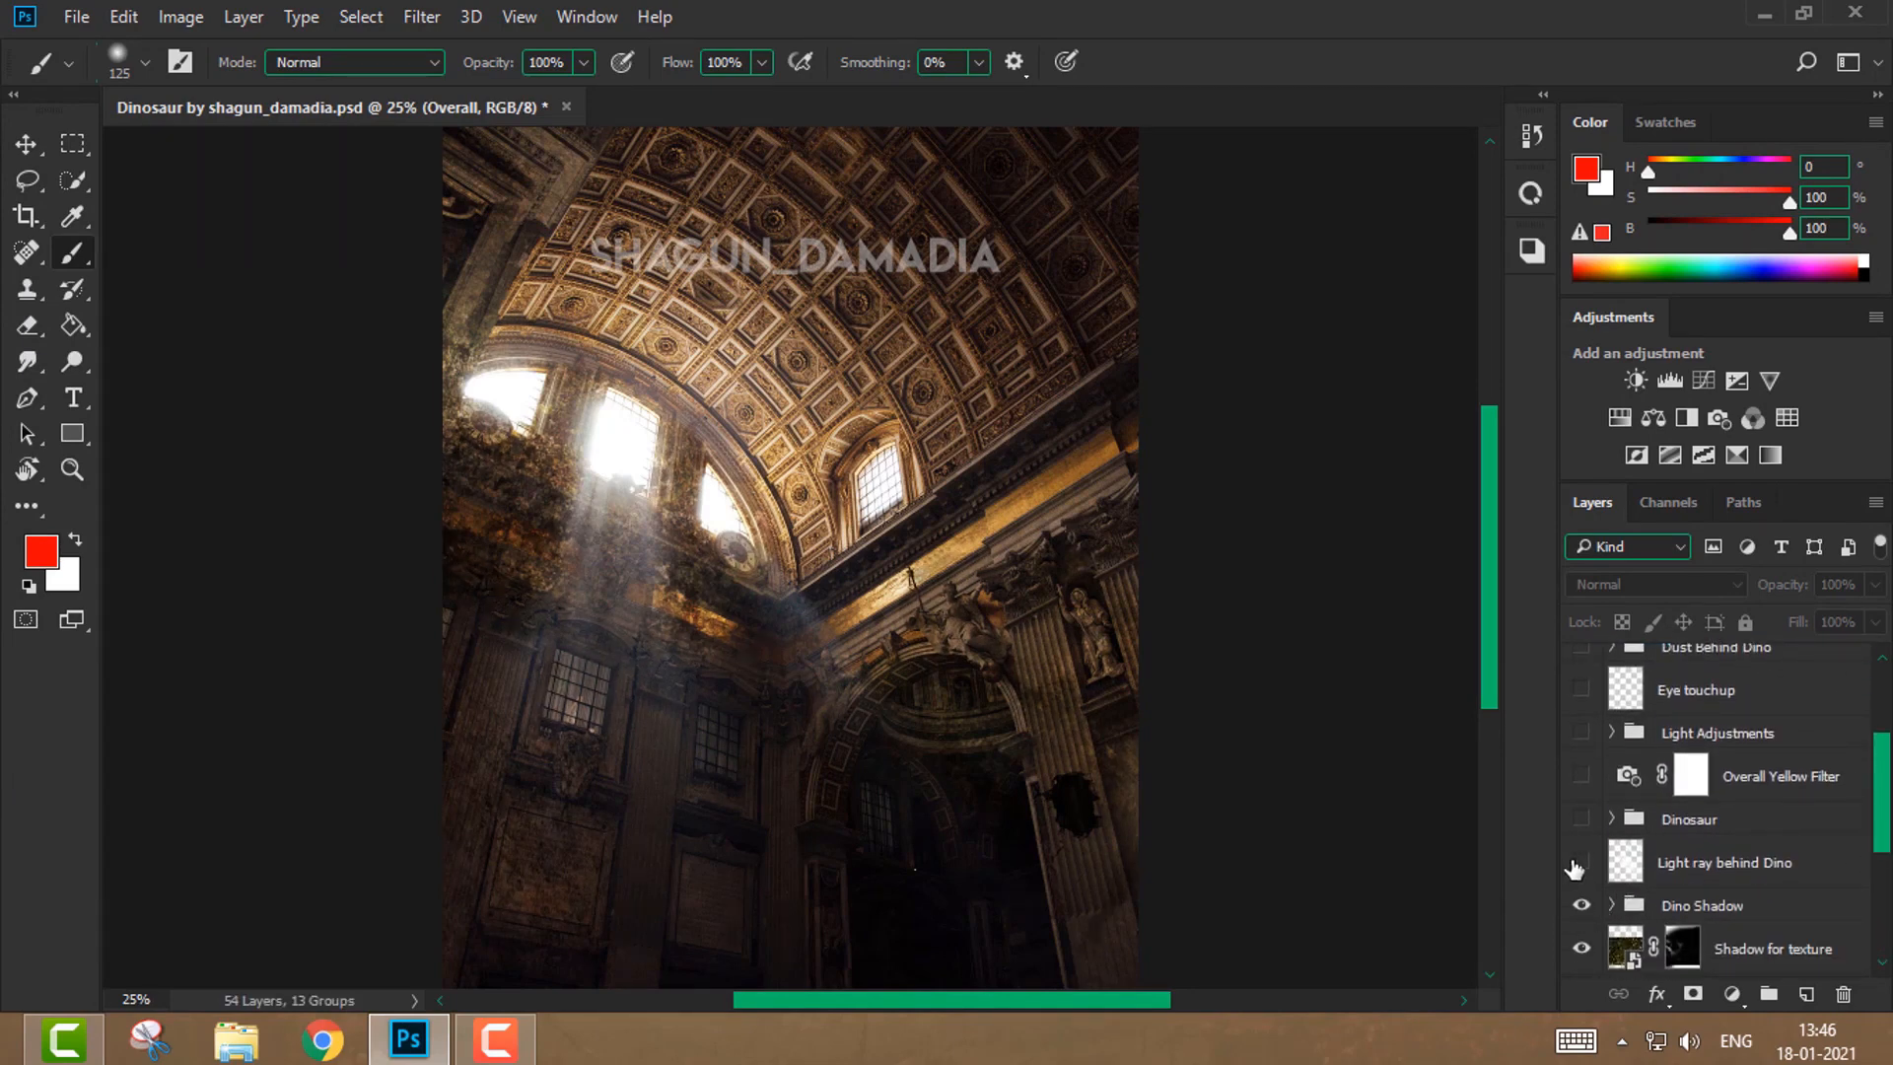
left_click(1582, 862)
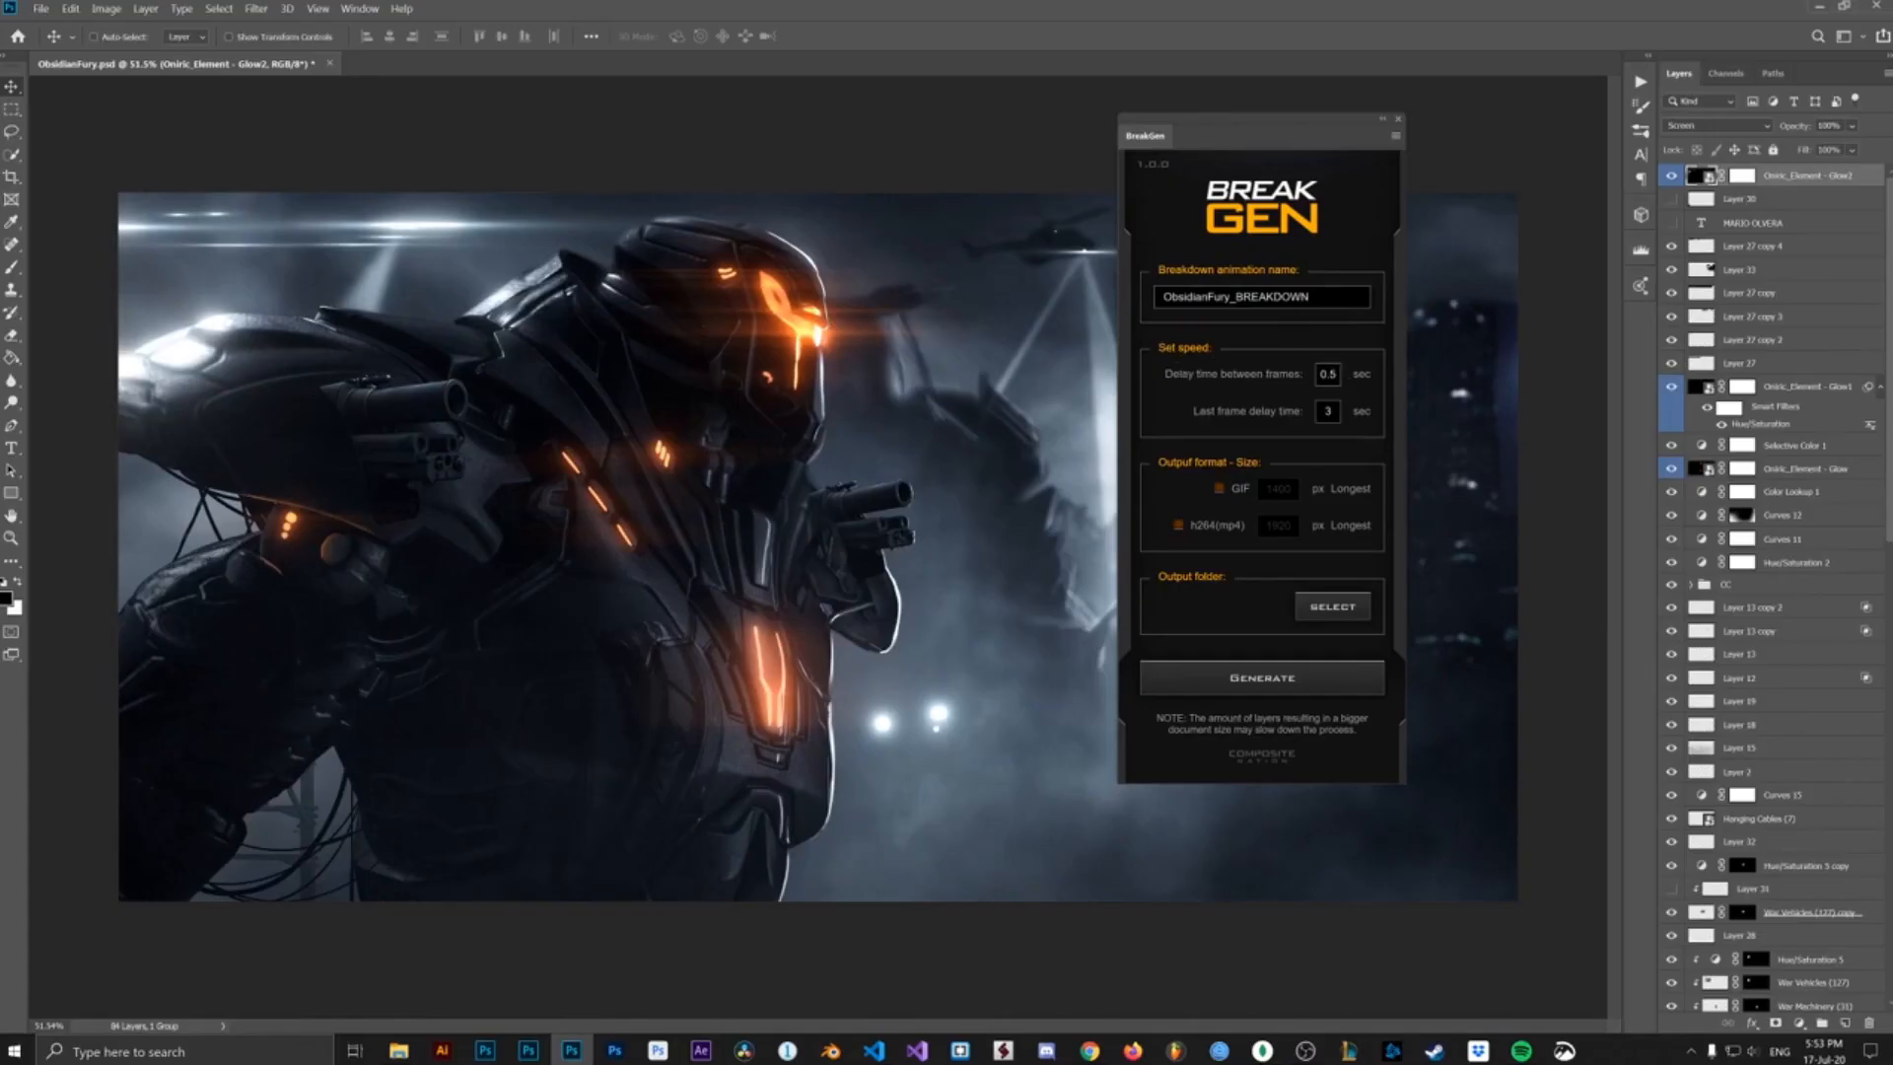
mouse_move(1218, 390)
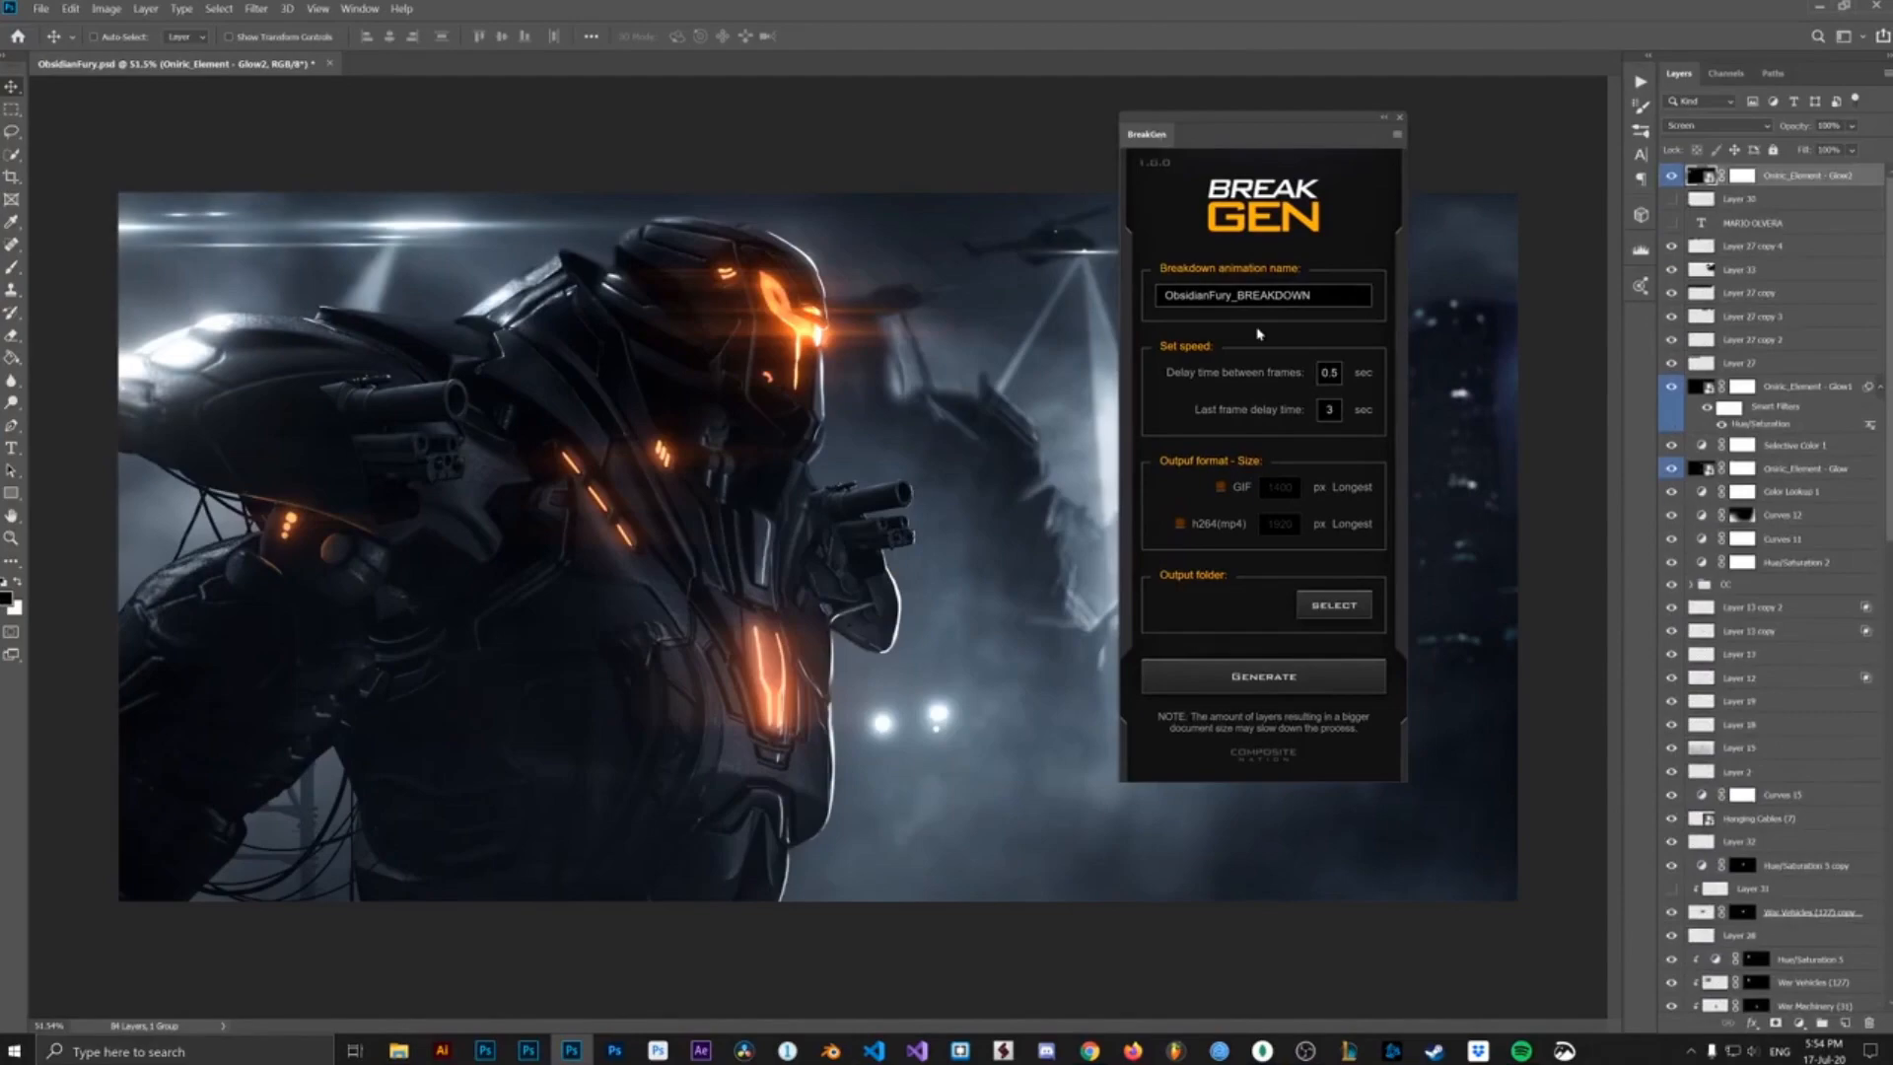
mouse_move(1220, 418)
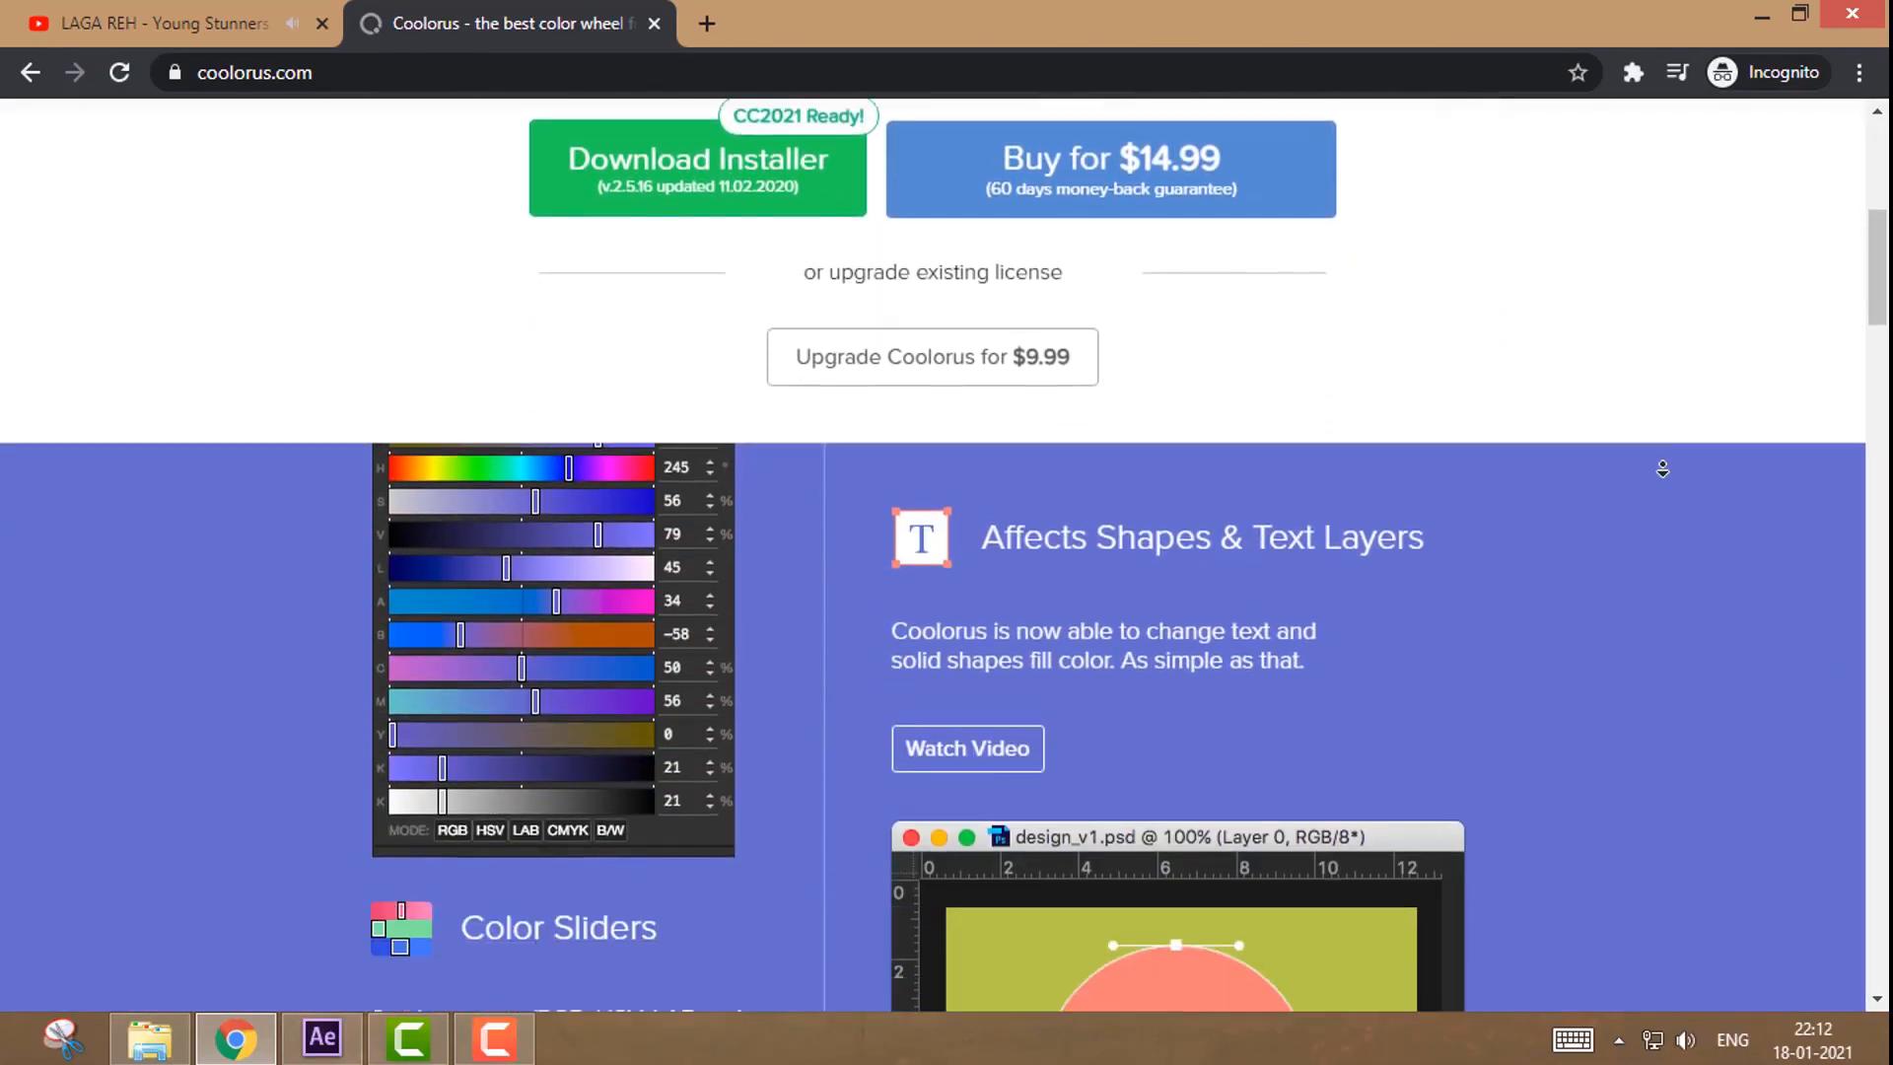
- Scroll up the Coolorus site description, then switch to Photoshop with the Coolorus wheel open
scroll("up", 3)
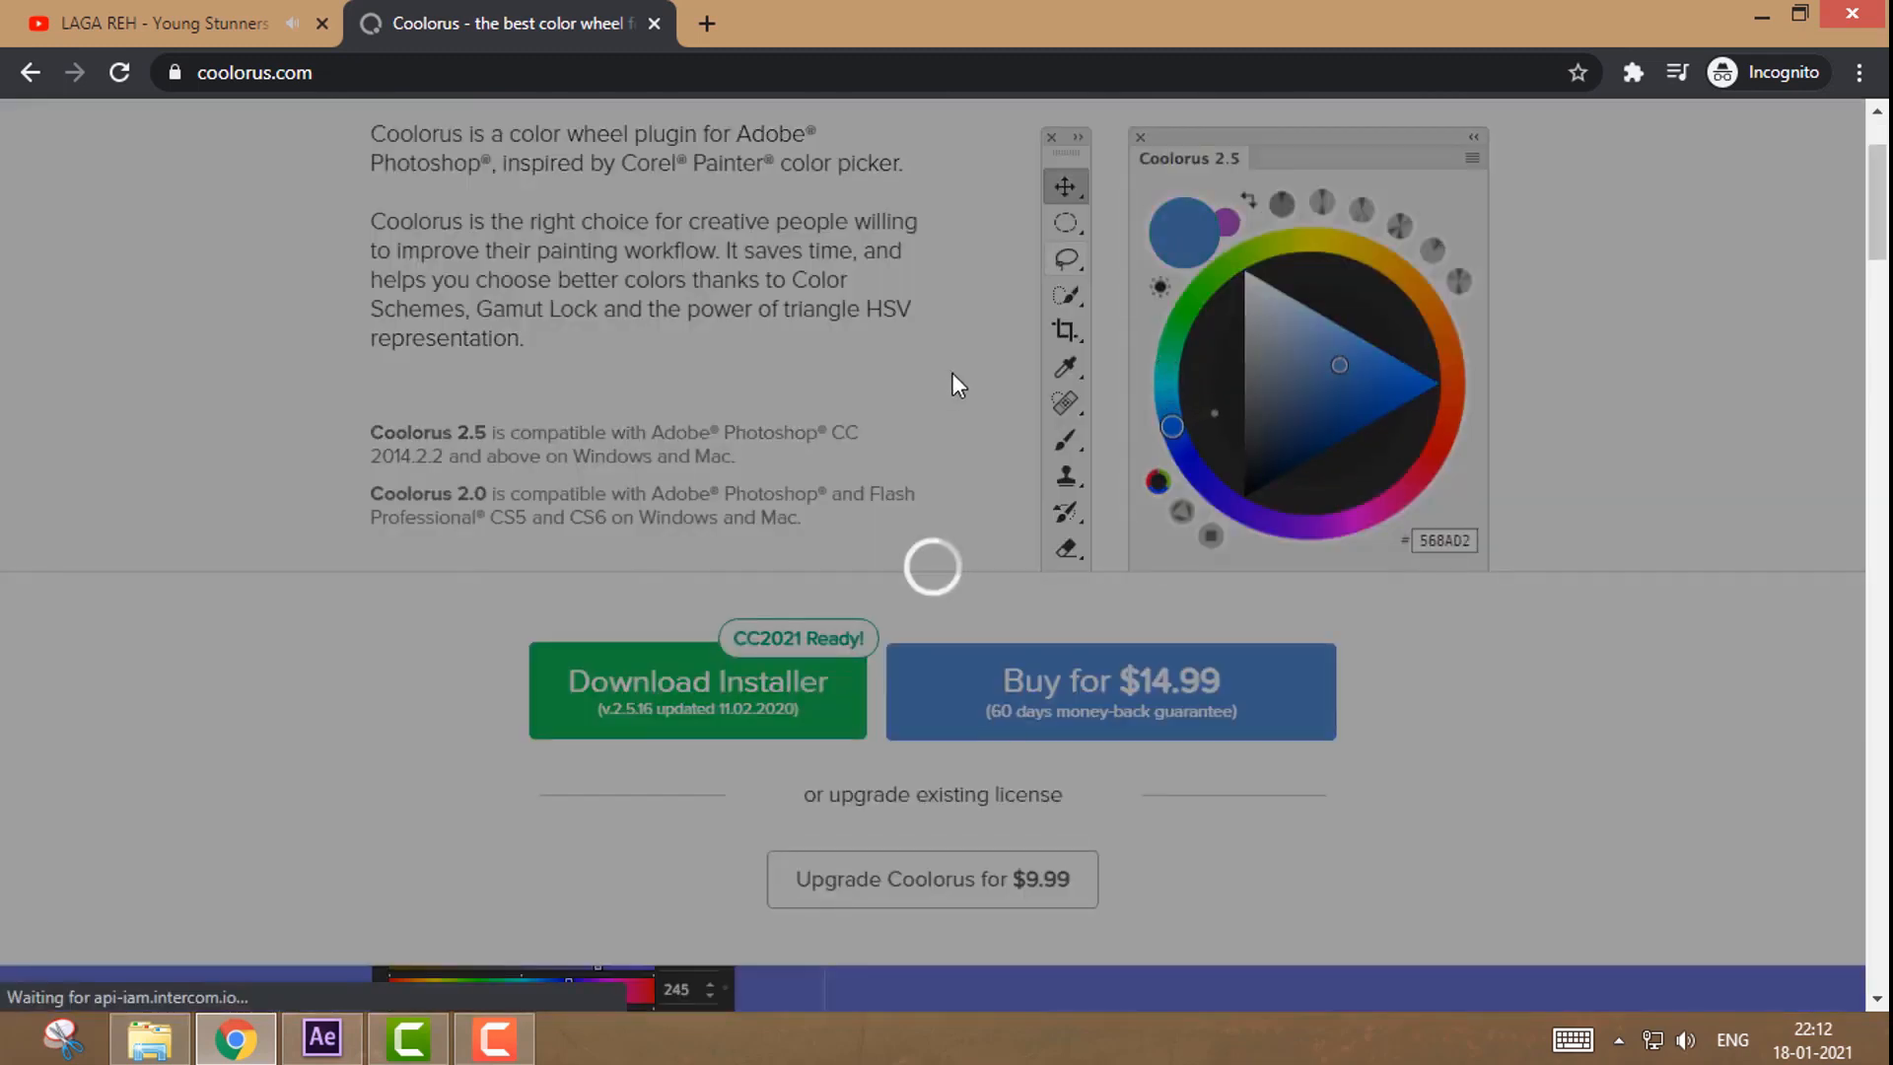
left_click(491, 1039)
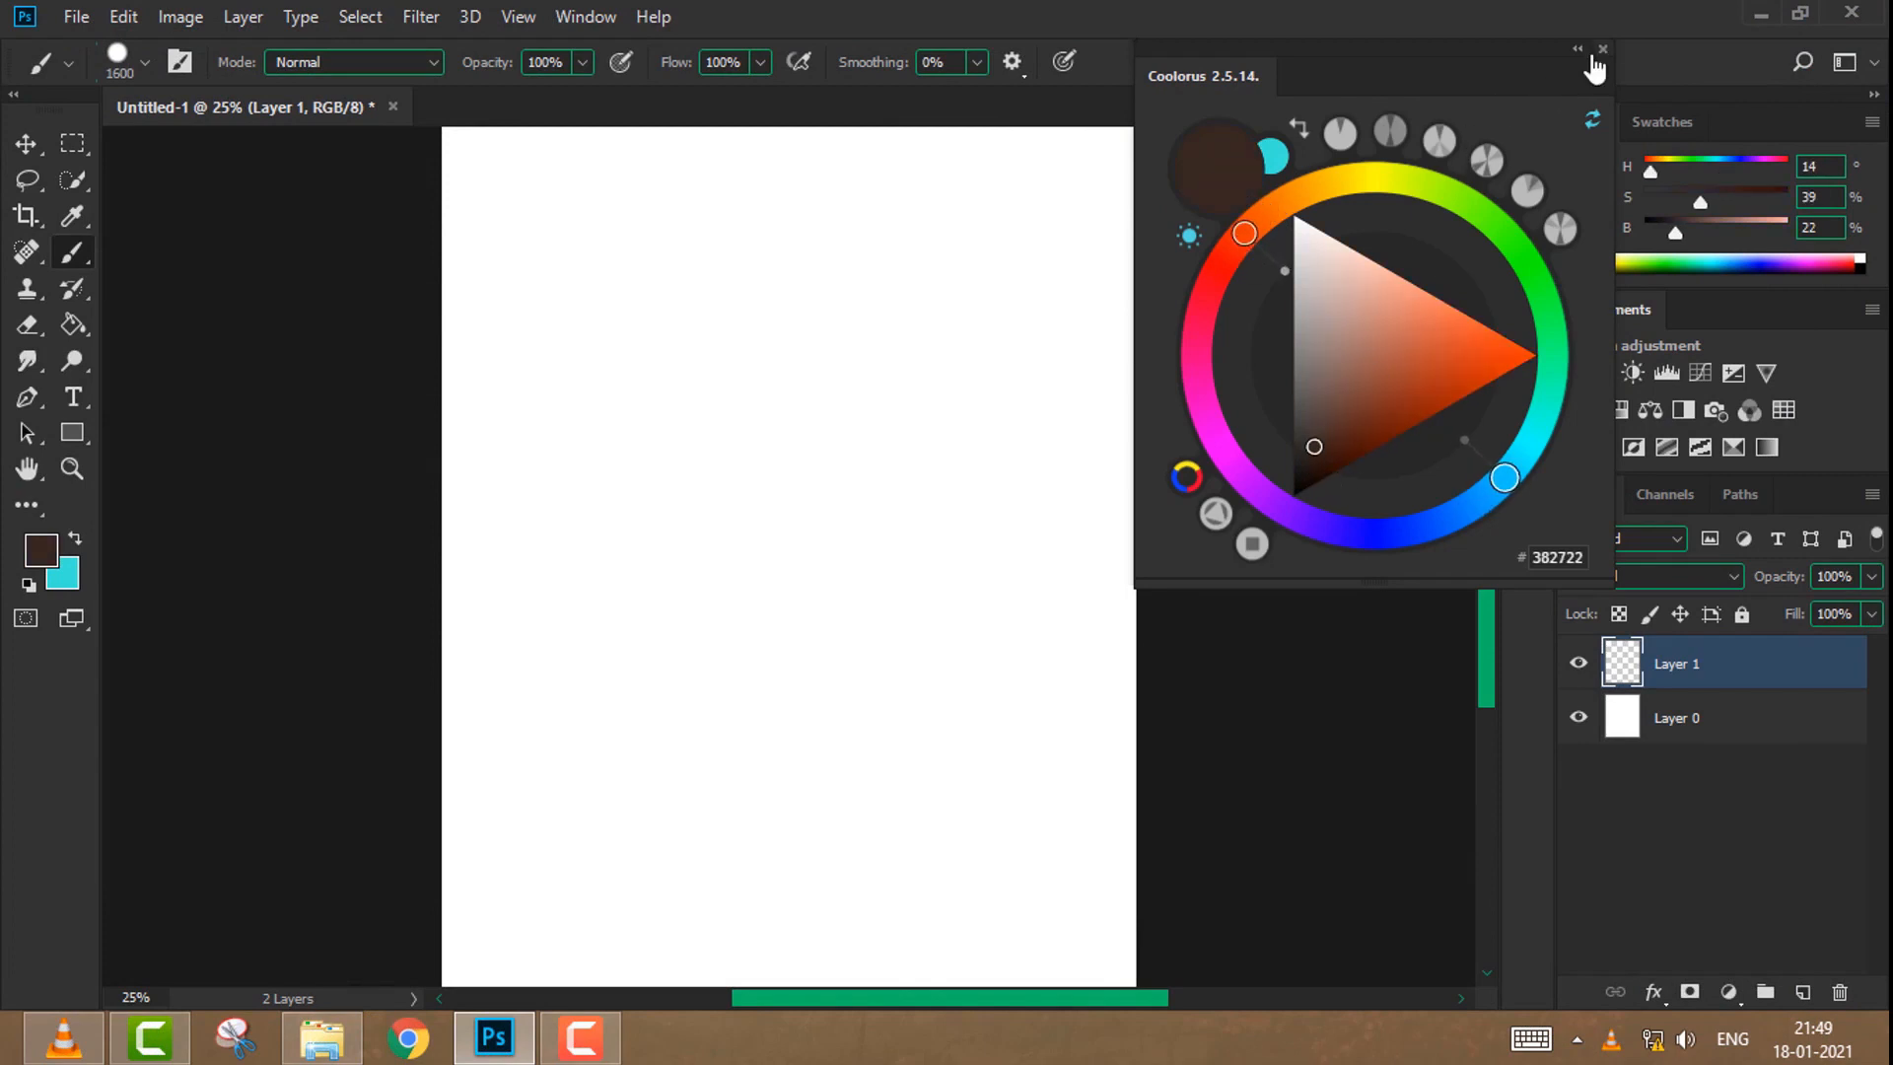
- Collapse the Coolorus panel, paint broad sky and ground colour, and swap foreground/background colours
left_click(1605, 49)
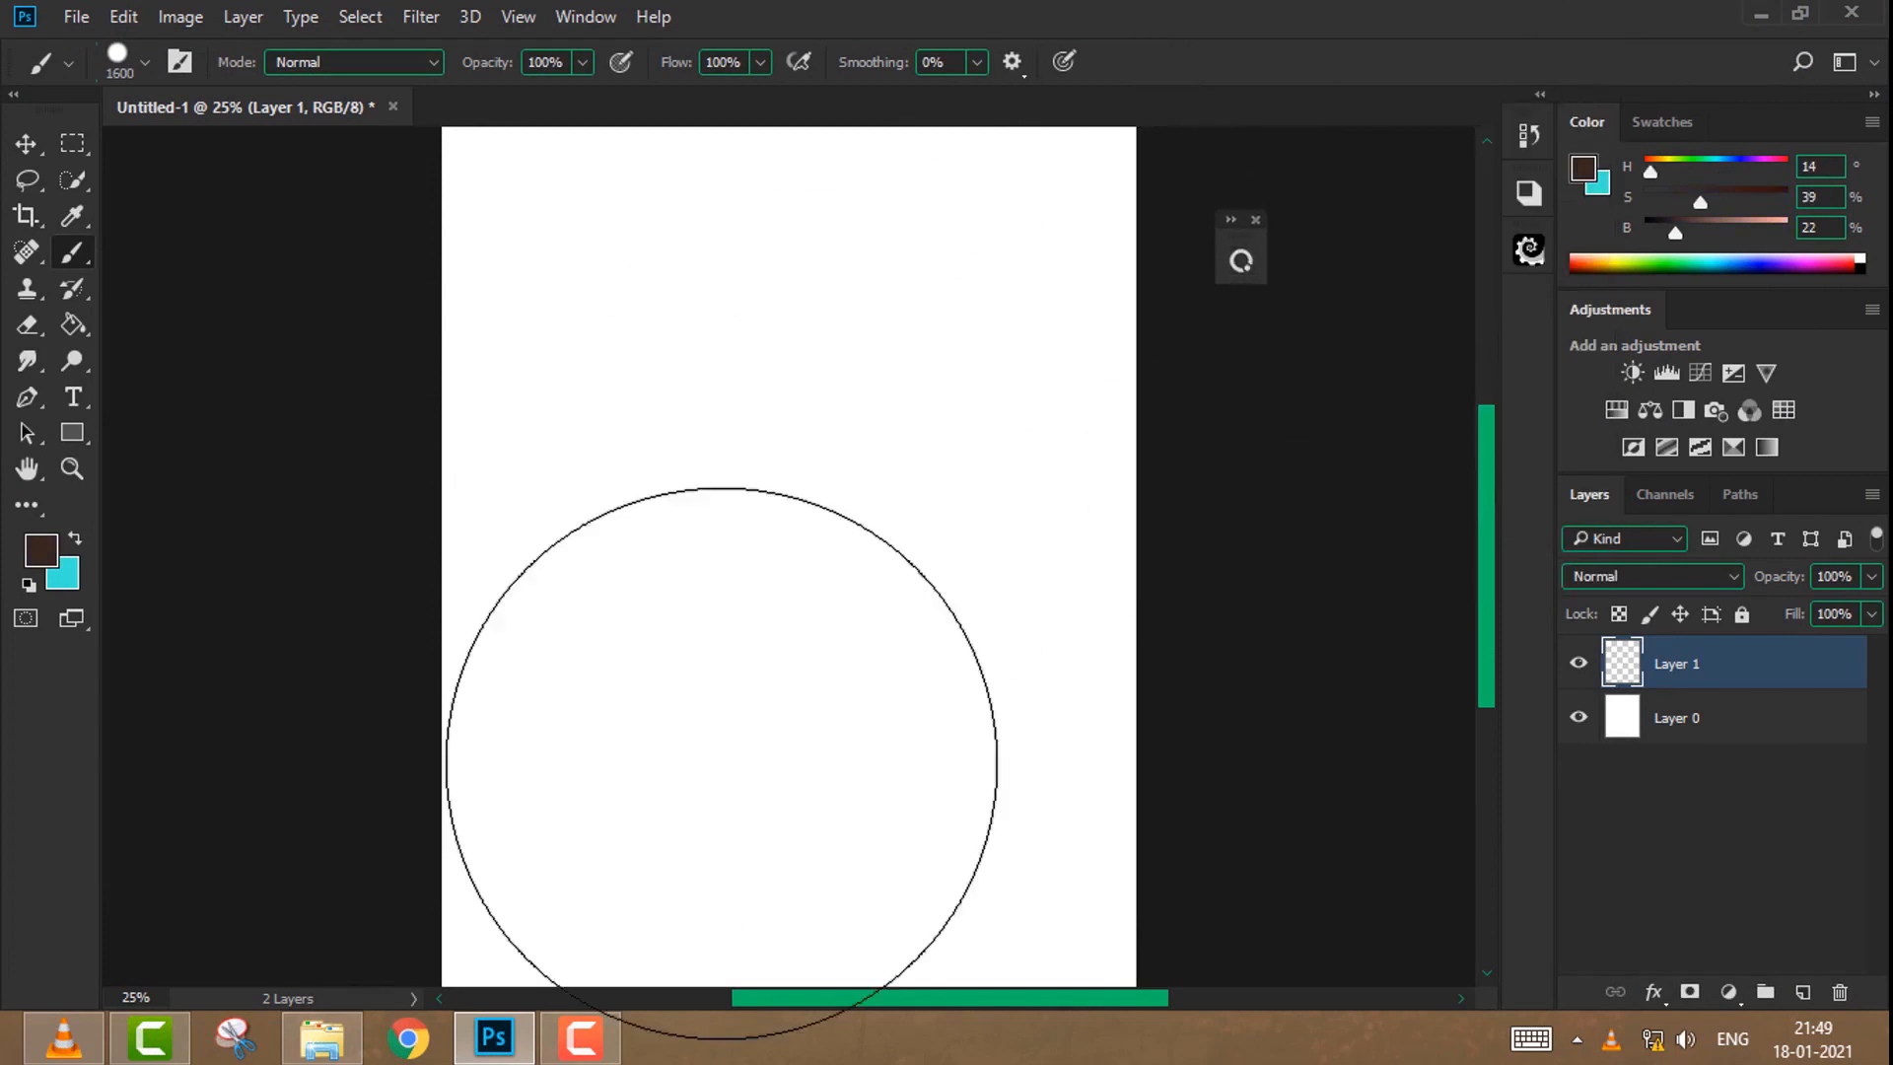
left_click(1242, 258)
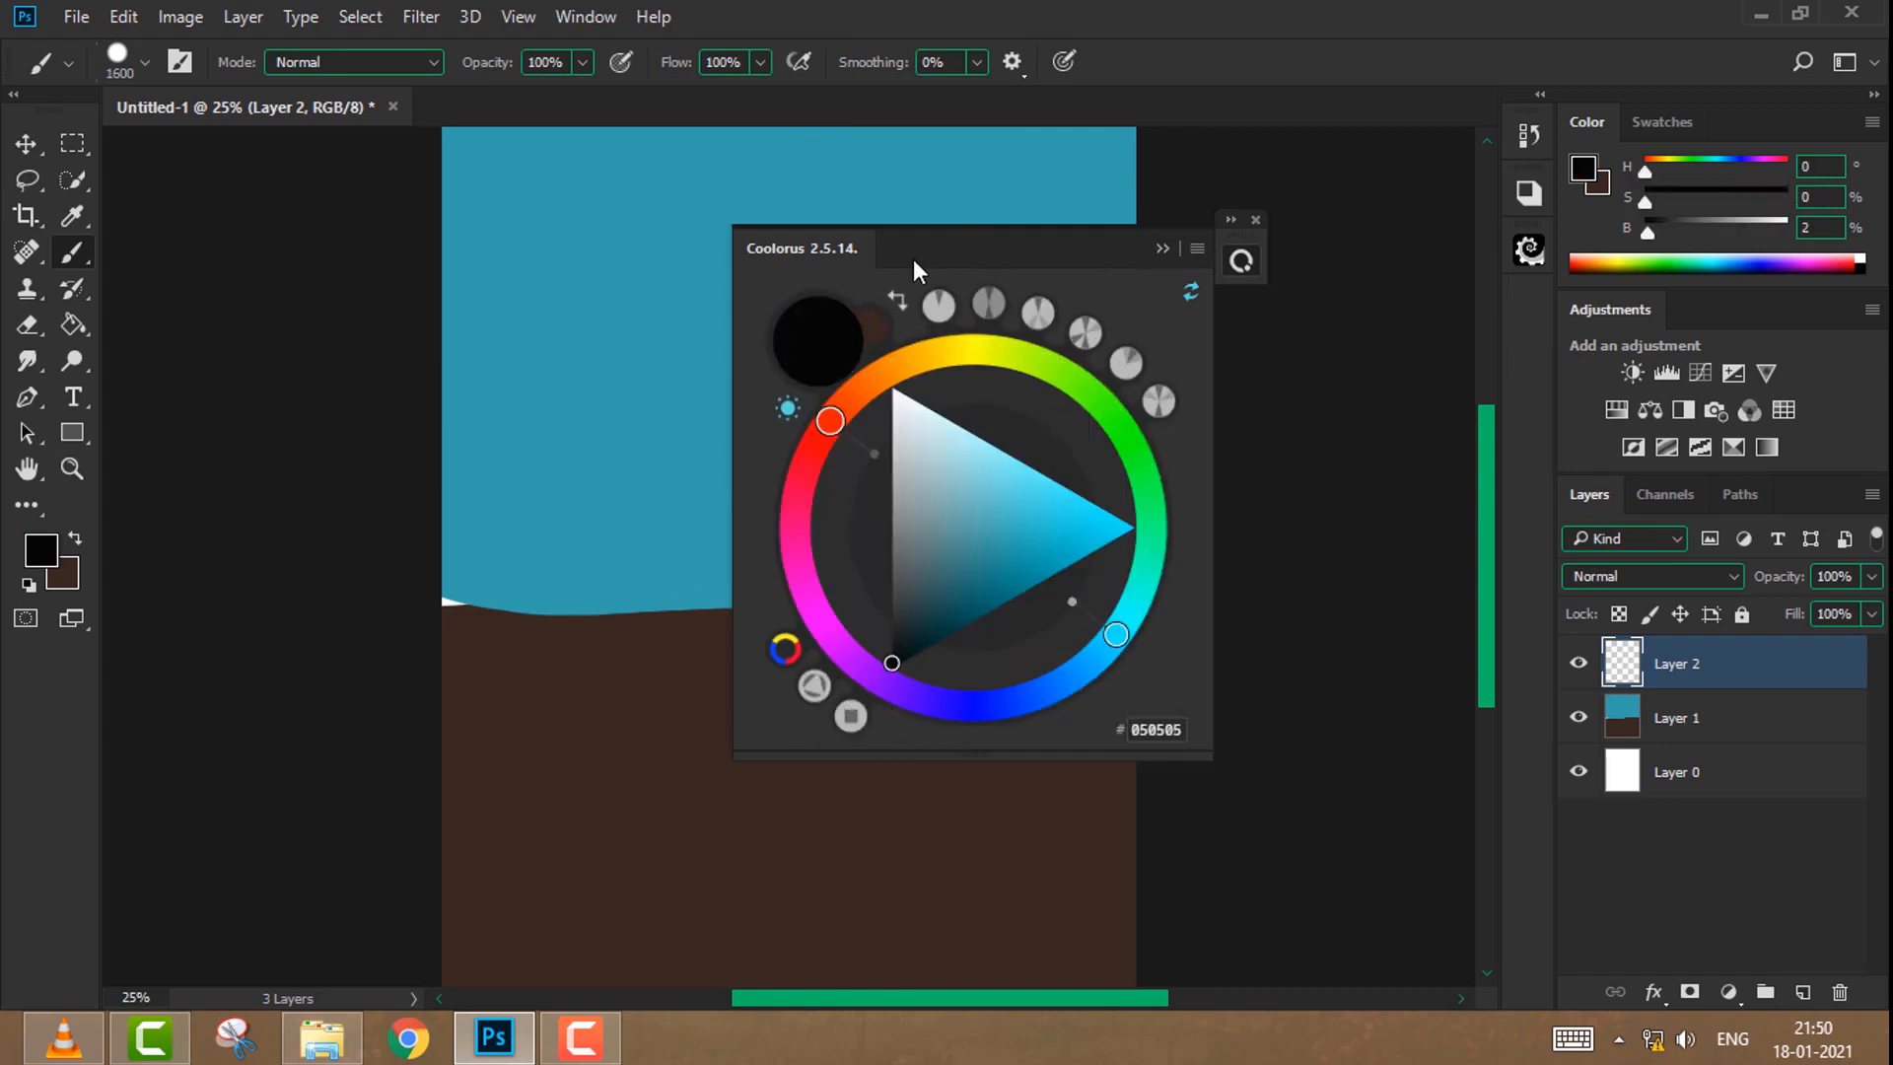
left_click(144, 61)
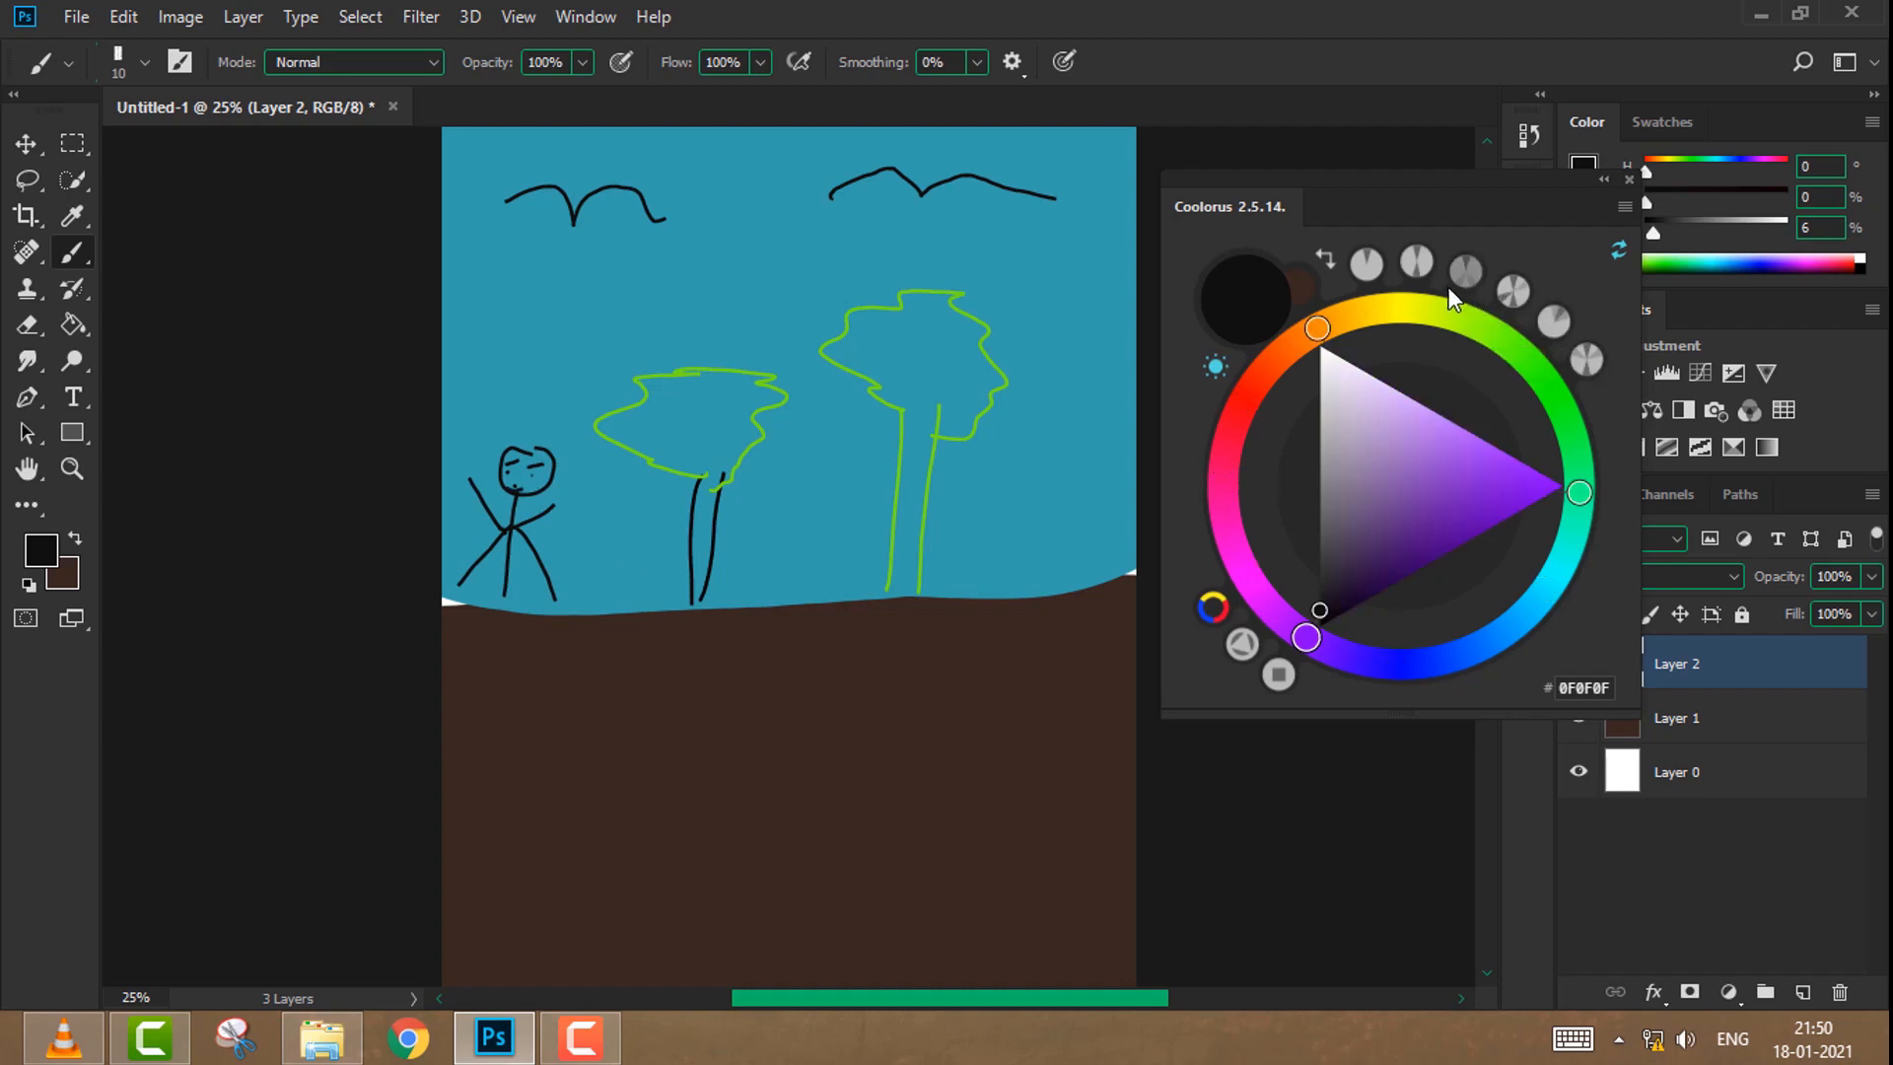
mouse_move(1325, 256)
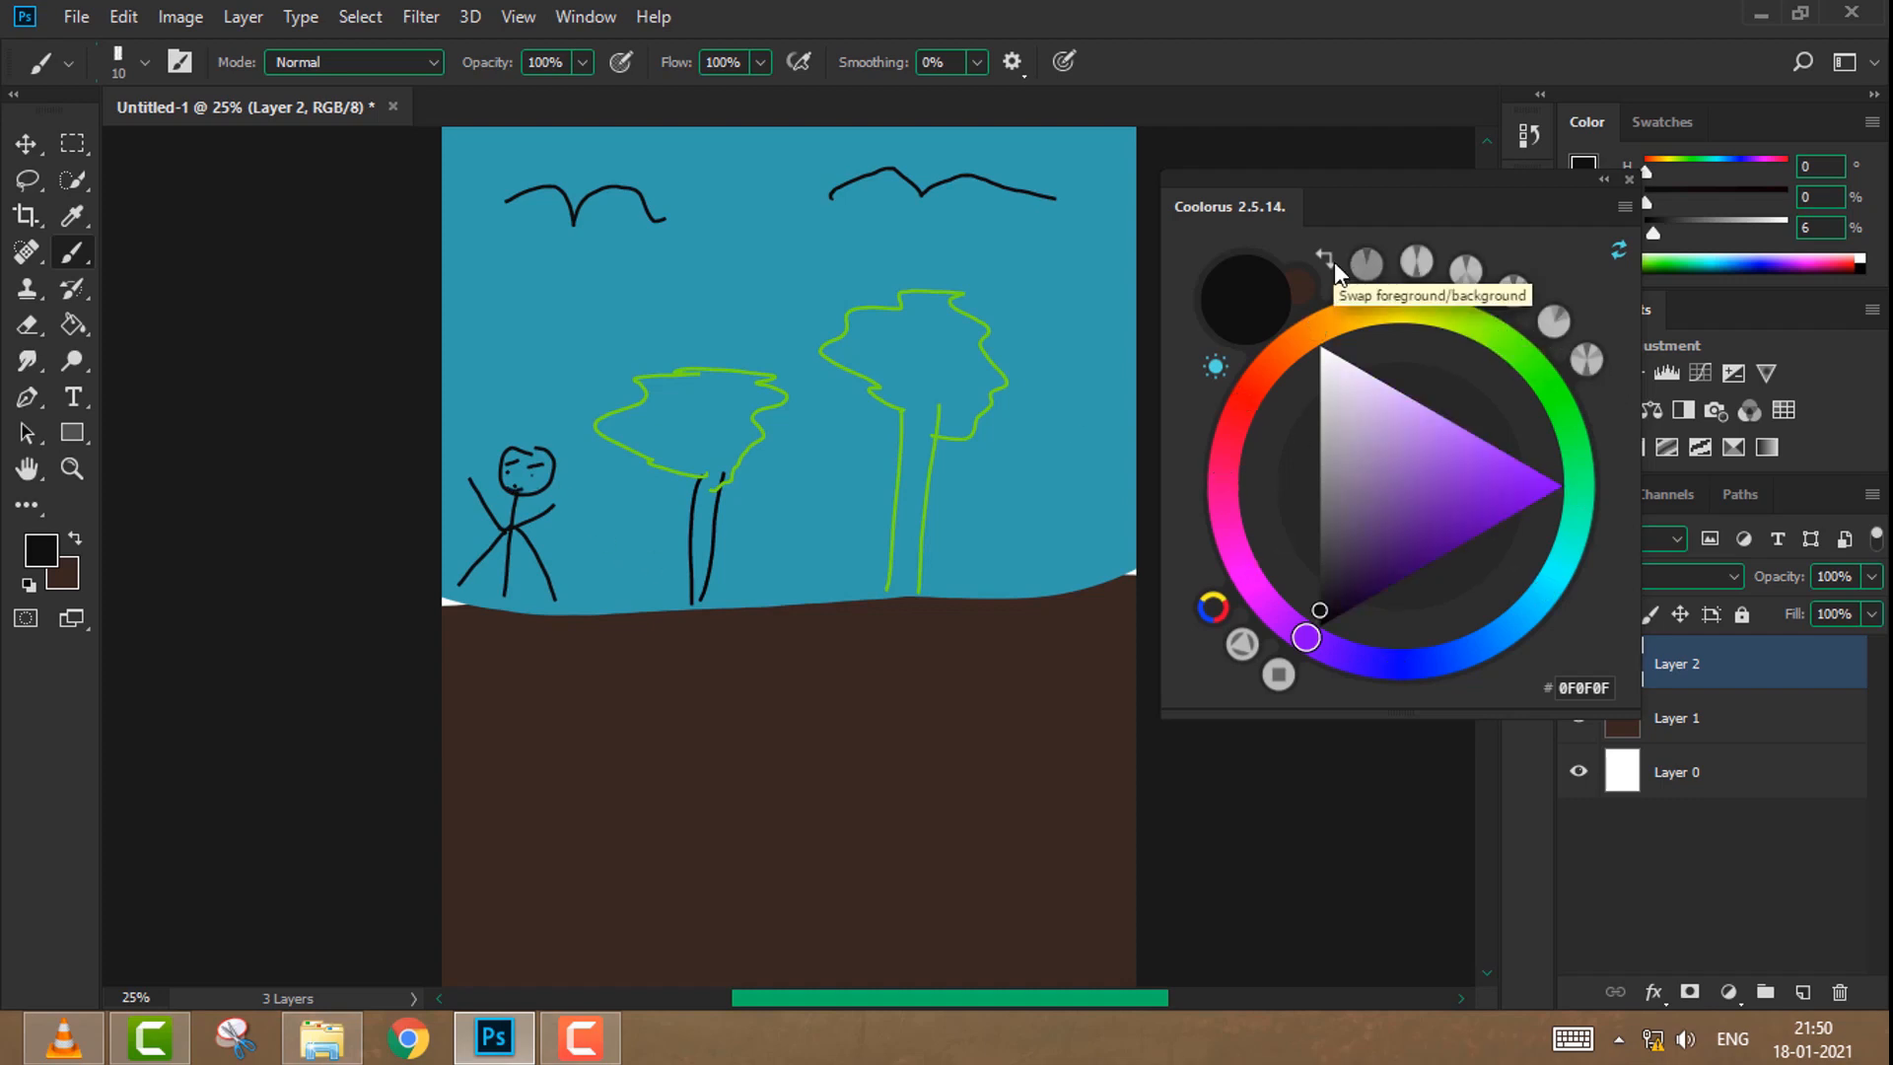
left_click(1267, 363)
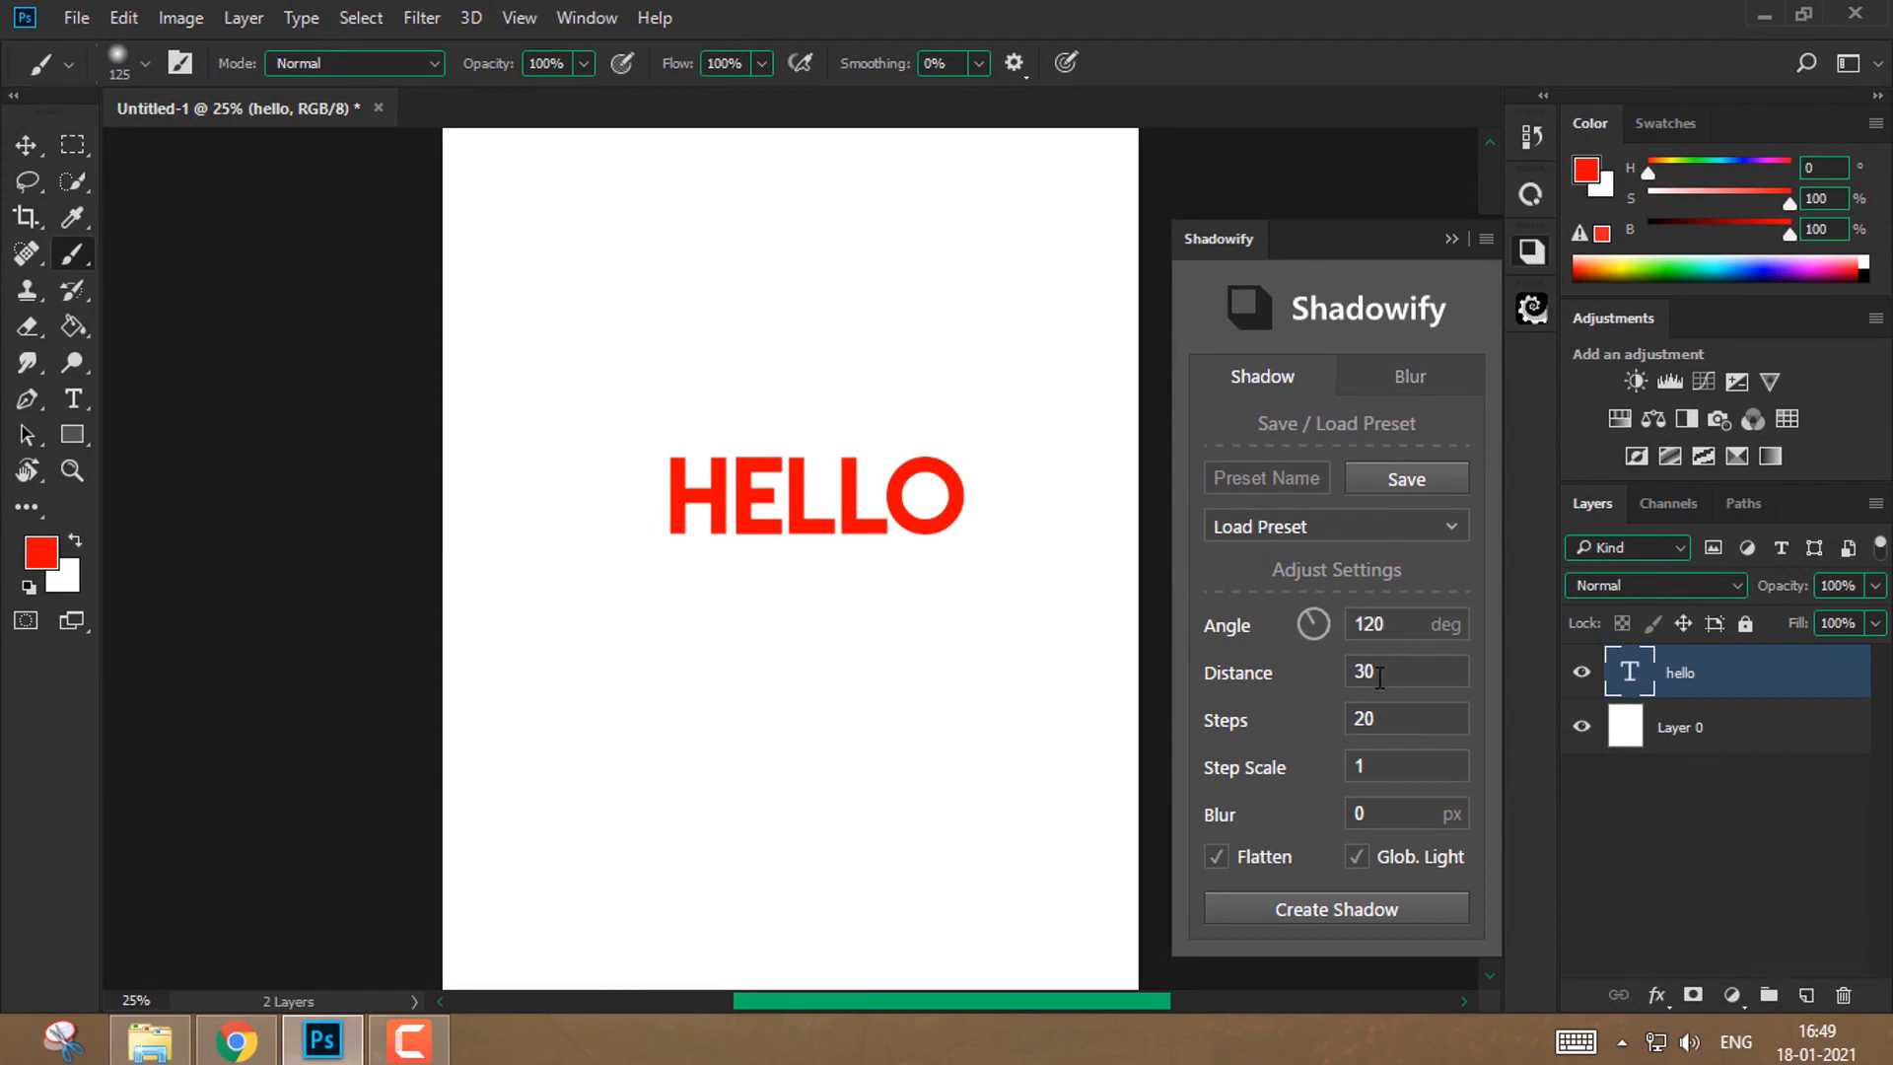
- Set Shadowify distance 50 and step scale 3, then create the grey shadow for the HELLO text
triple_click(1404, 671)
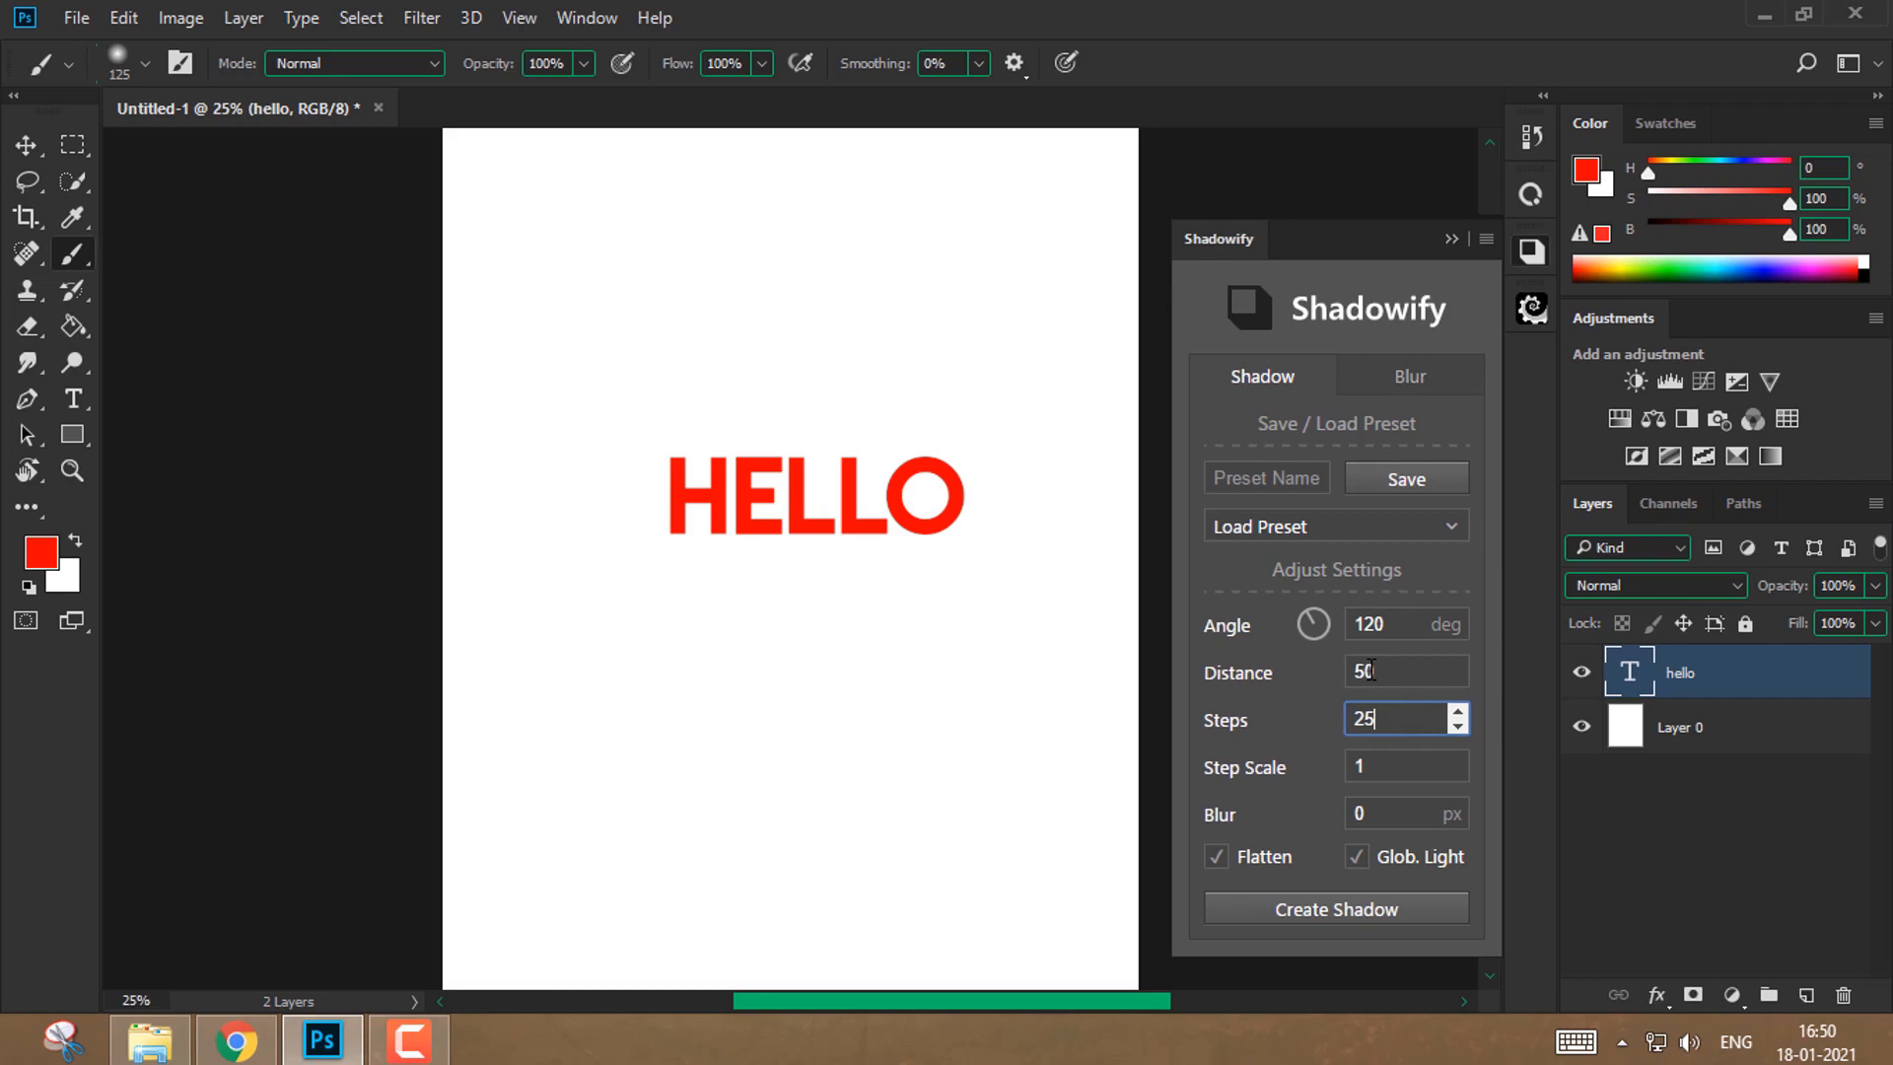
left_click(1398, 767)
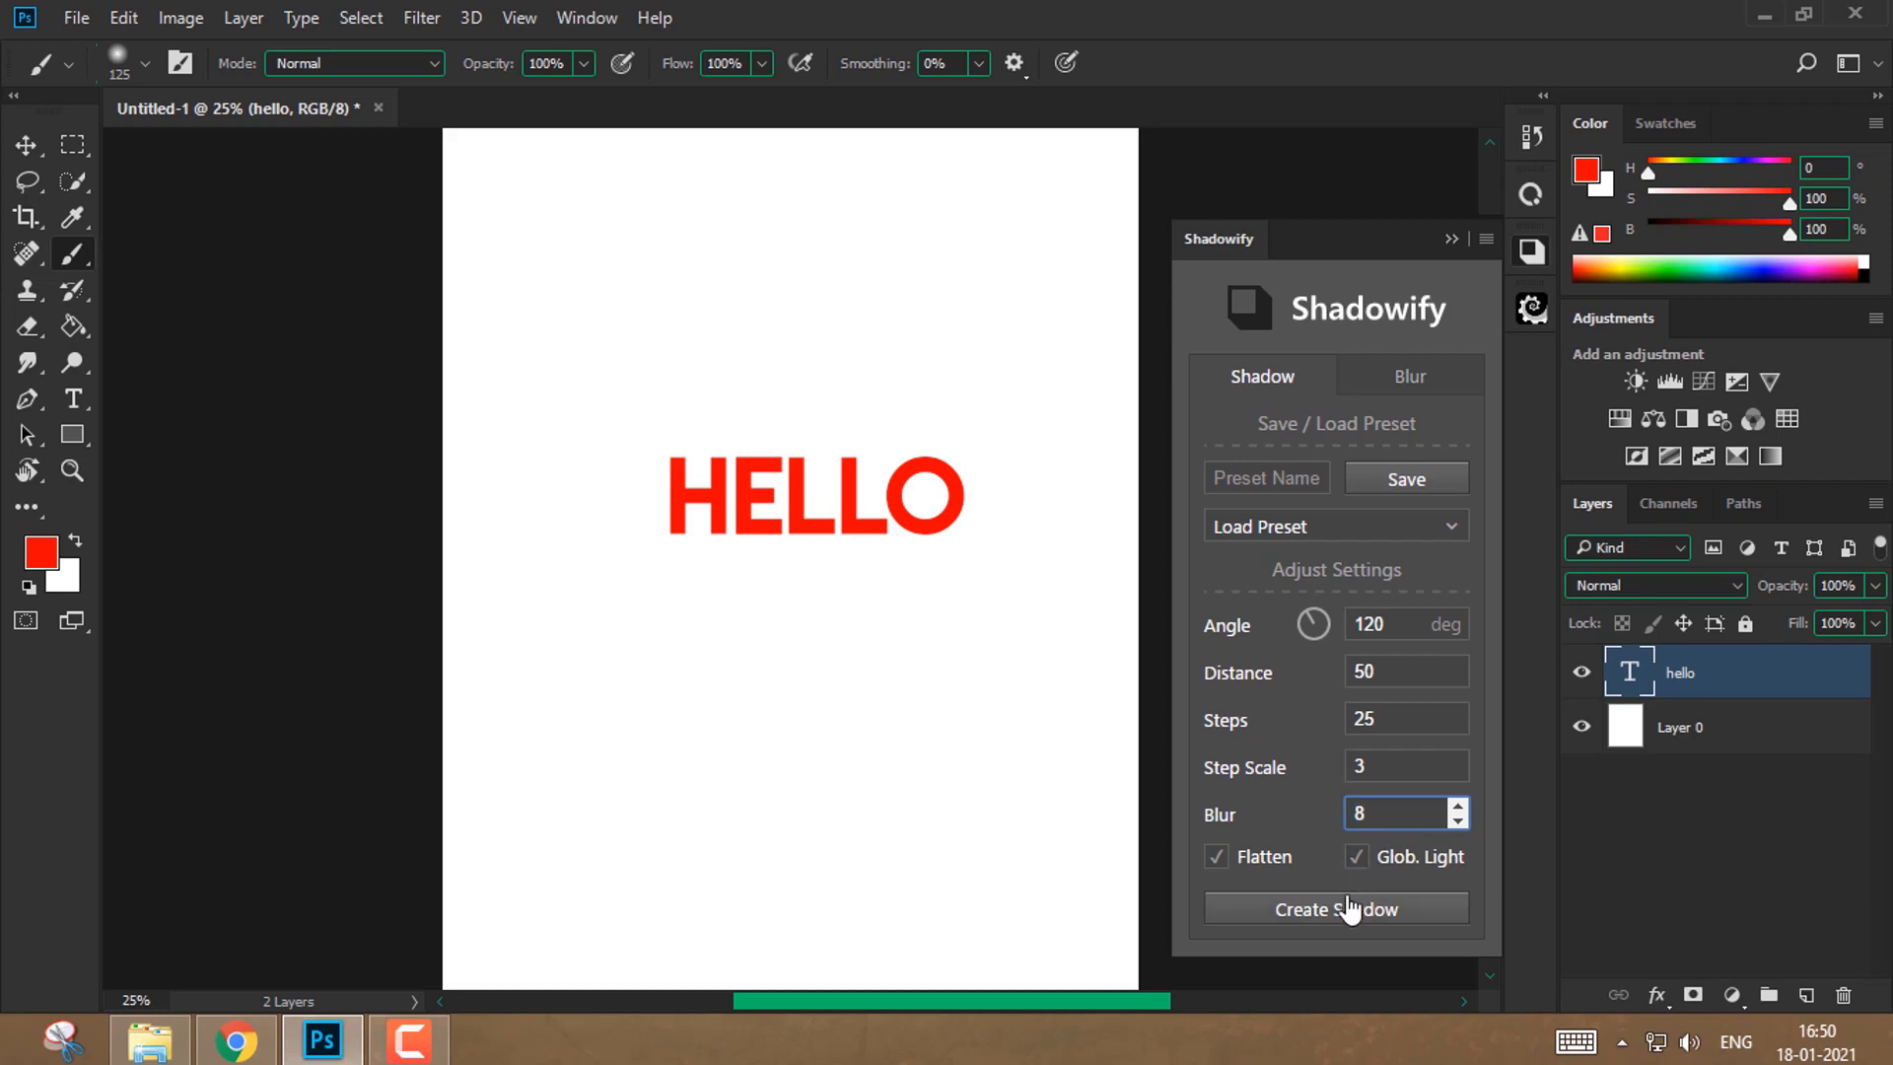
left_click(1335, 909)
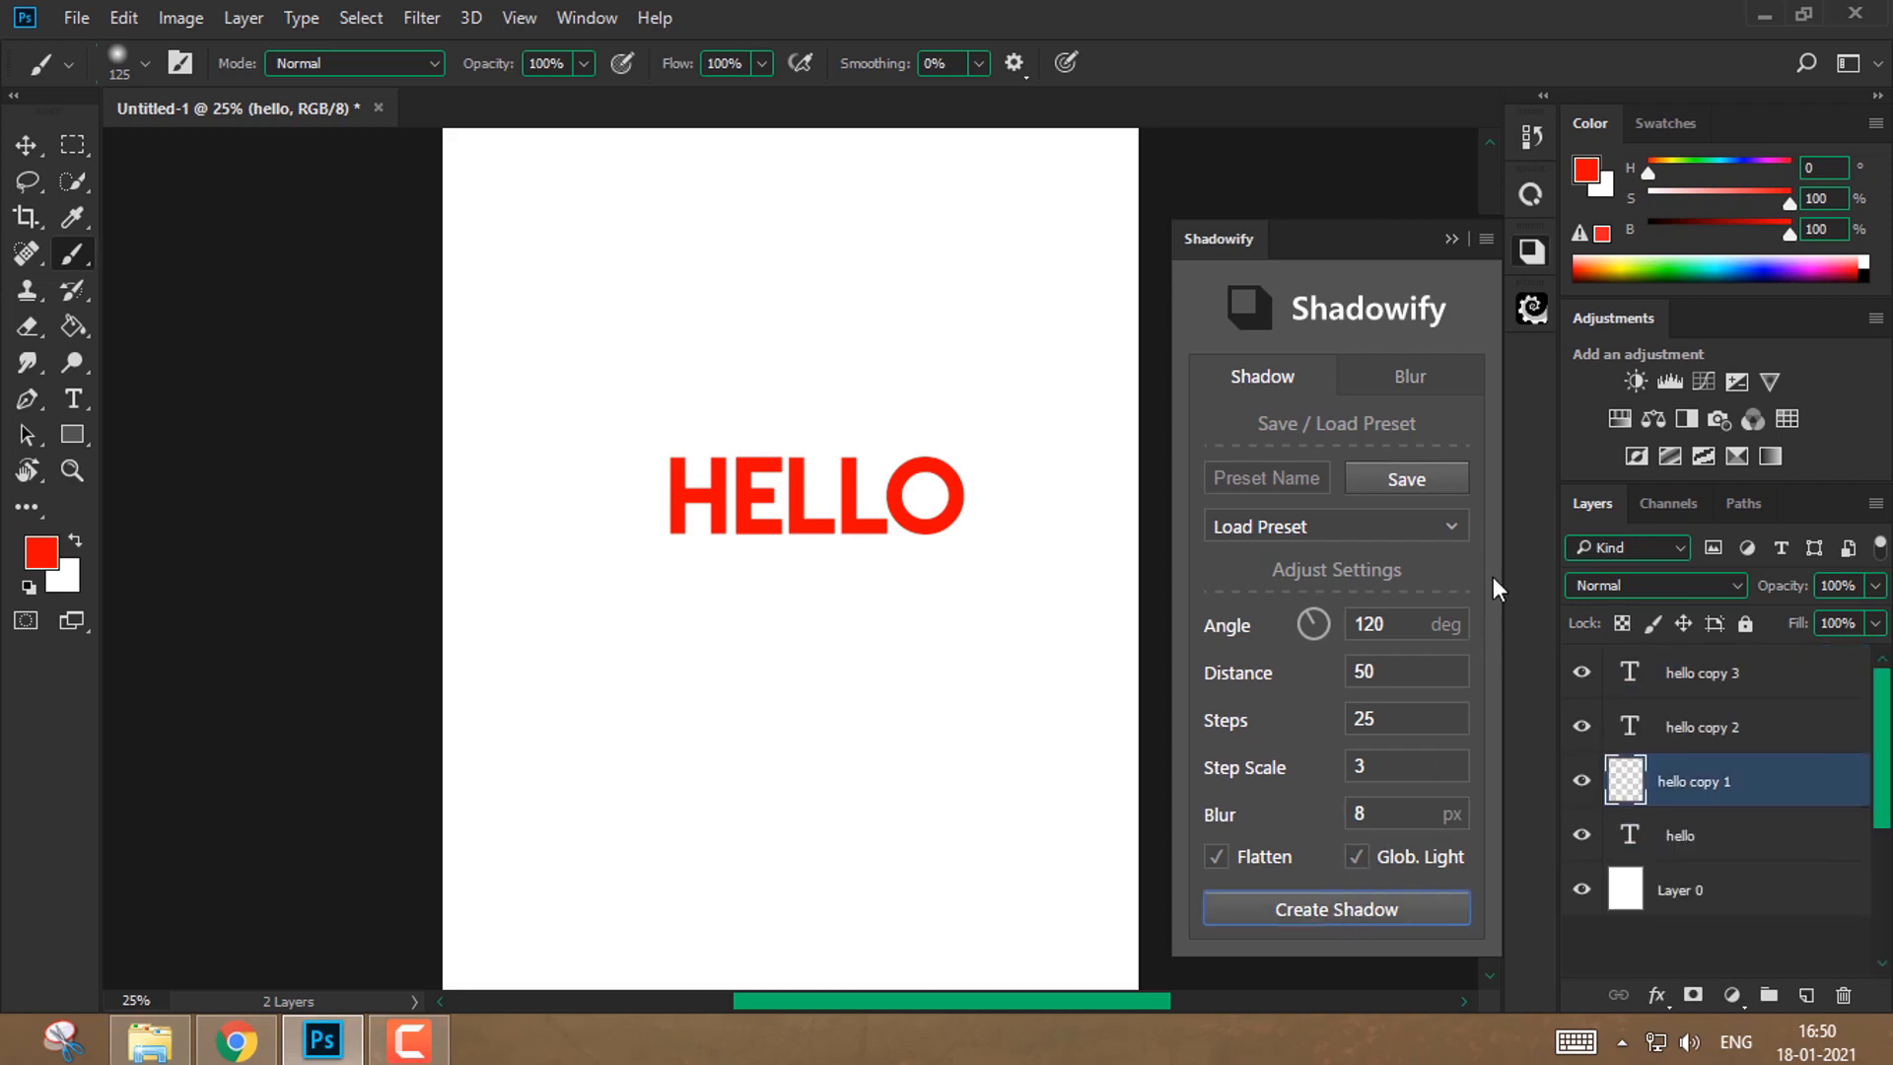
left_click(1335, 909)
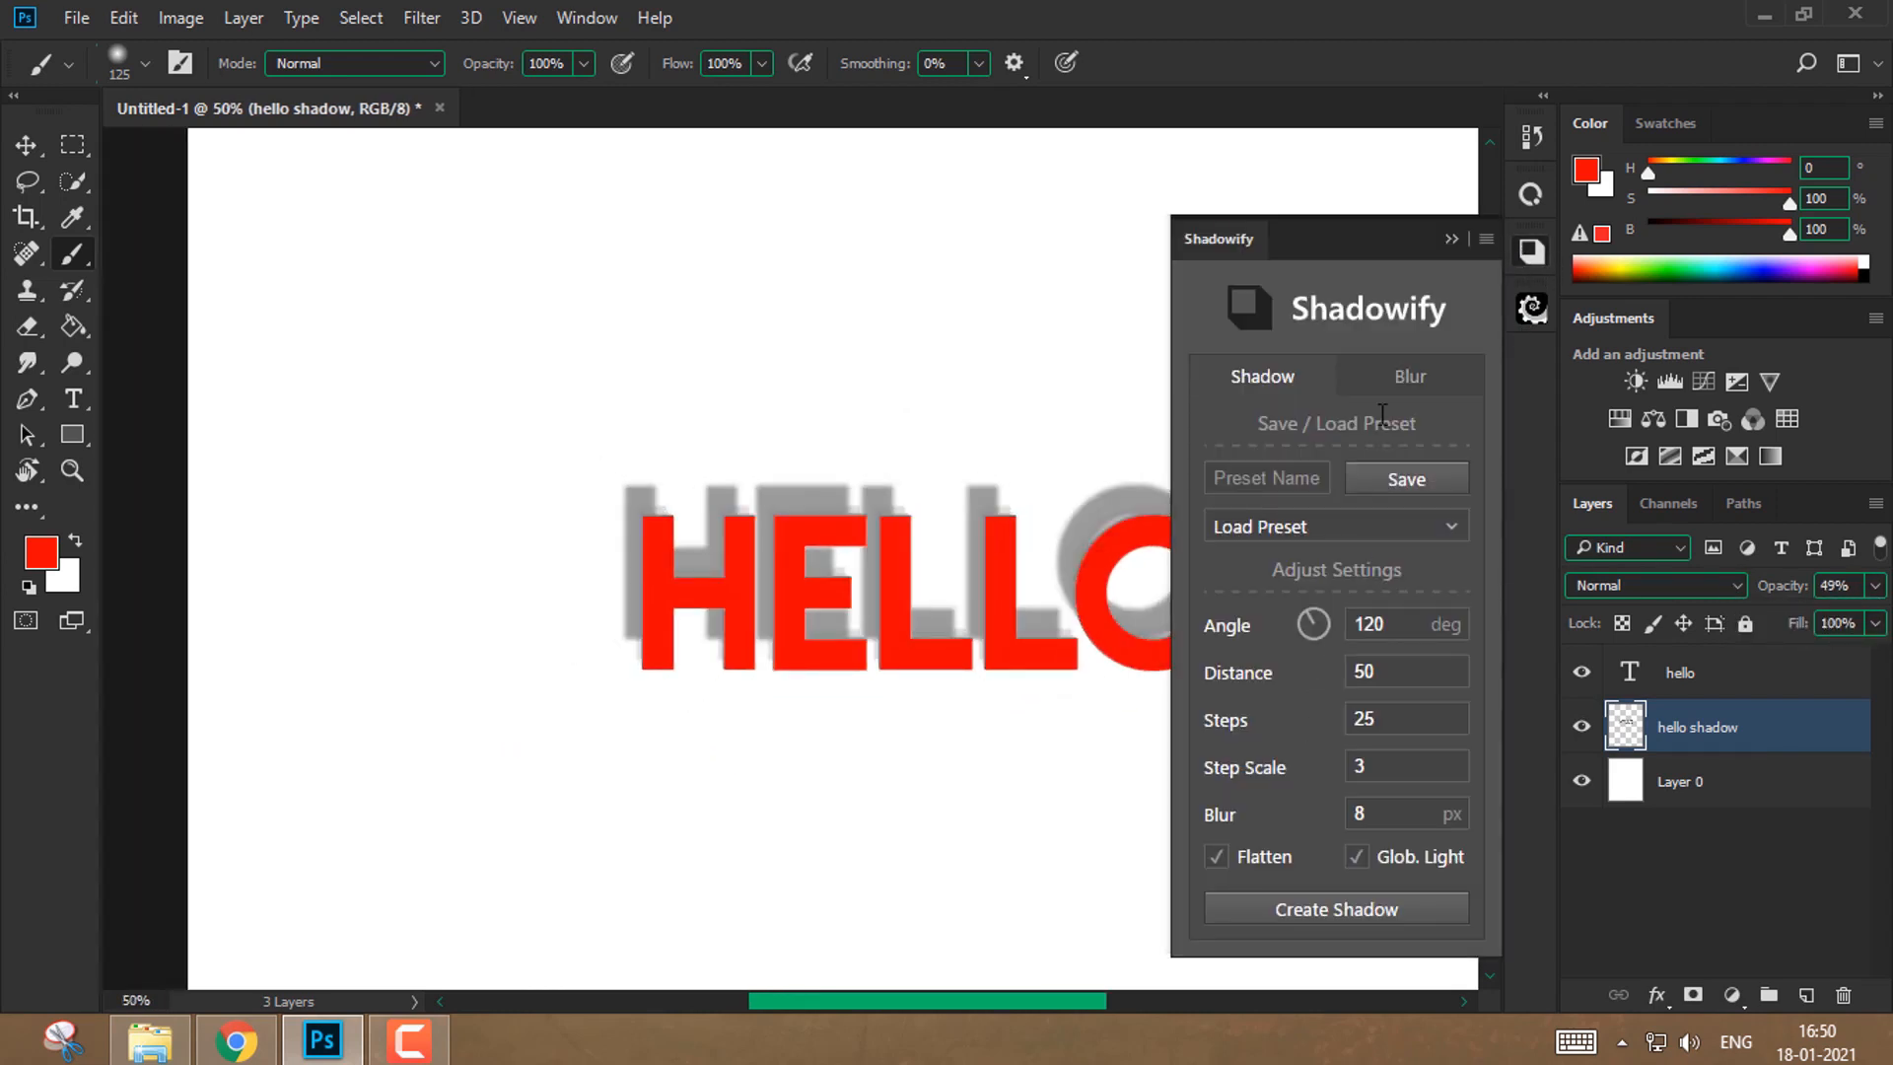
- Switch Shadowify to its Blur settings and dismiss the layer's Drop Shadow style dialog
left_click(1408, 375)
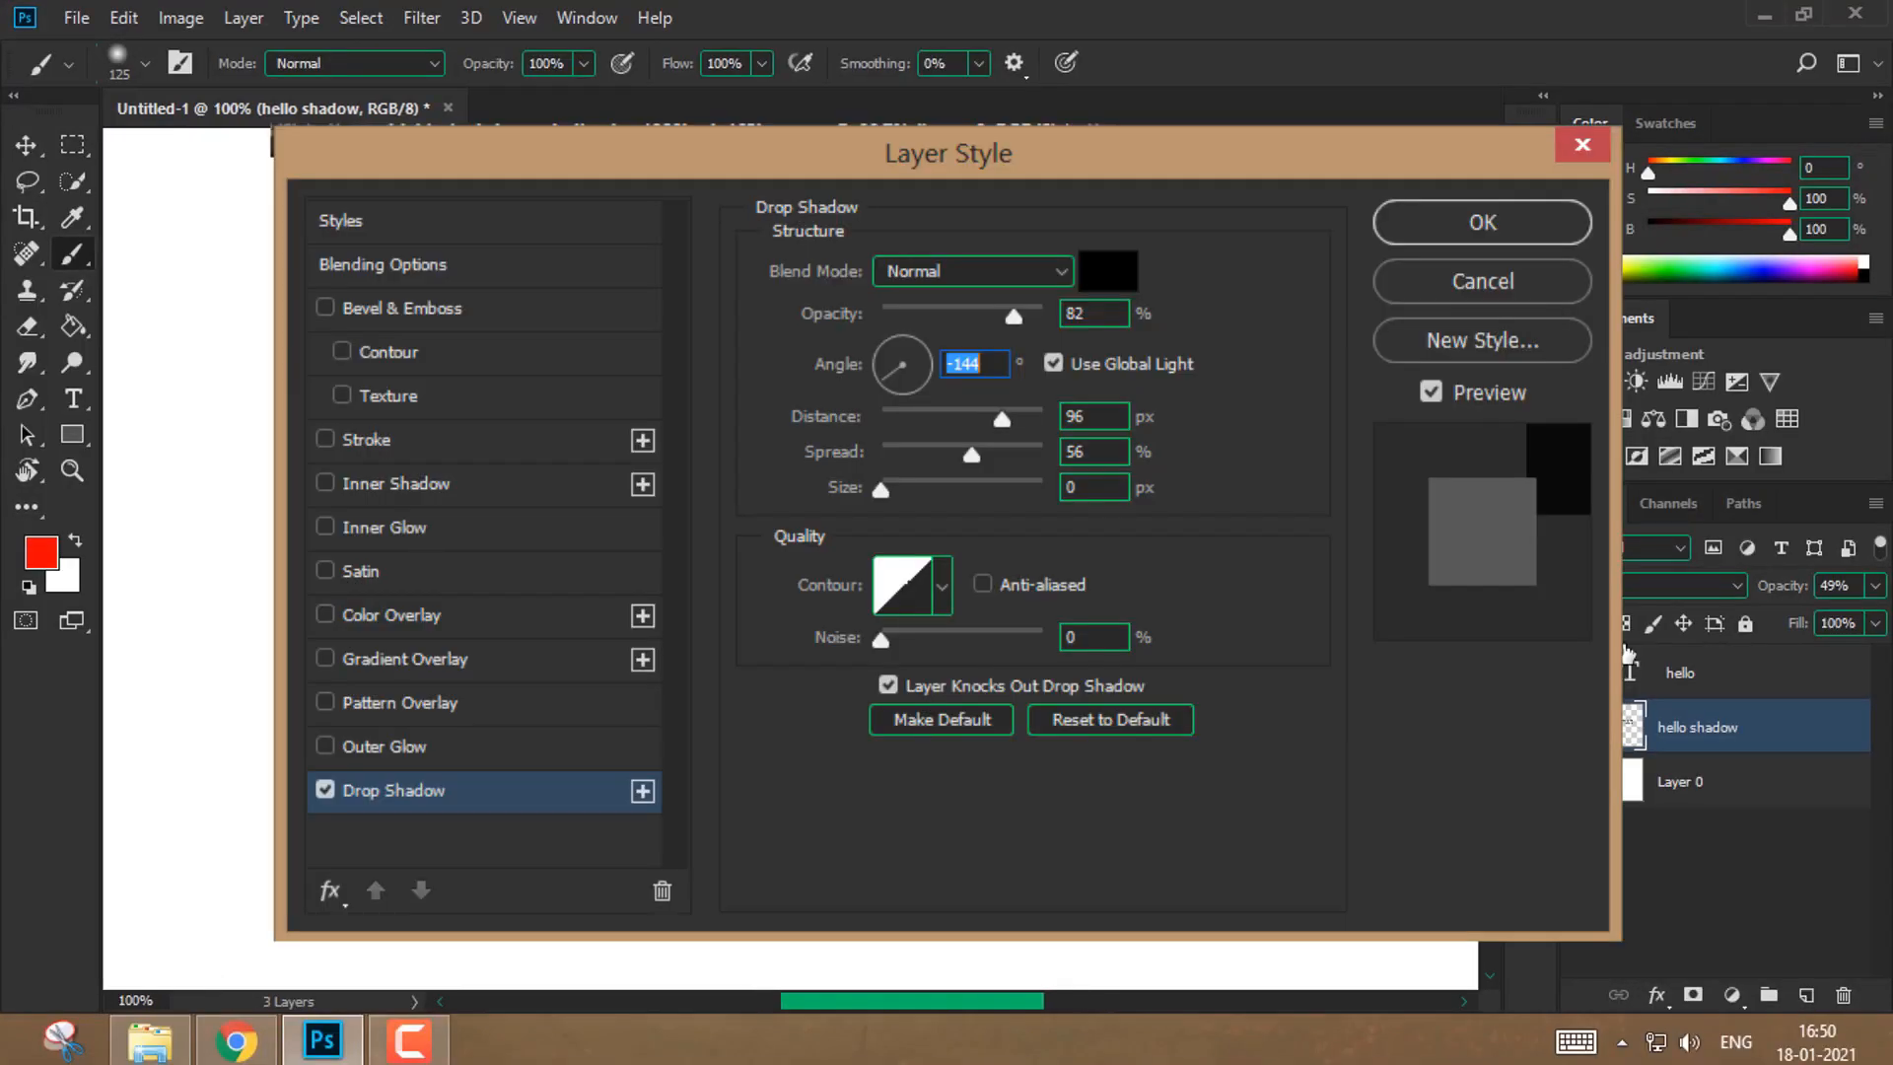
left_click(1481, 222)
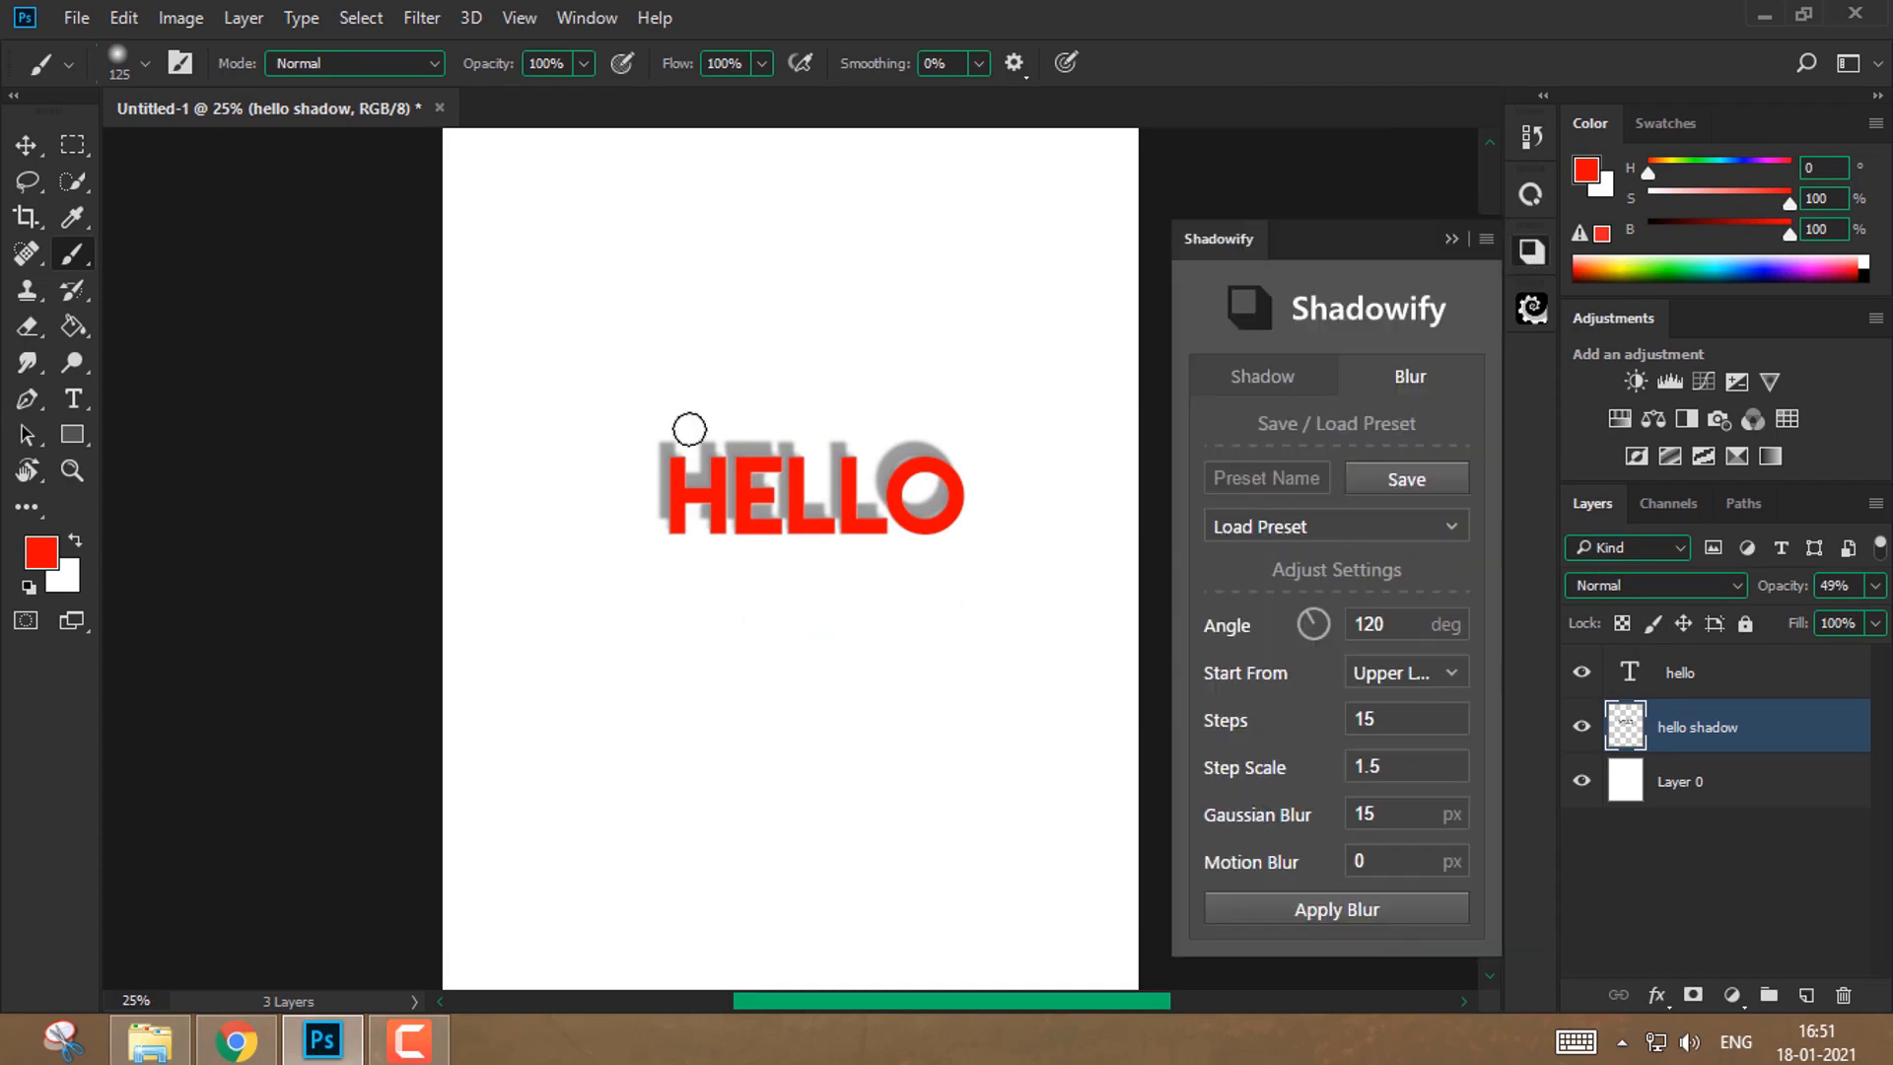
mouse_move(1260, 387)
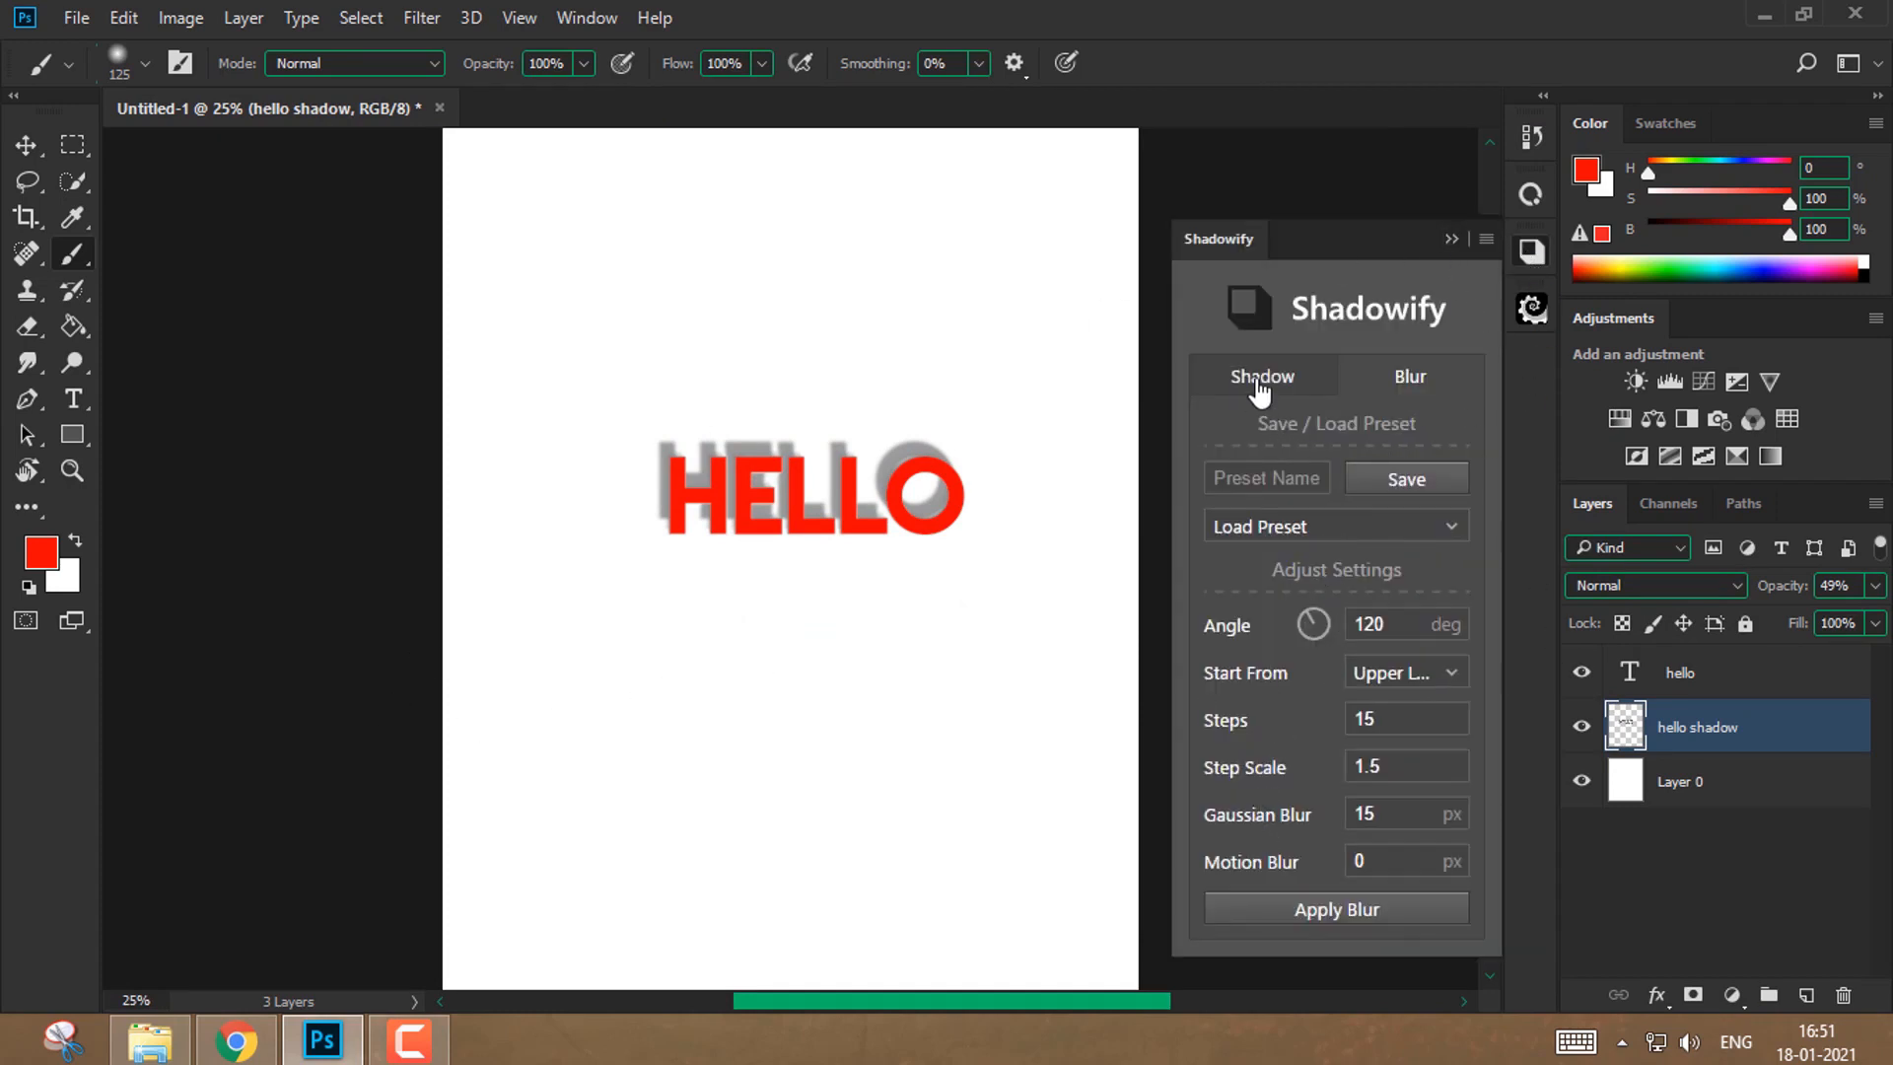
- Return the Shadowify panel to its Shadow settings
left_click(1262, 377)
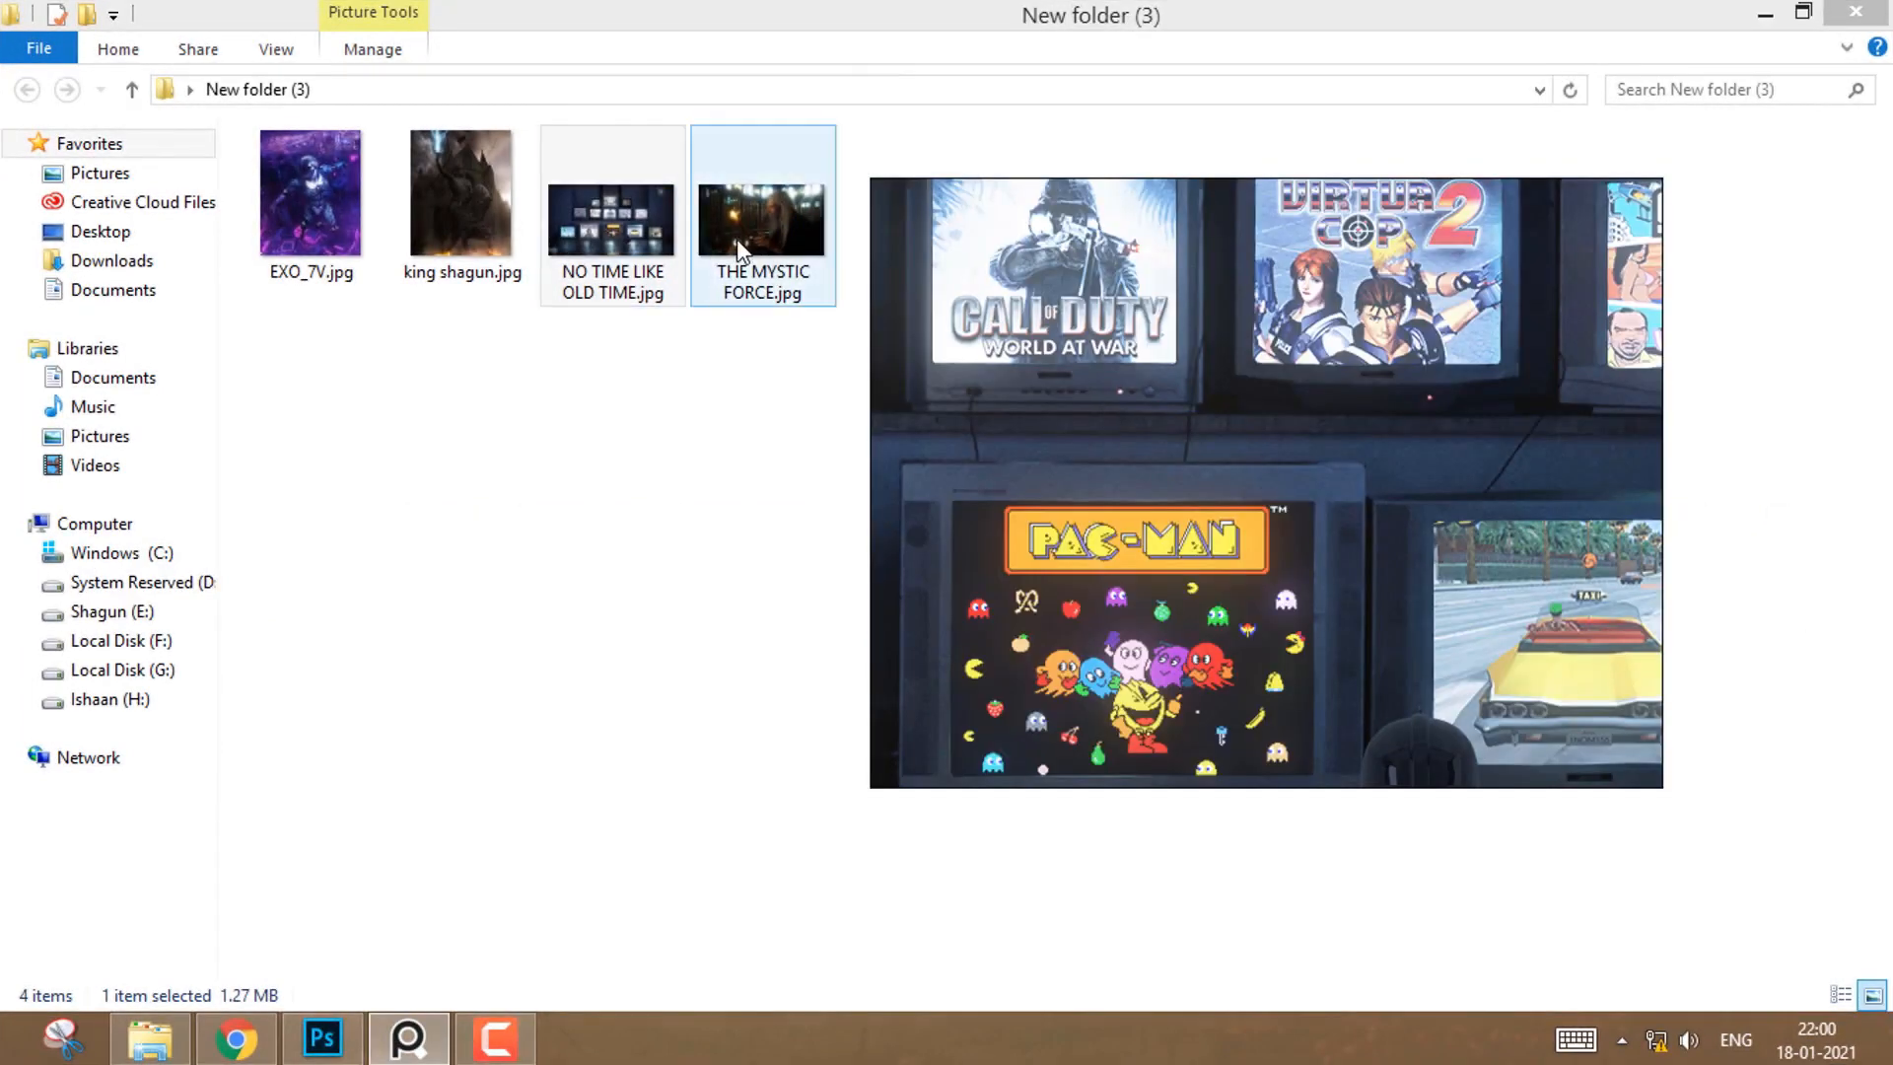
- Add the astronaut image to the PureRef board and bring Photoshop forward beneath the floating board
left_click(612, 217)
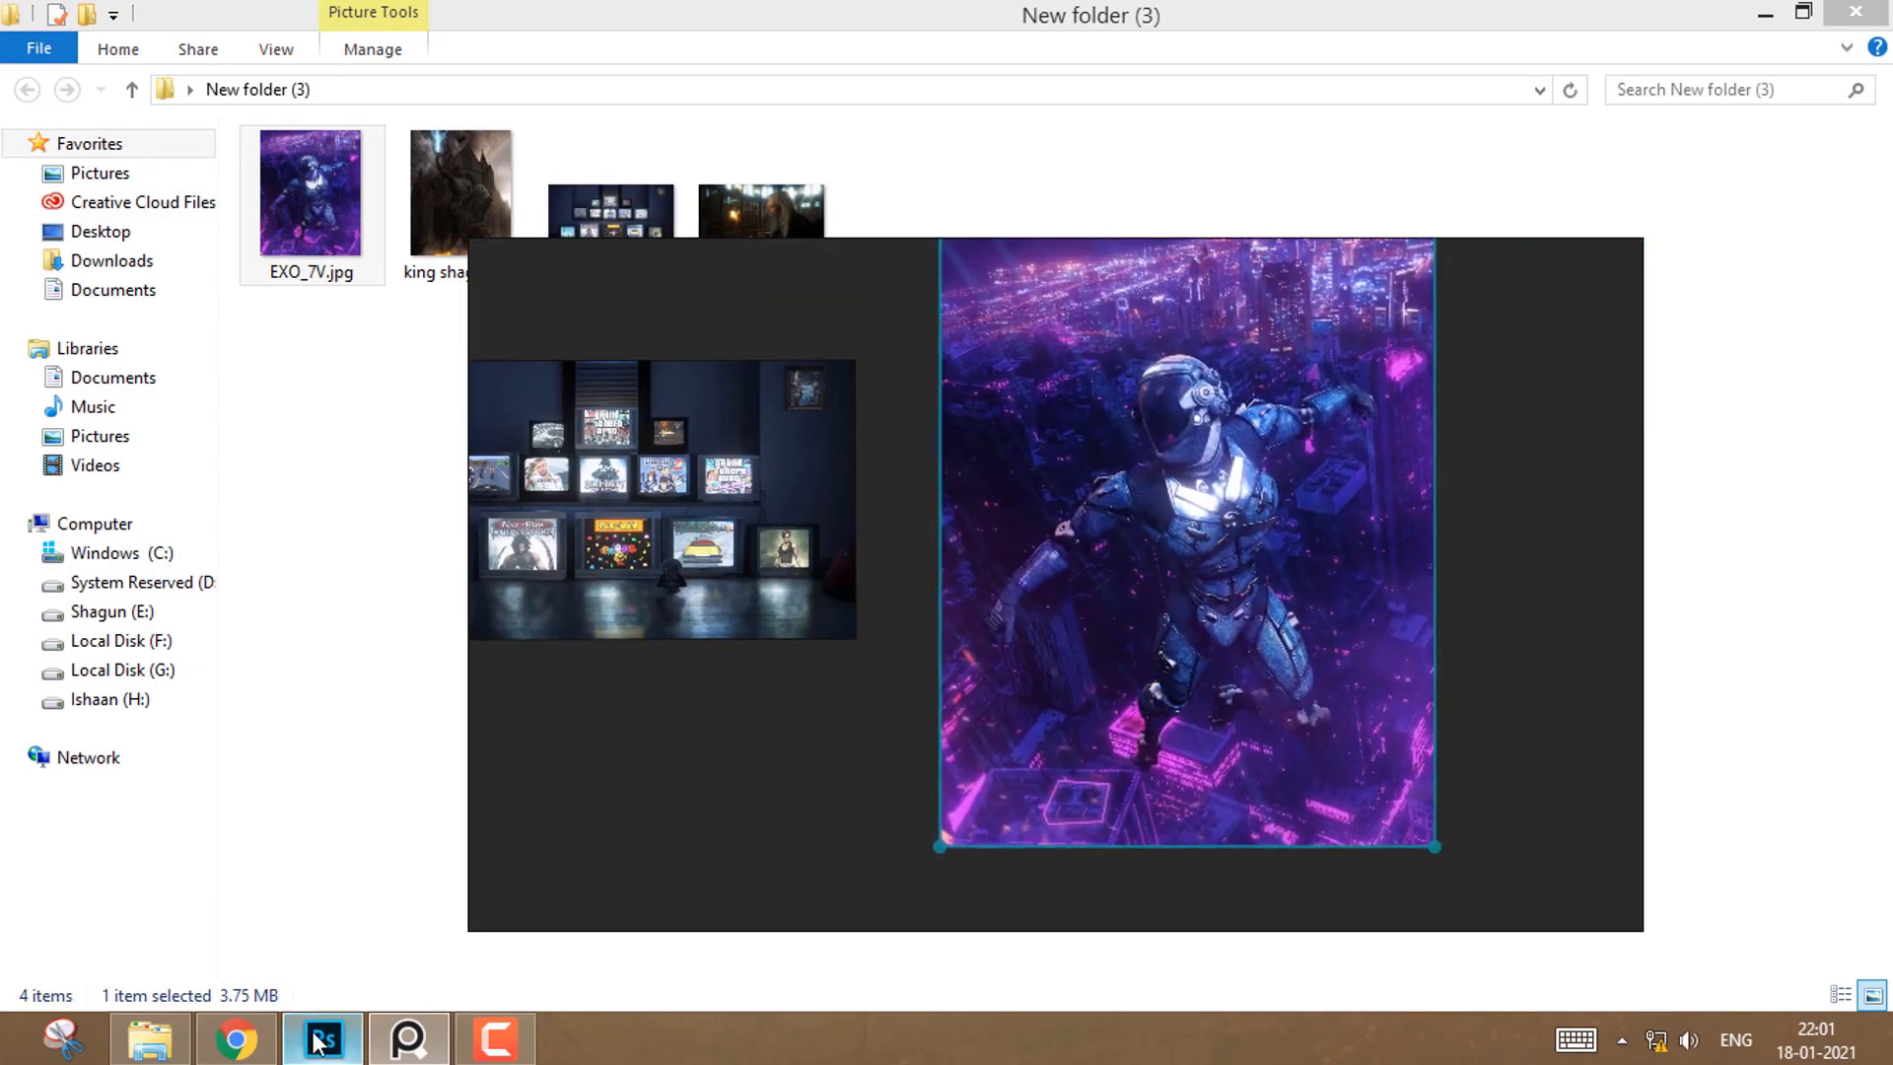
left_click(320, 1039)
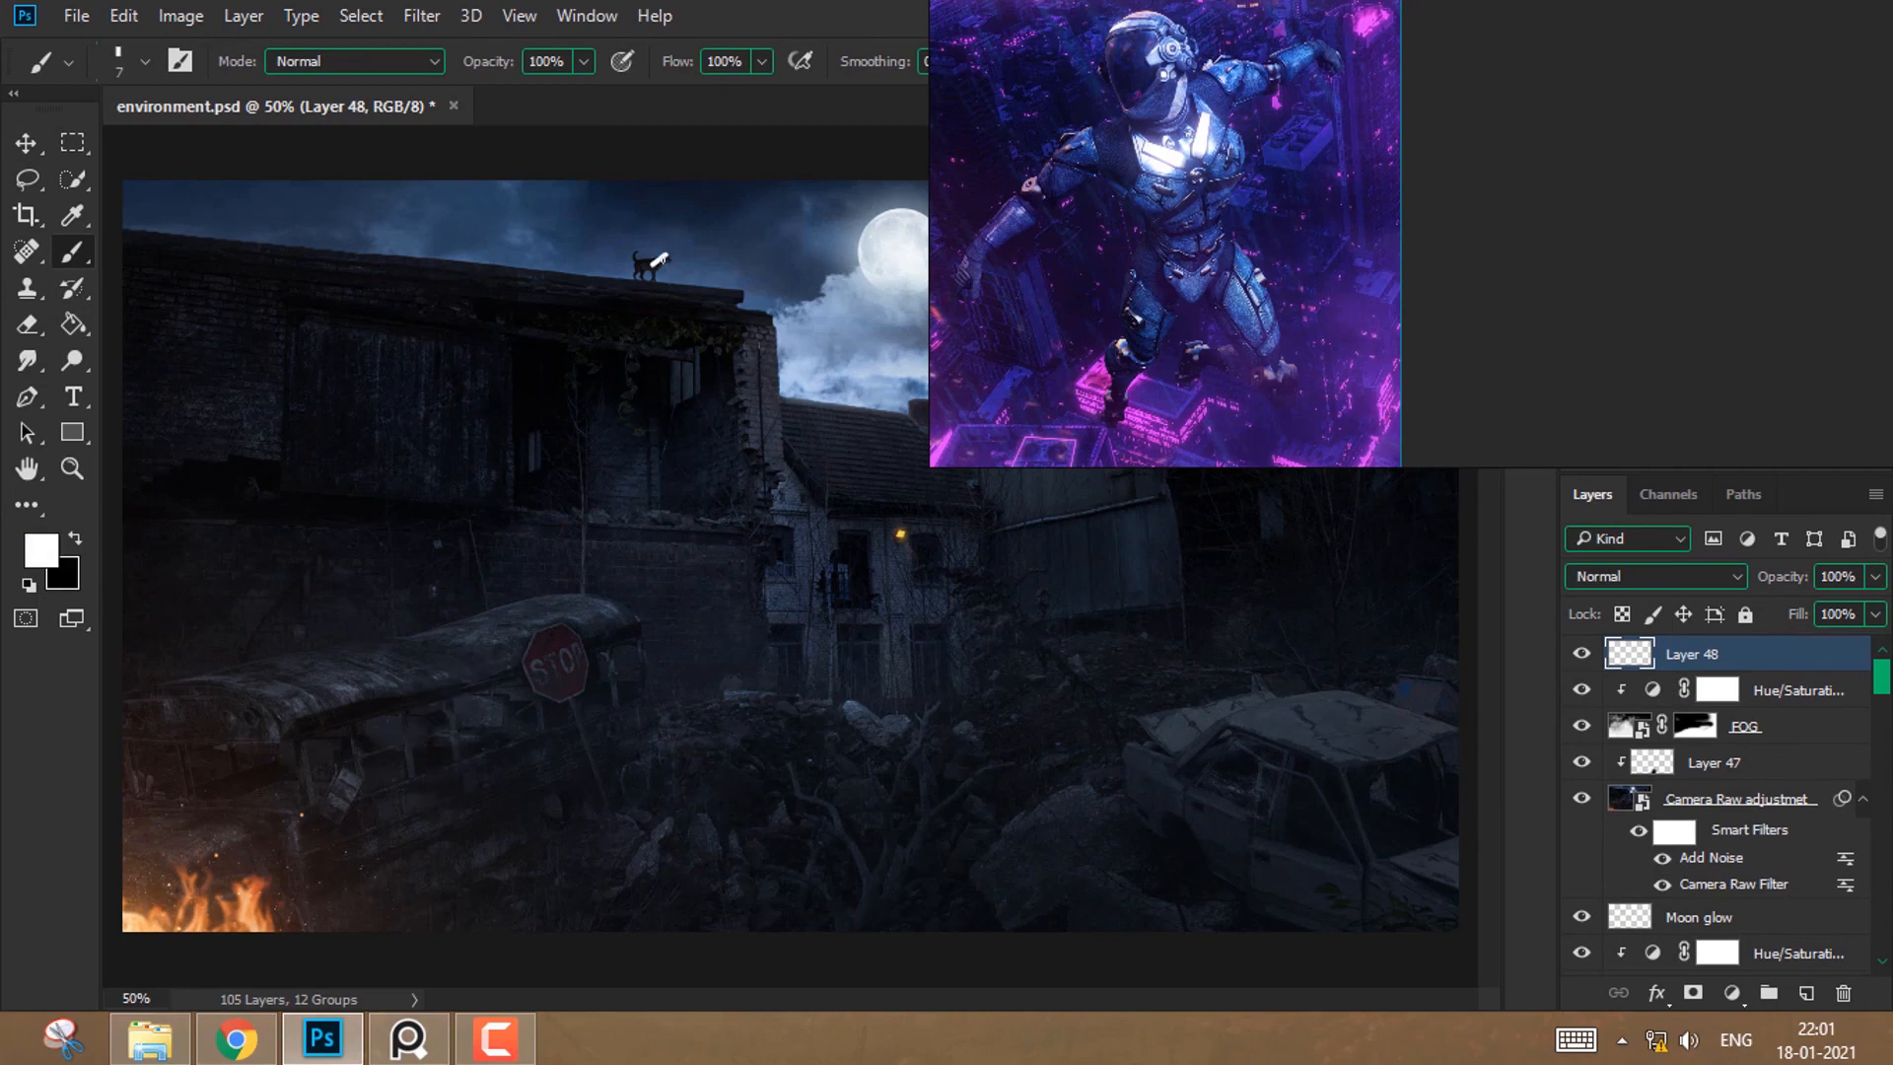
- Save the PureRef reference board as a .pur scene file
left_click(1654, 575)
type("Sh")
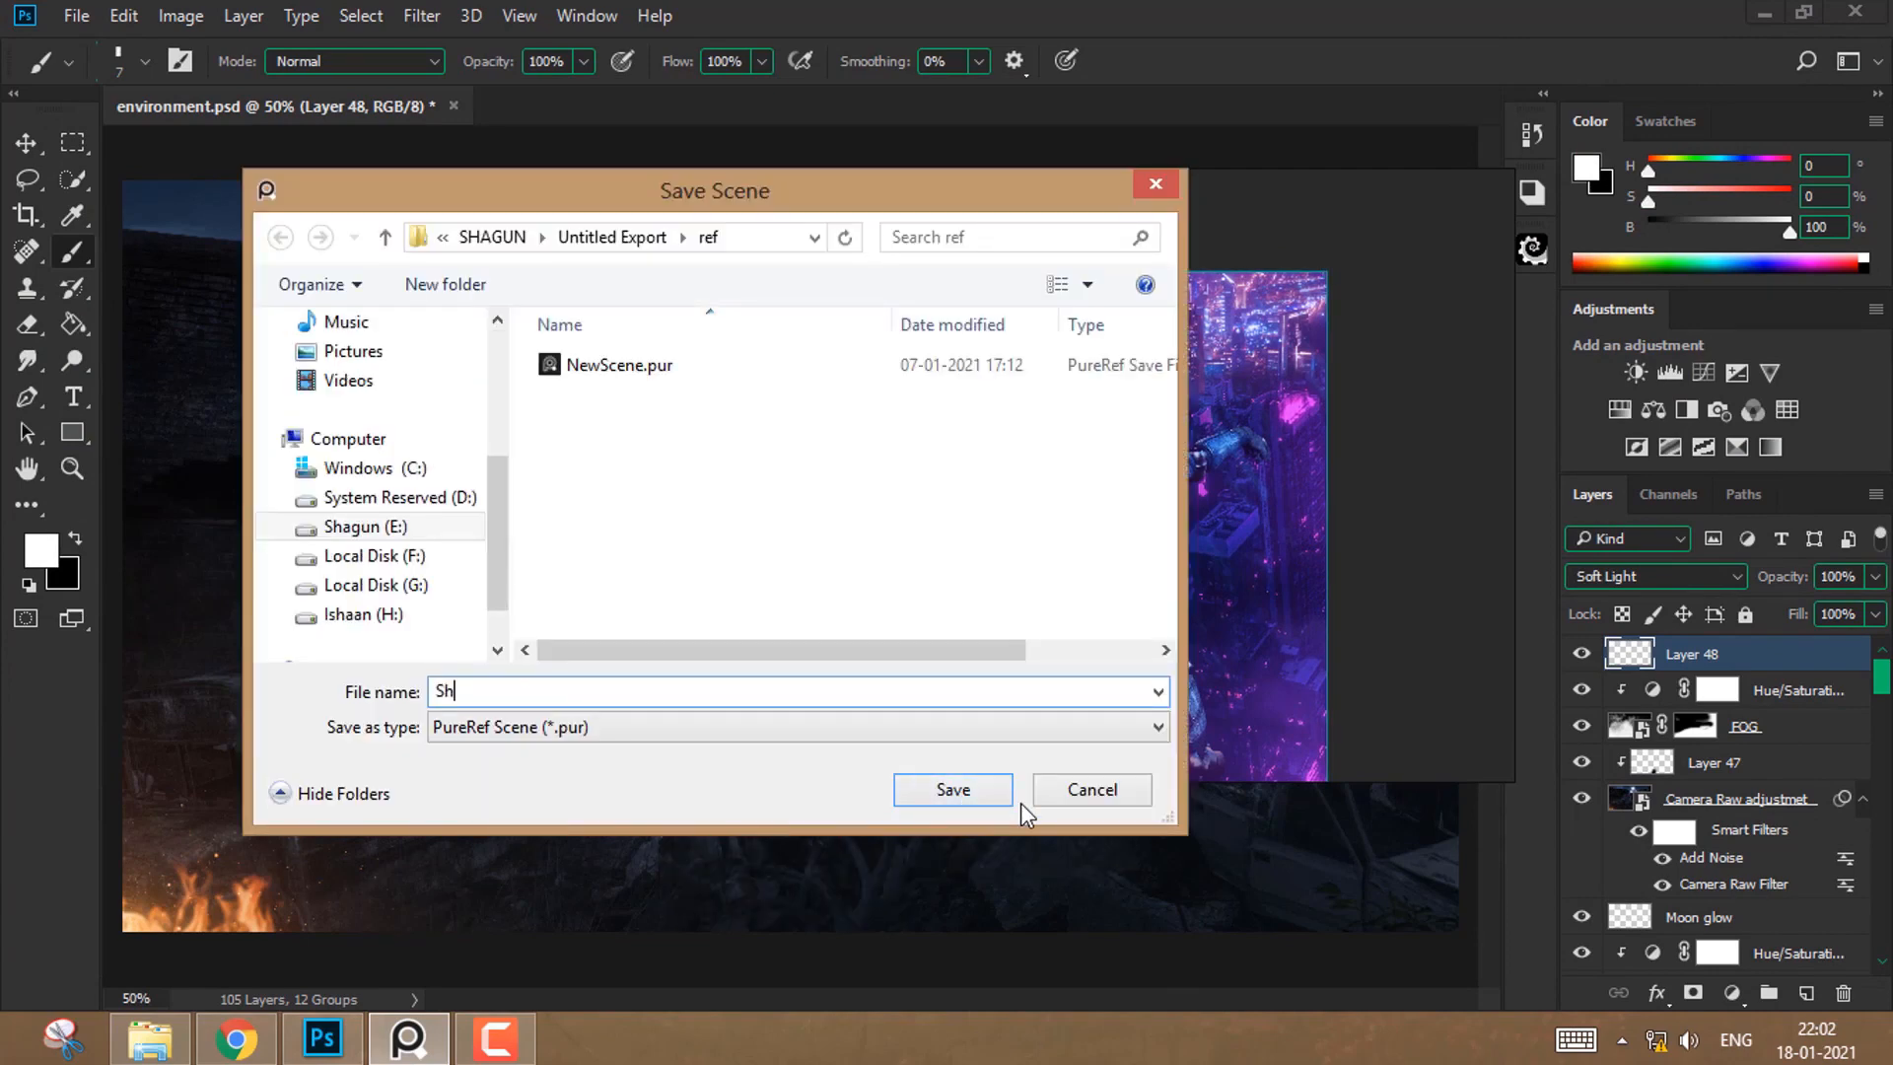
left_click(951, 789)
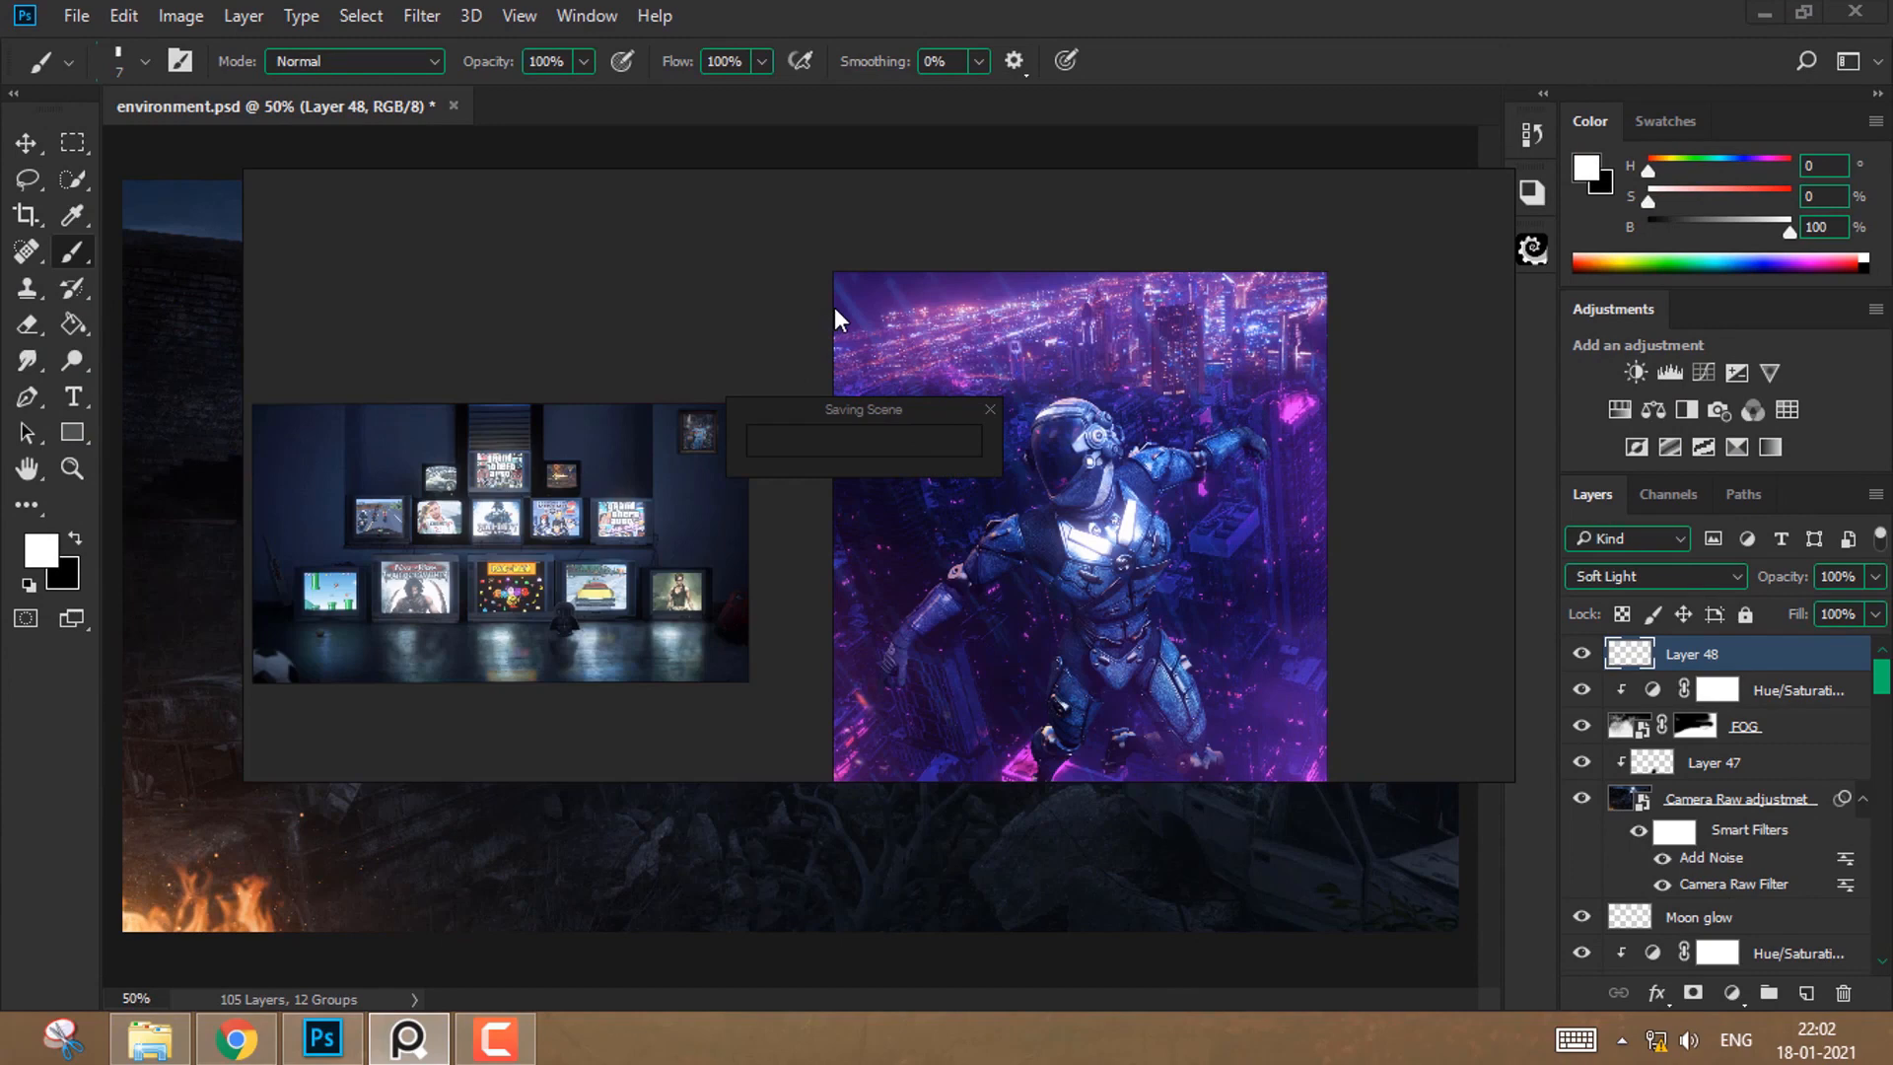